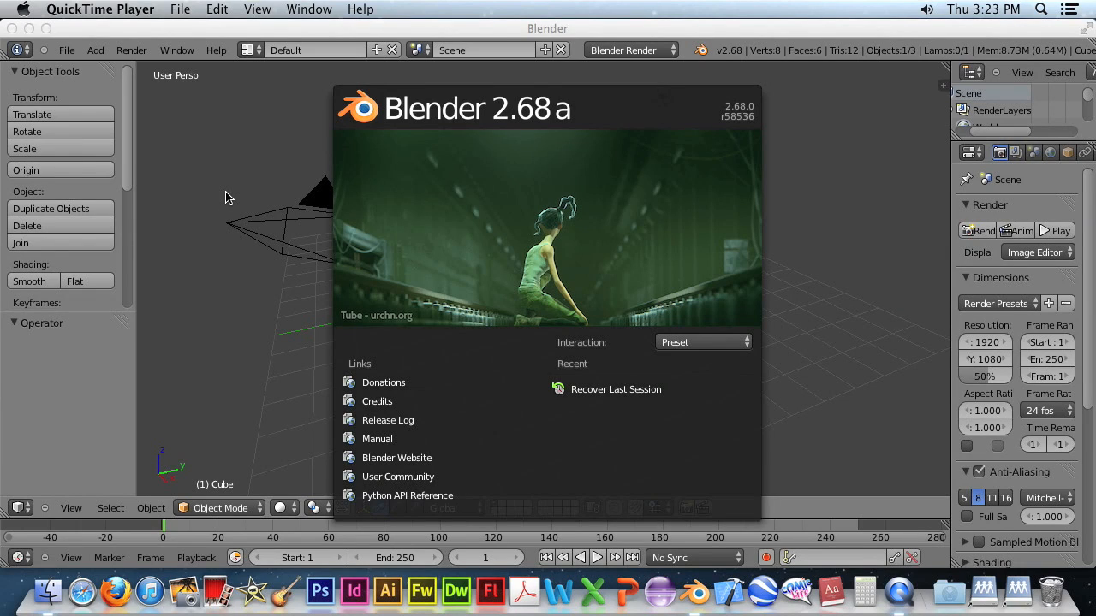
pyautogui.moveTo(227, 187)
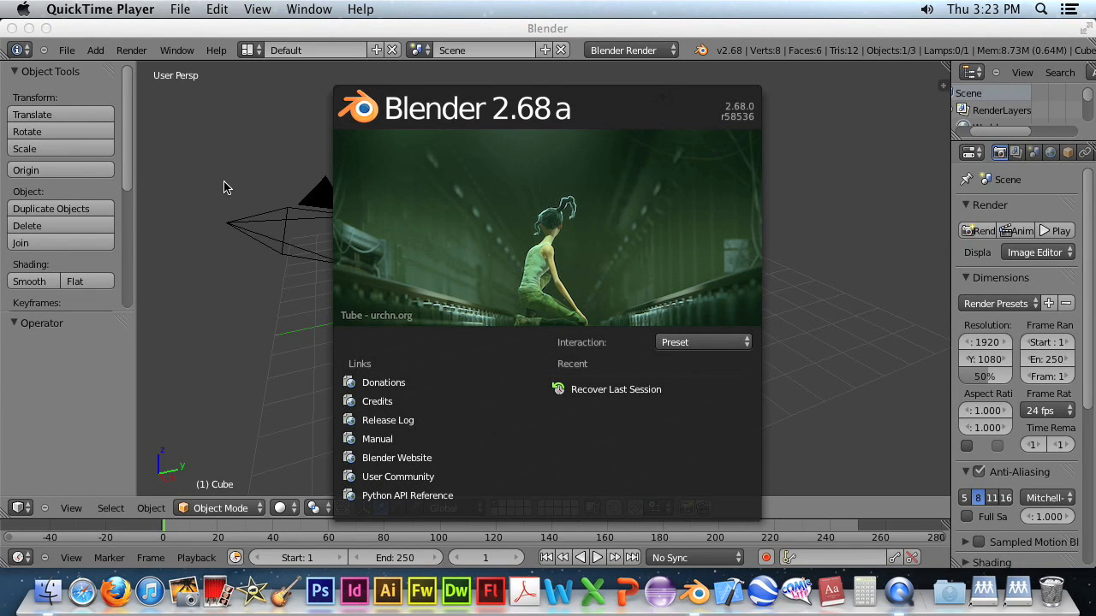
pyautogui.moveTo(342, 263)
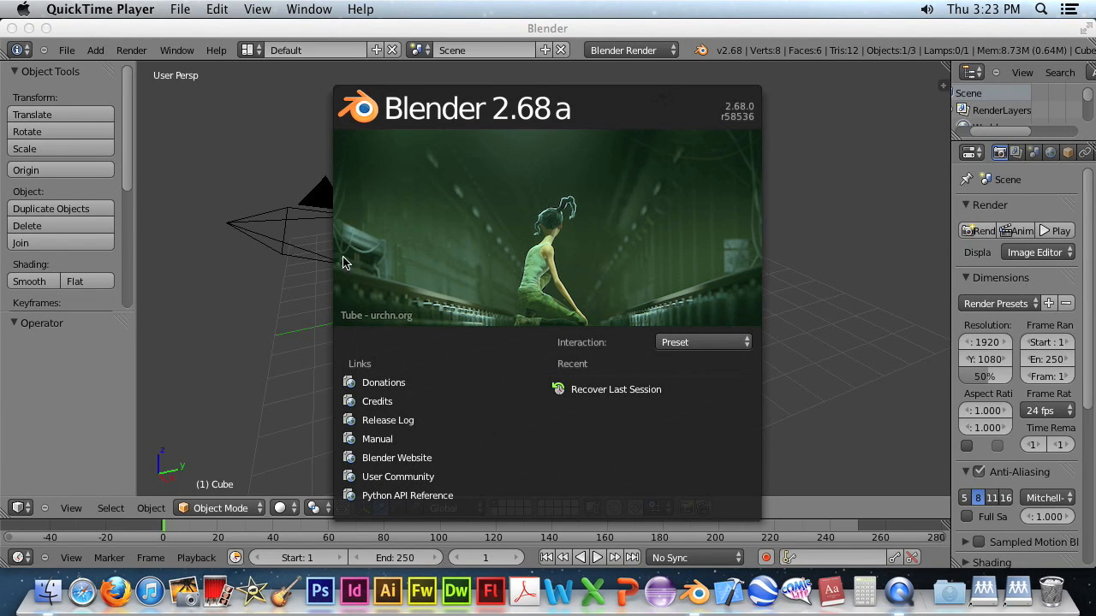
pyautogui.moveTo(270, 242)
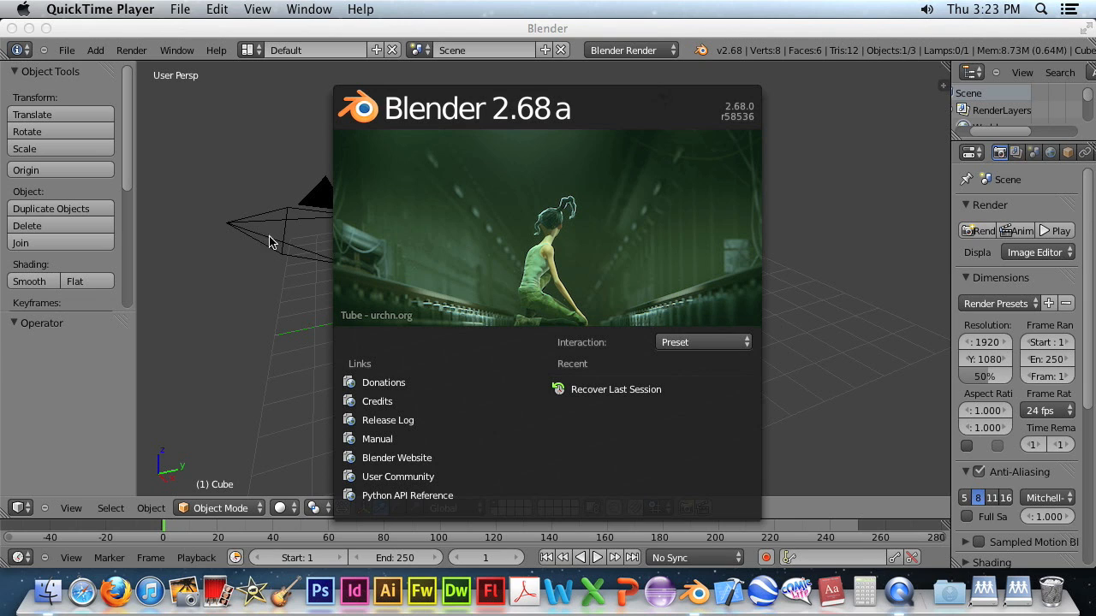
pyautogui.moveTo(263, 244)
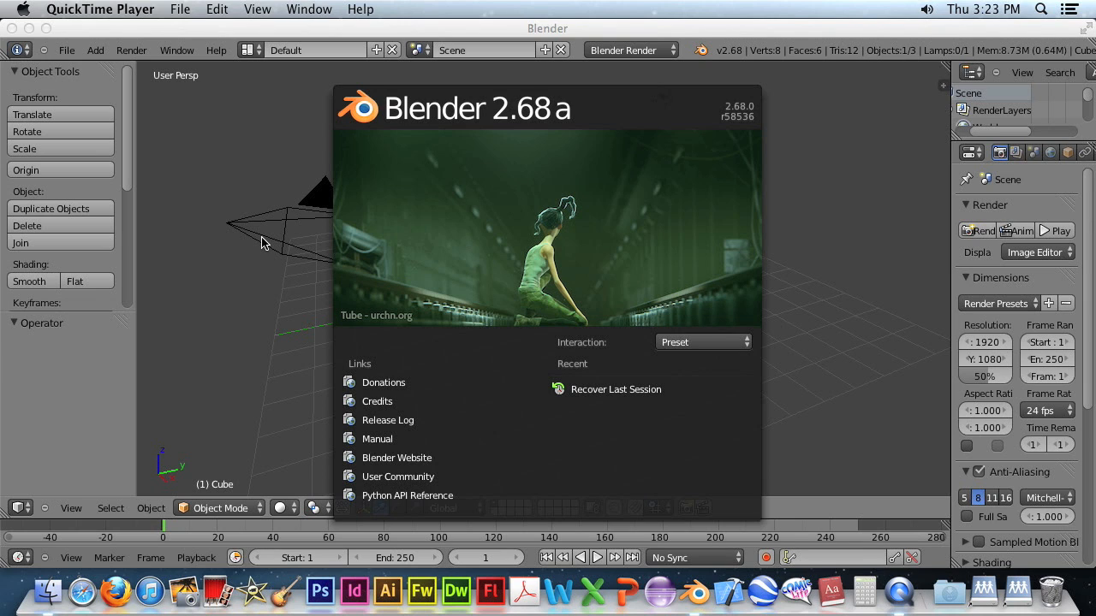
pyautogui.moveTo(265, 167)
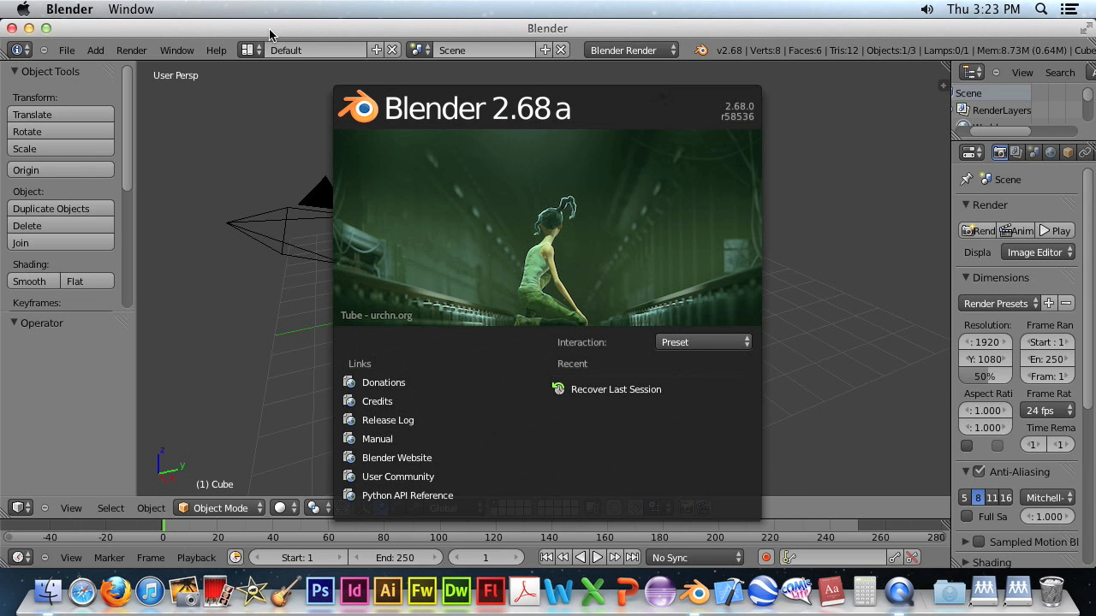
# Step: Dismiss the splash screen and delete the default cube, leaving camera and lamp
pyautogui.click(591, 337)
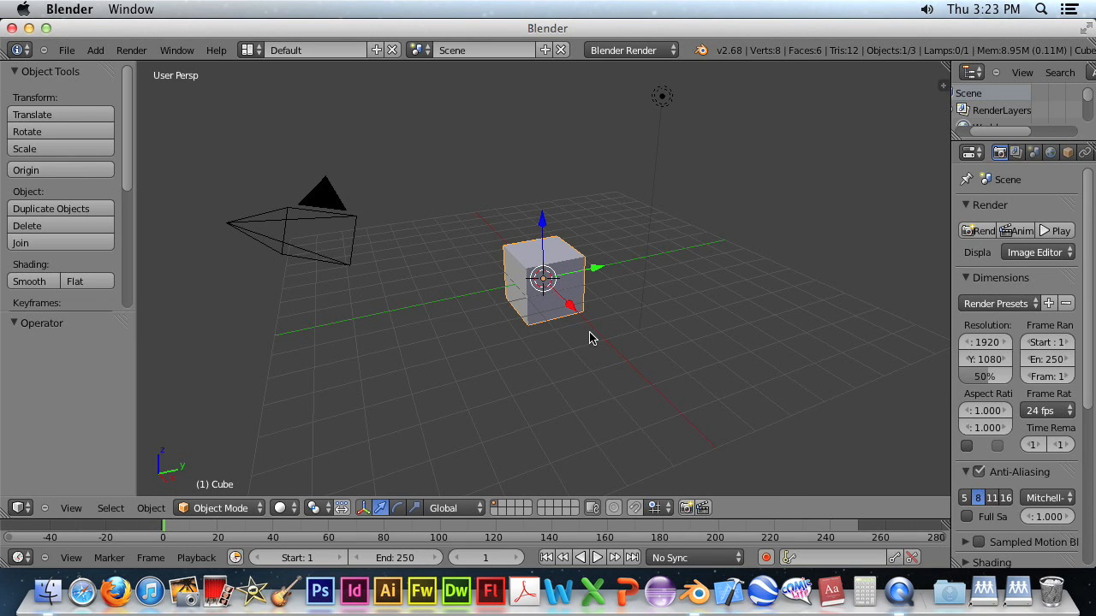
pyautogui.click(26, 225)
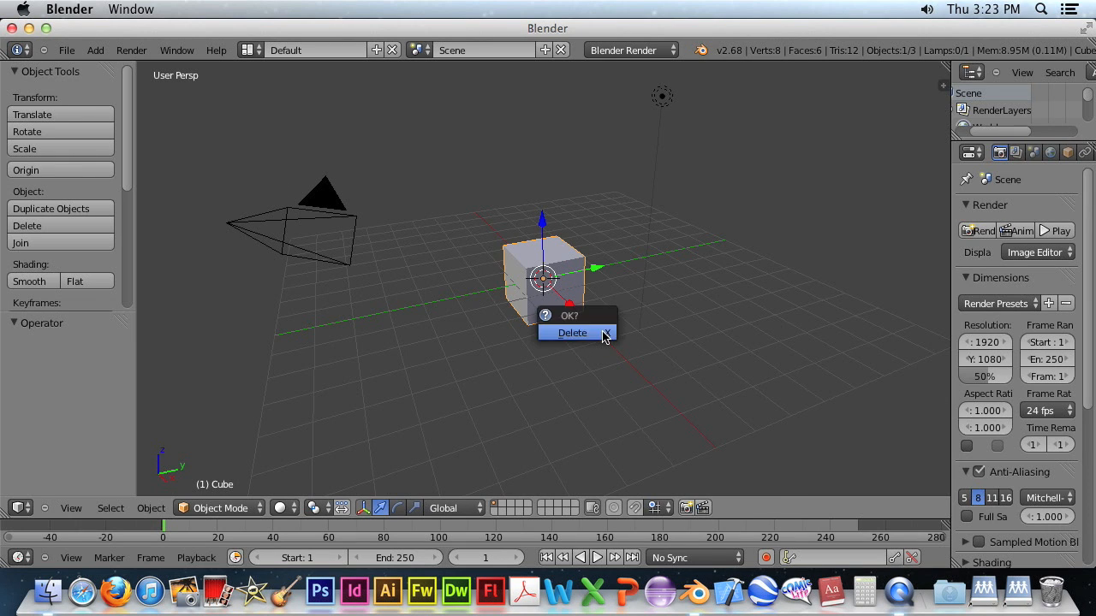
pyautogui.click(572, 332)
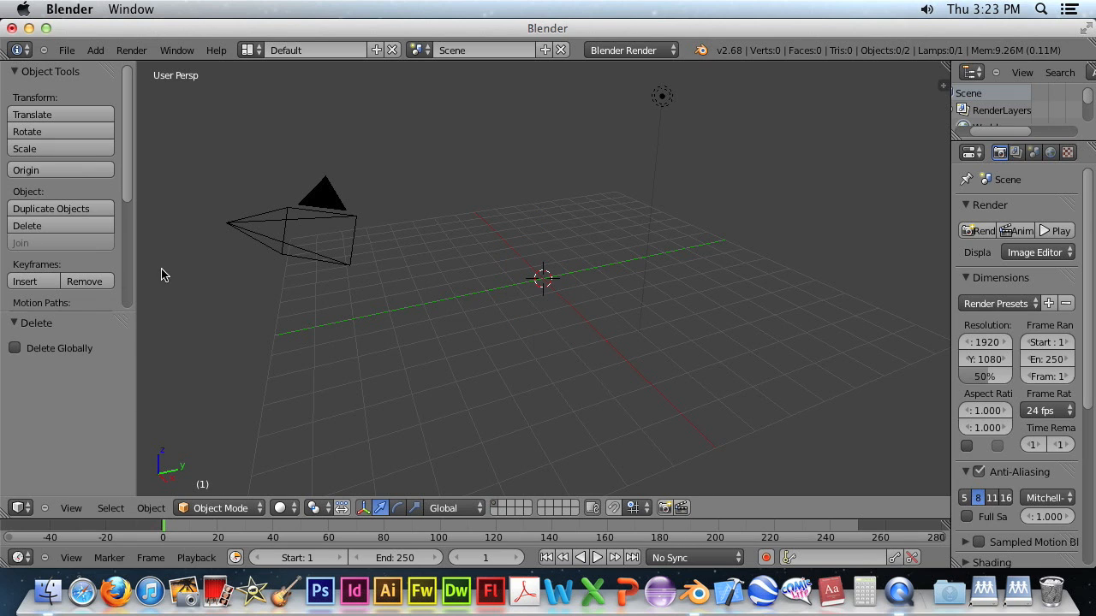
pyautogui.moveTo(557, 338)
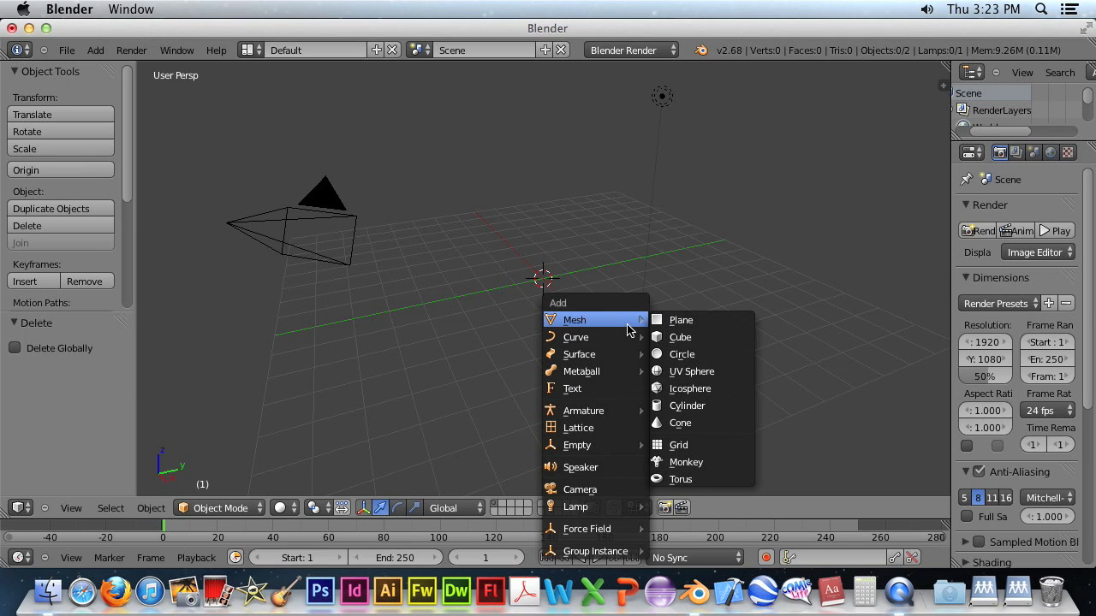
pyautogui.moveTo(625, 330)
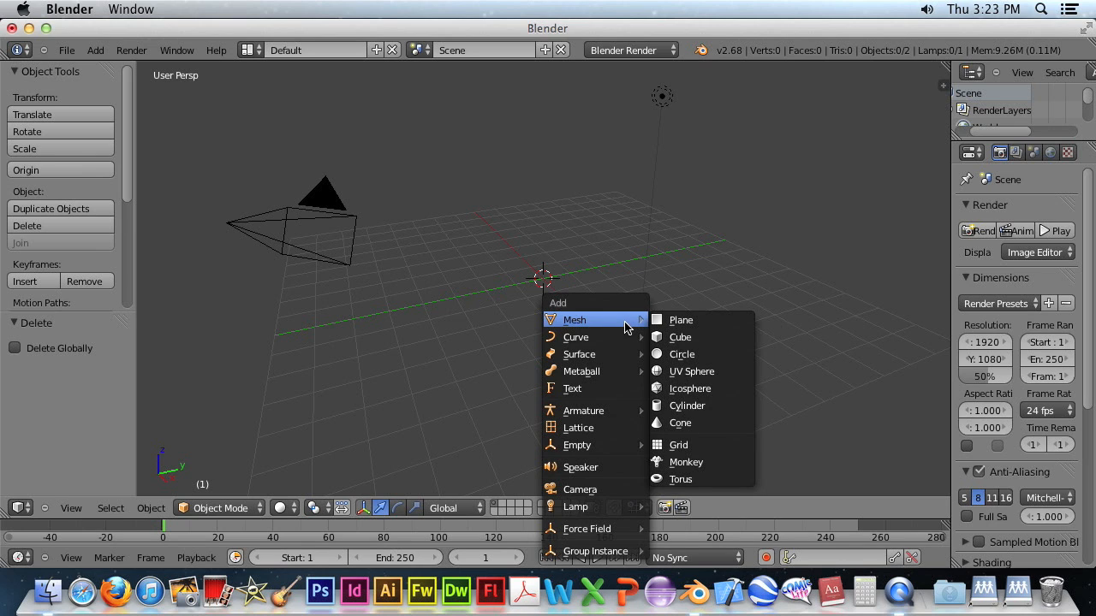
pyautogui.moveTo(680, 319)
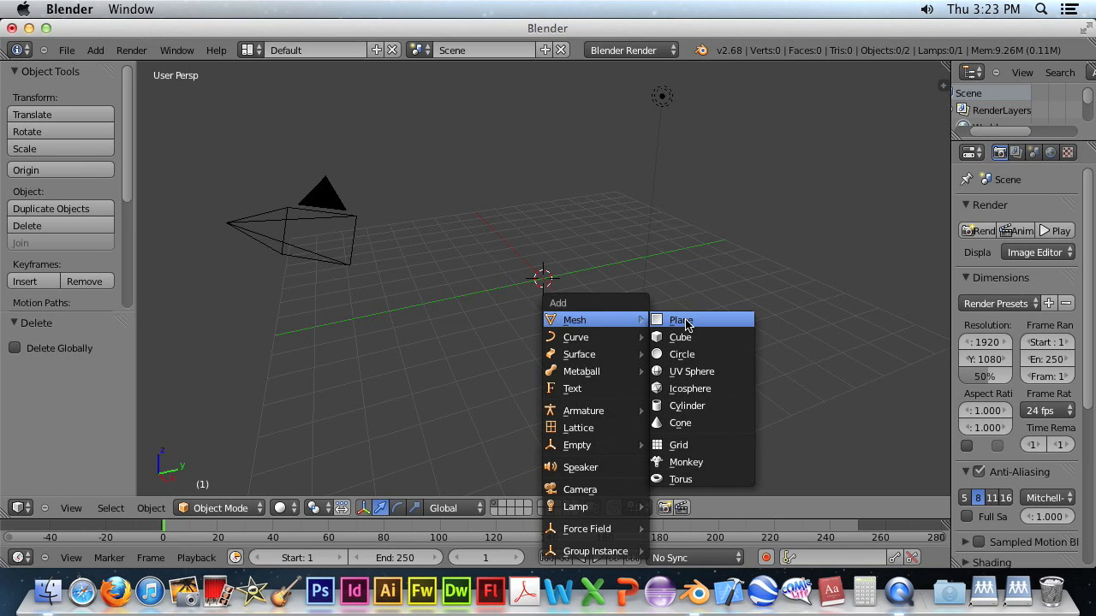
pyautogui.moveTo(680, 319)
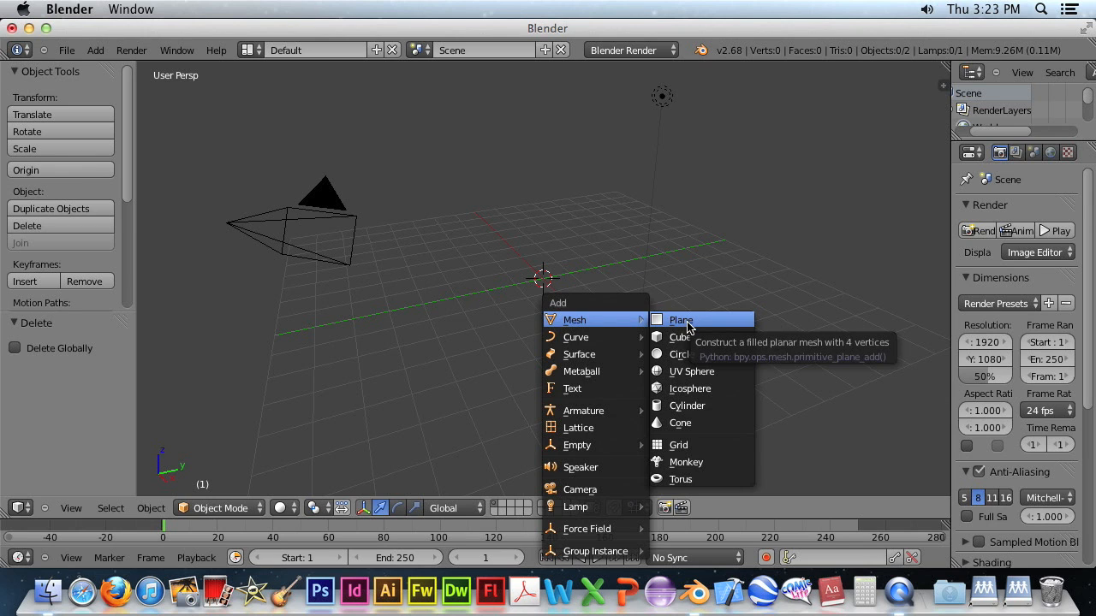
# Step: Add a Grid mesh with radius 50 and 100 X and Y subdivisions
pyautogui.click(678, 445)
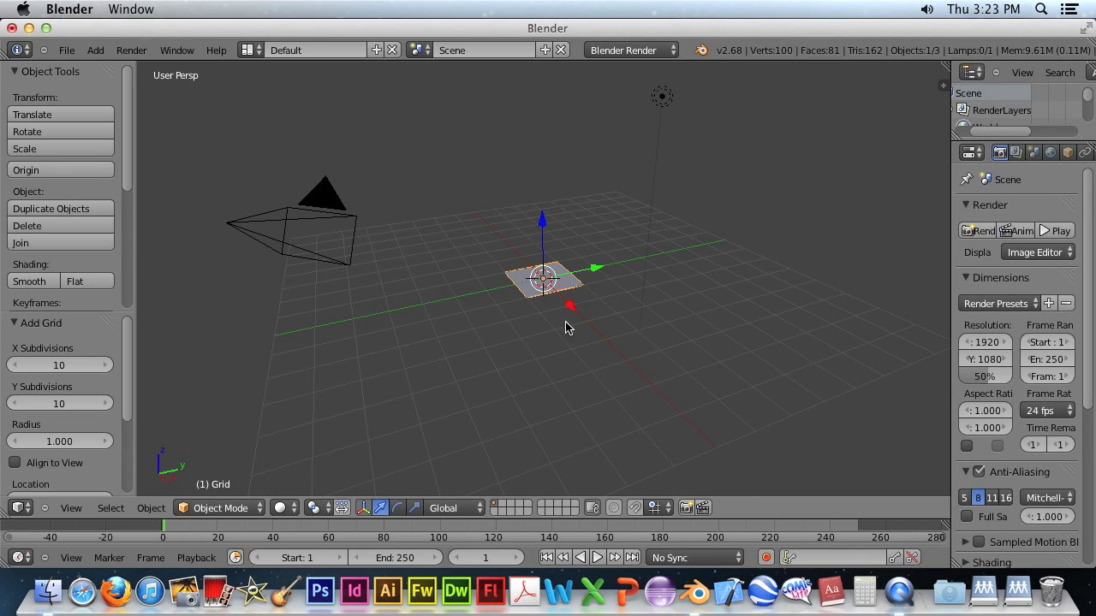
pyautogui.moveTo(58, 441)
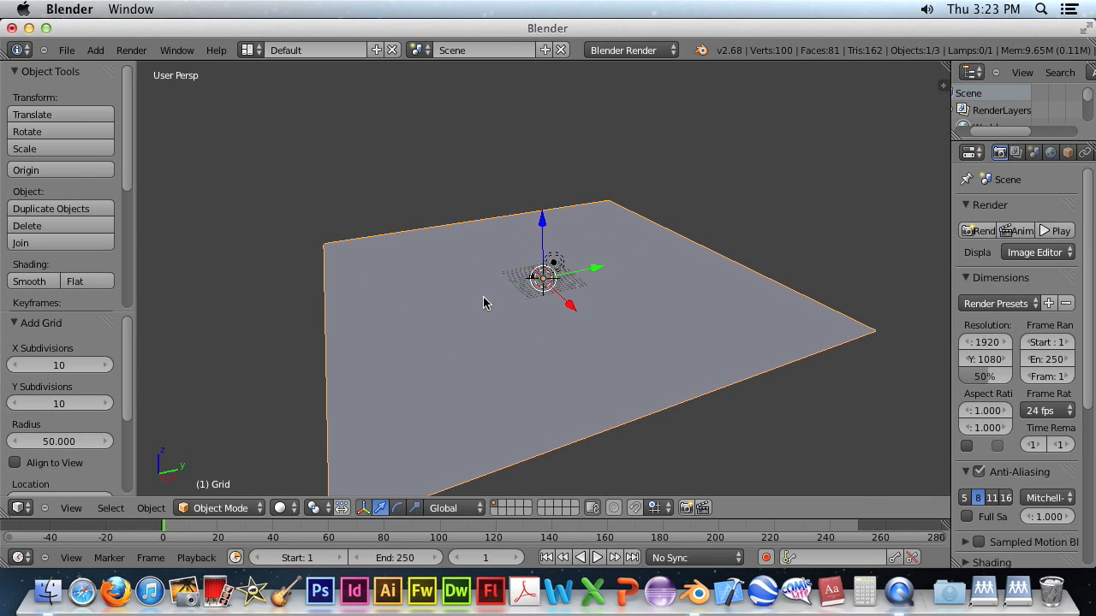
pyautogui.moveTo(713, 251)
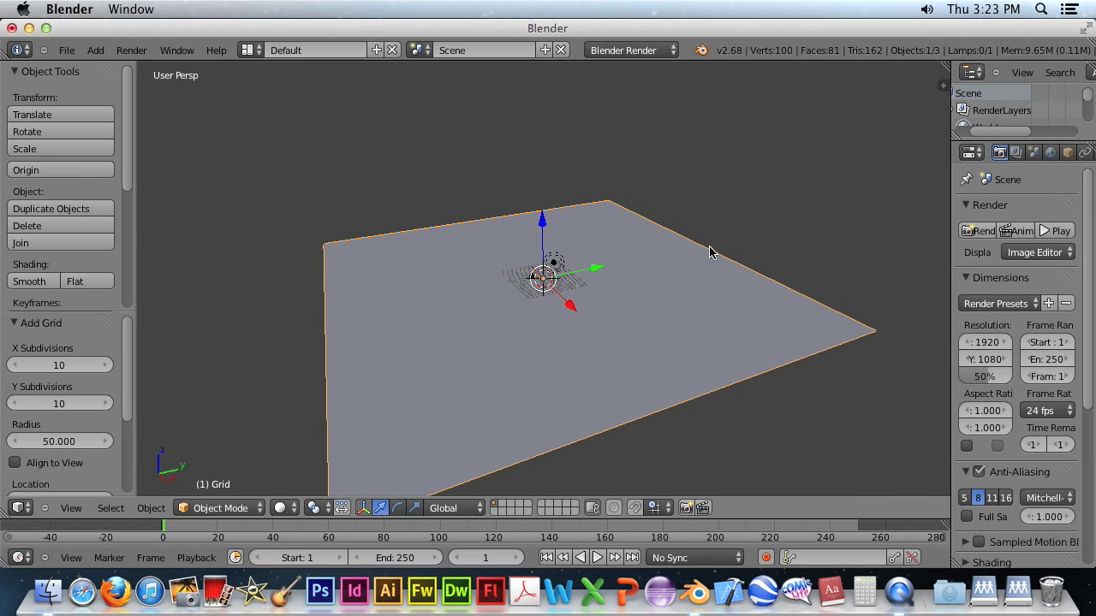
pyautogui.moveTo(276, 293)
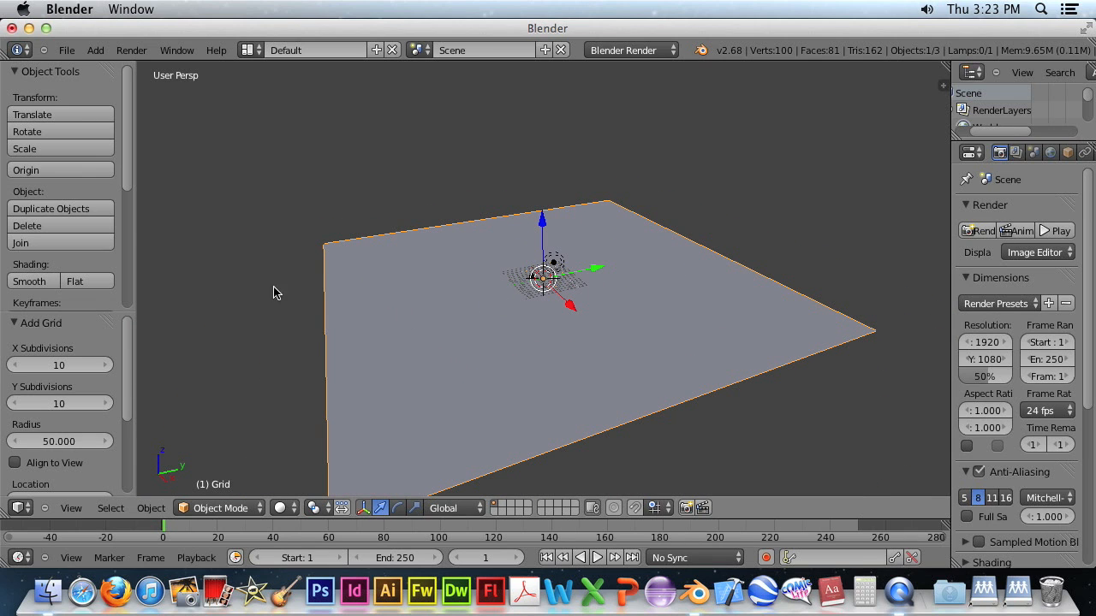
pyautogui.click(59, 365)
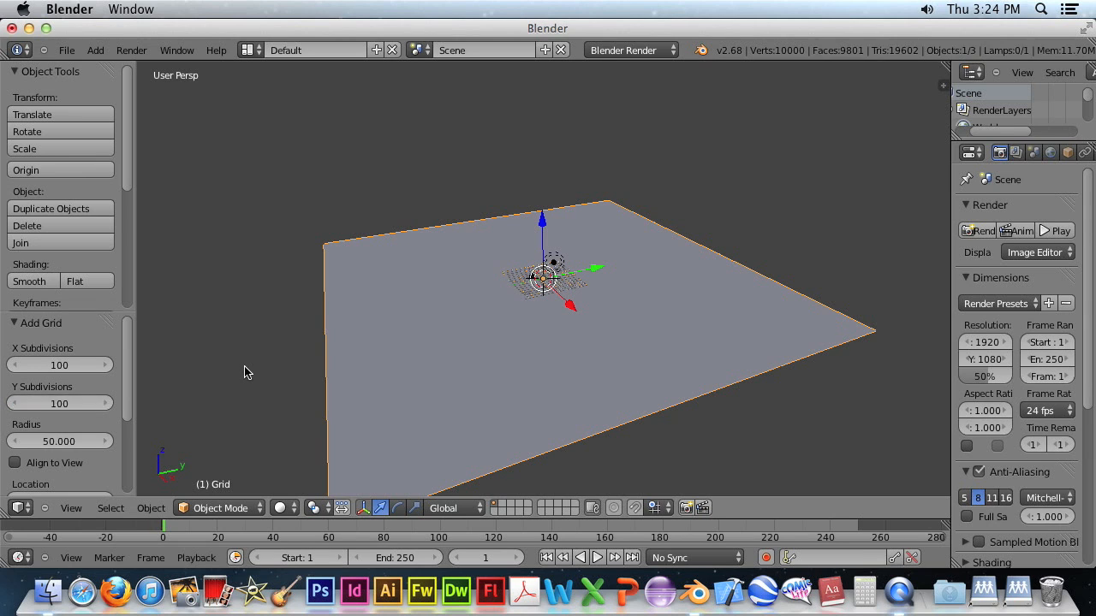
pyautogui.moveTo(517, 308)
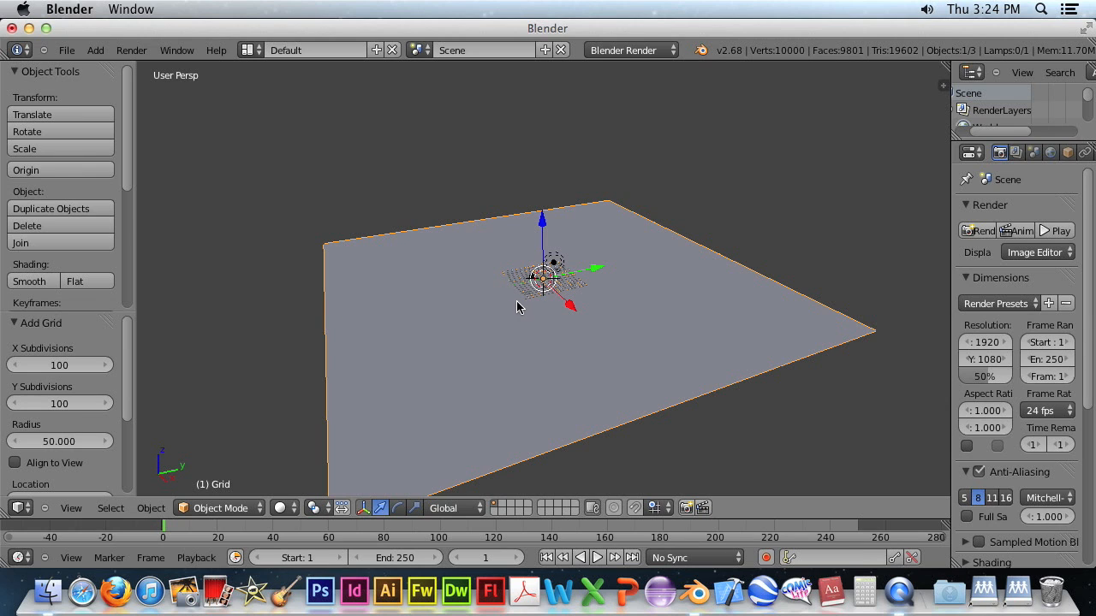
pyautogui.moveTo(484, 344)
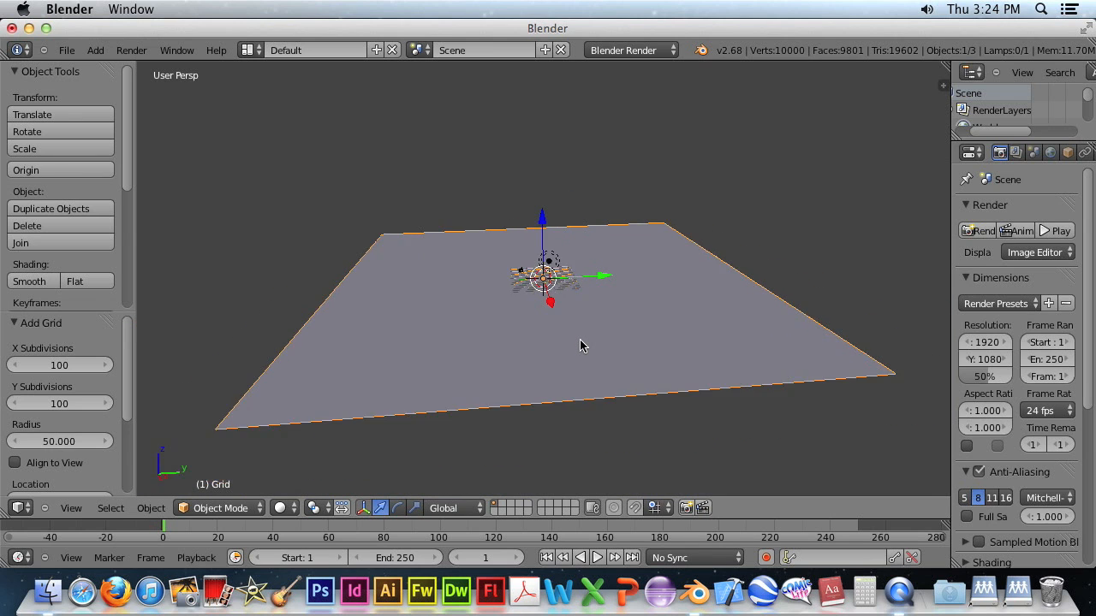
pyautogui.moveTo(588, 382)
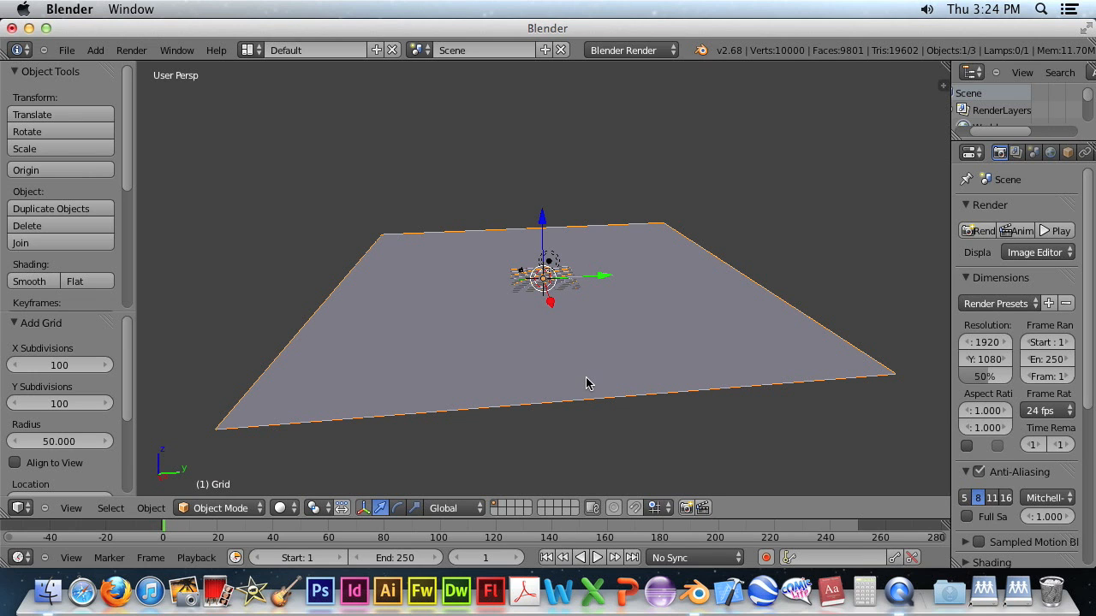
# Step: Enter Edit Mode on the grid and deselect all its vertices
pyautogui.press('Tab')
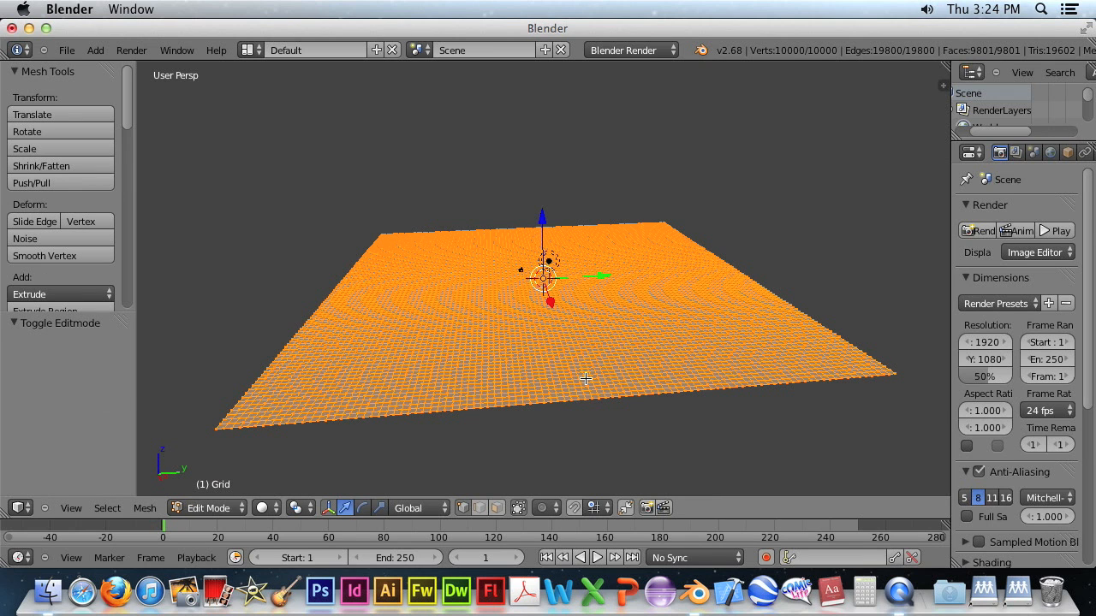
pyautogui.press('a')
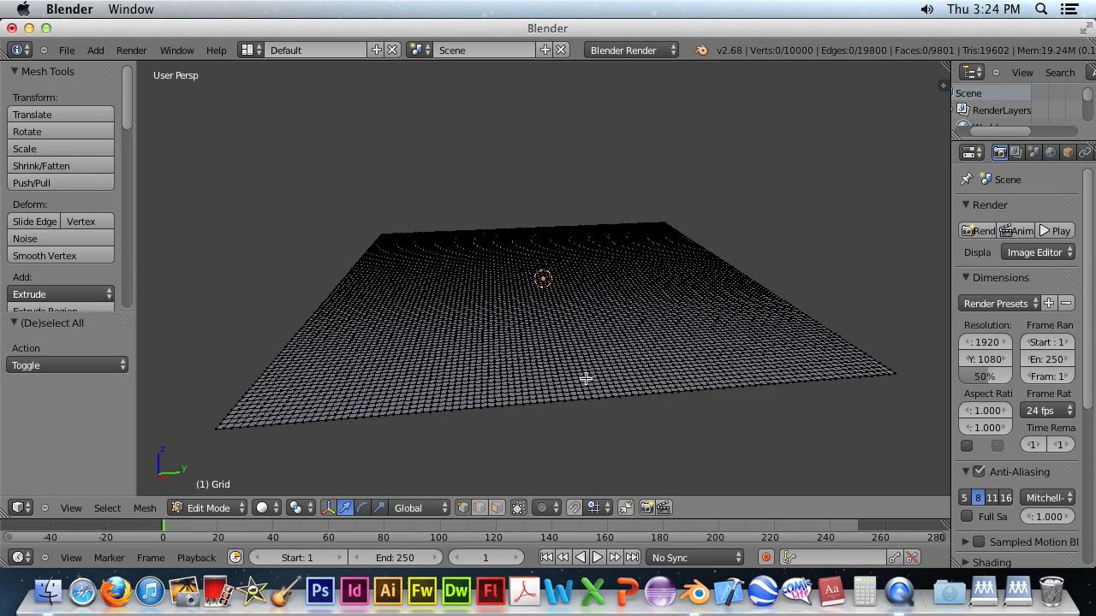
pyautogui.moveTo(577, 359)
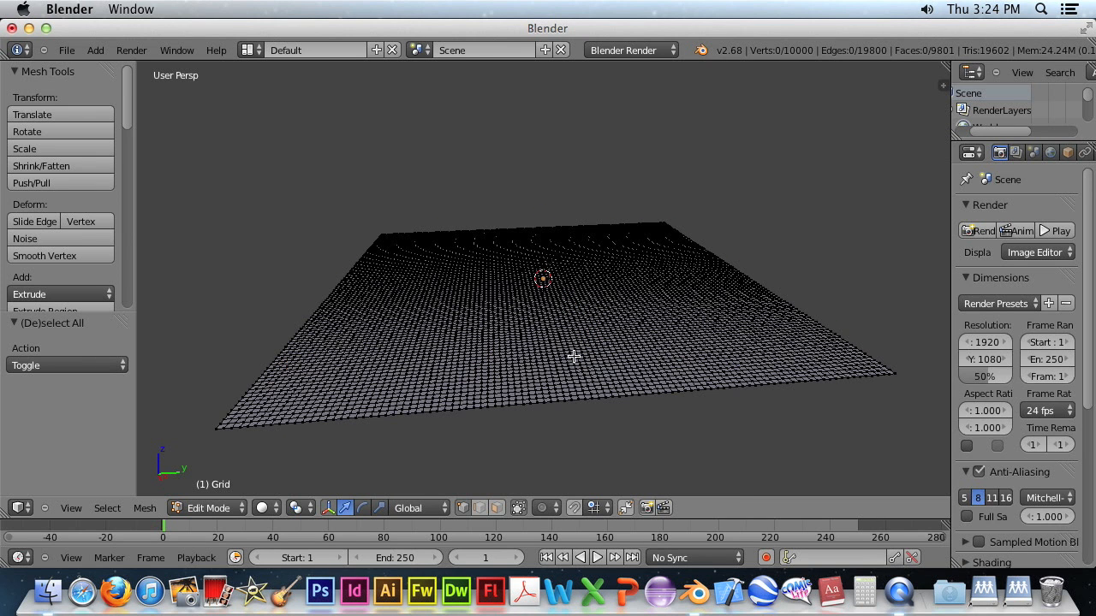
pyautogui.moveTo(577, 273)
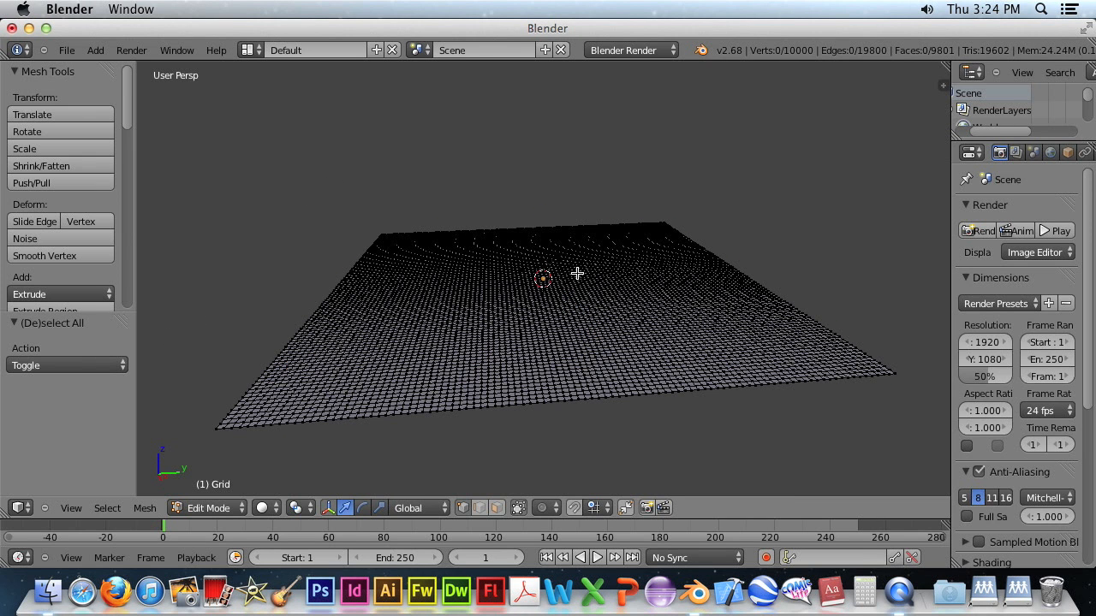
pyautogui.moveTo(628, 263)
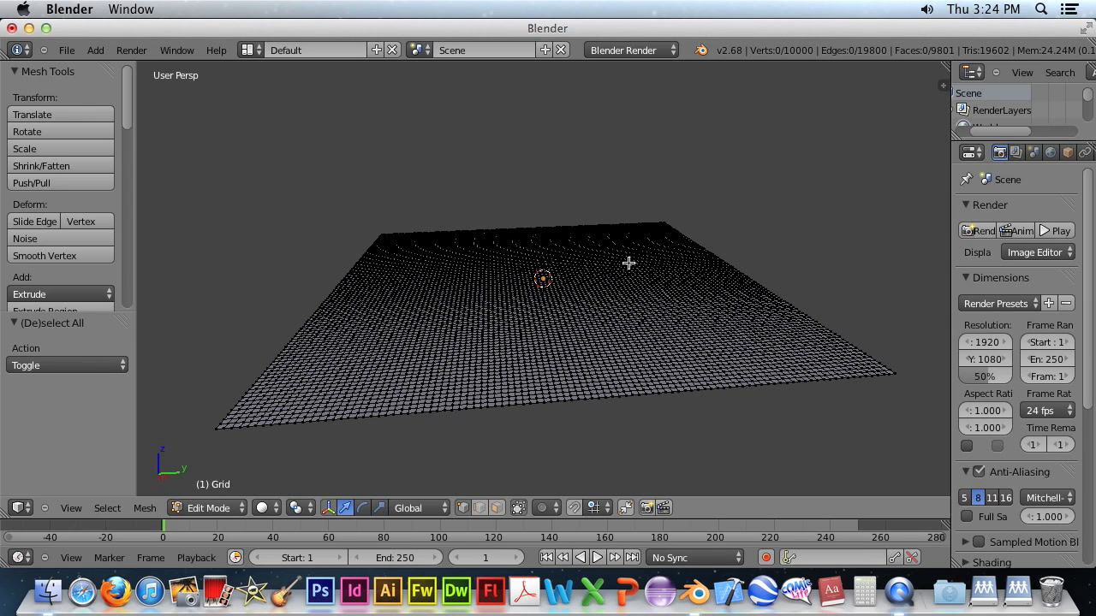
pyautogui.moveTo(666, 230)
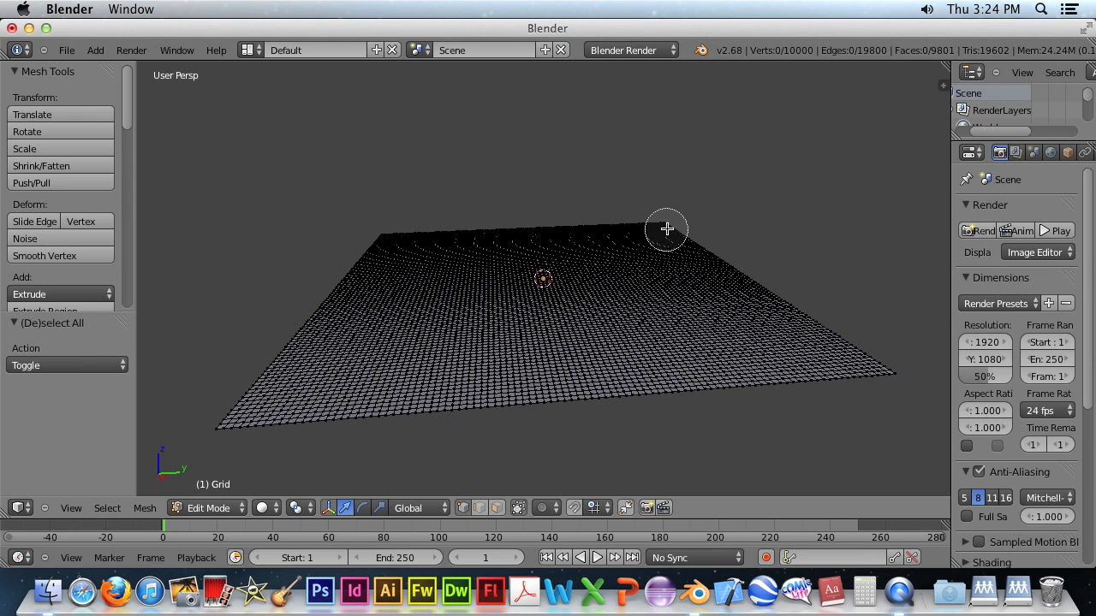
# Step: Circle-select the plateau vertices along the back and left edges, including the rounded bay
pyautogui.click(632, 229)
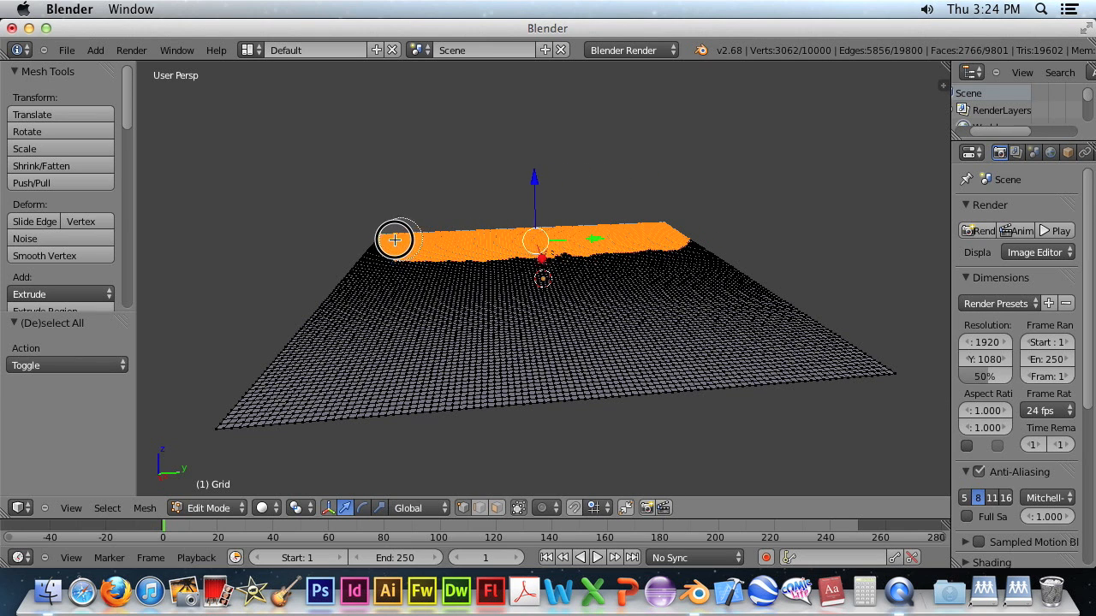
pyautogui.moveTo(395, 238); pyautogui.dragTo(285, 361)
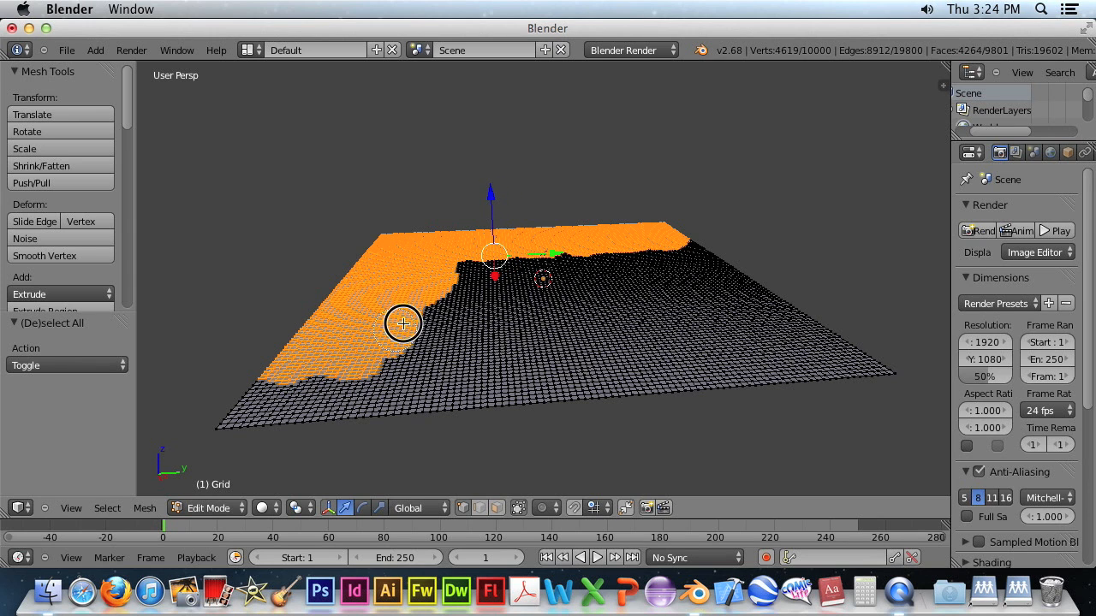
pyautogui.moveTo(403, 324); pyautogui.dragTo(590, 248)
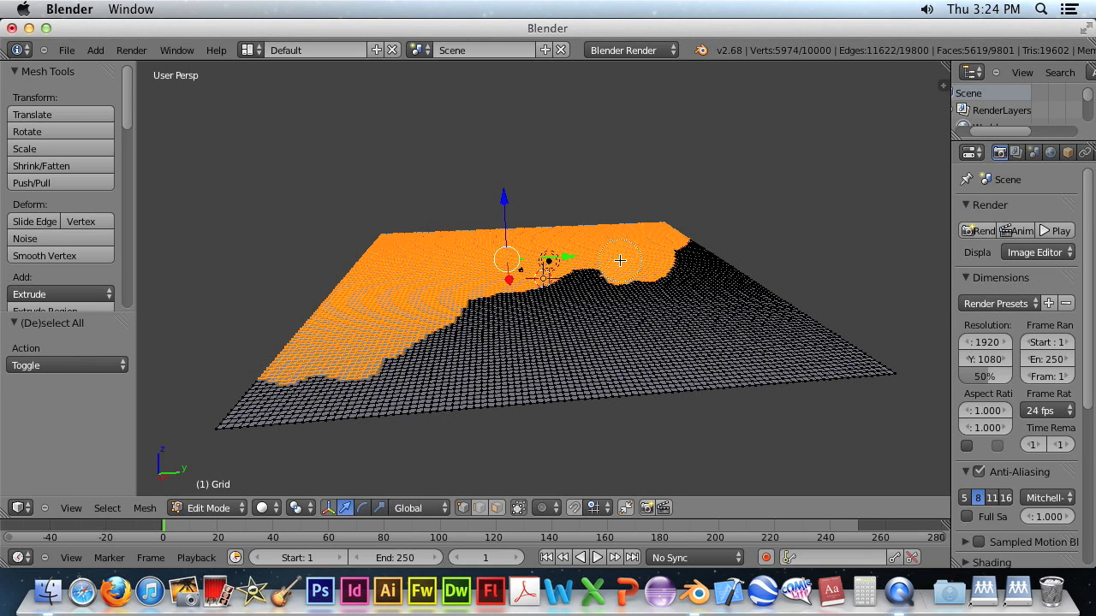
pyautogui.moveTo(481, 338)
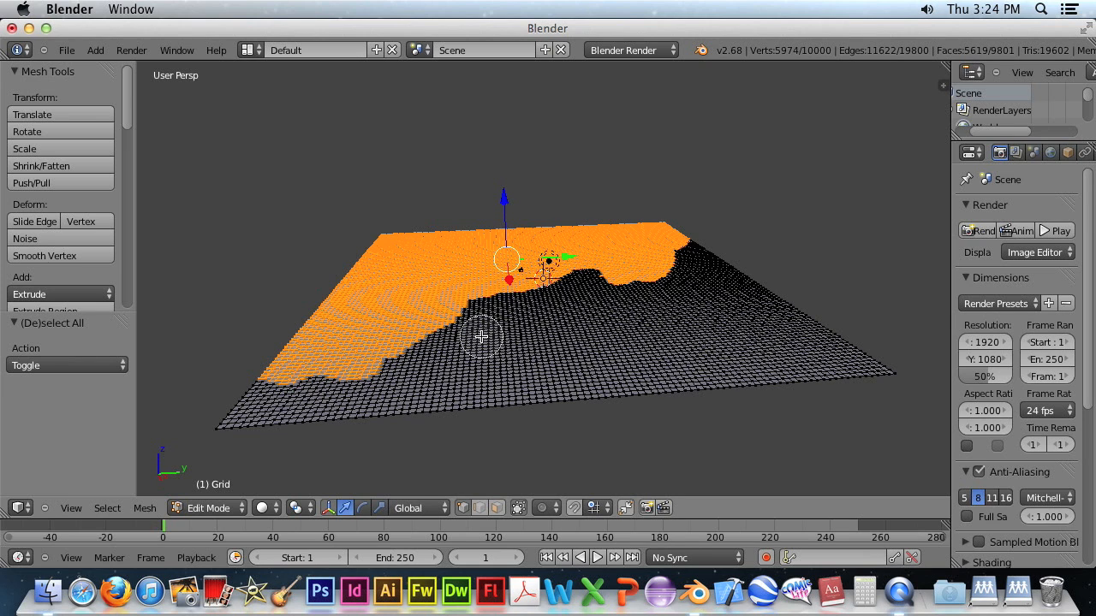
pyautogui.moveTo(457, 301)
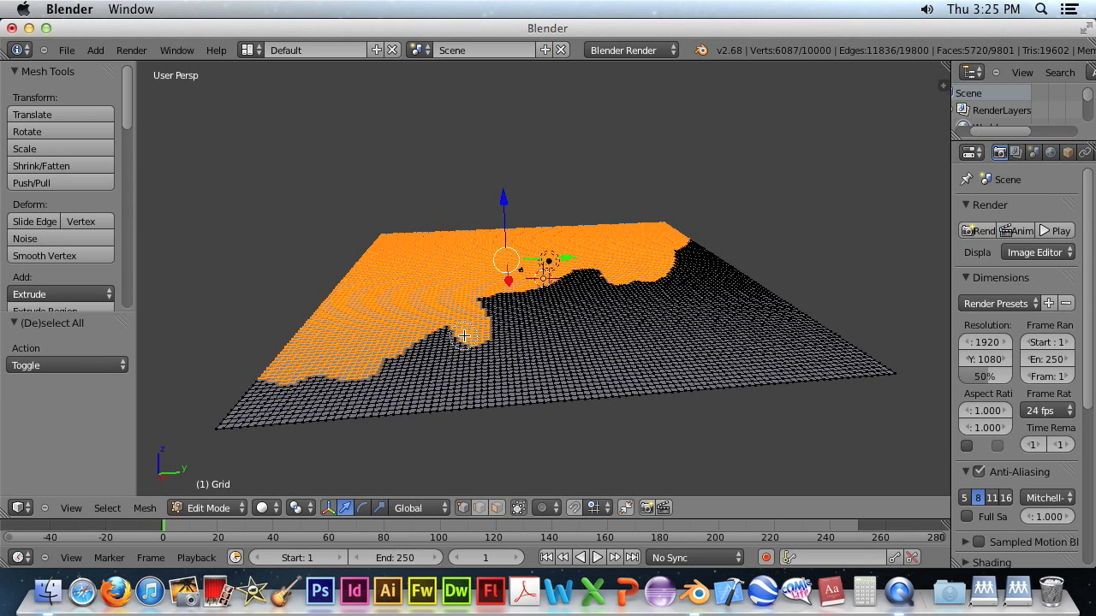
pyautogui.click(461, 342)
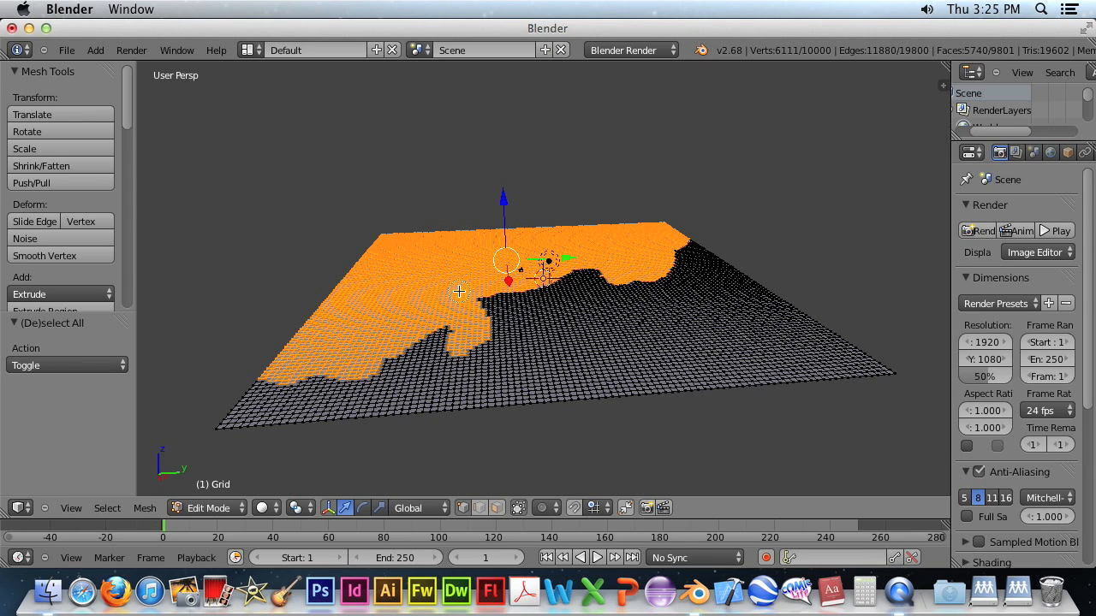
pyautogui.moveTo(437, 265)
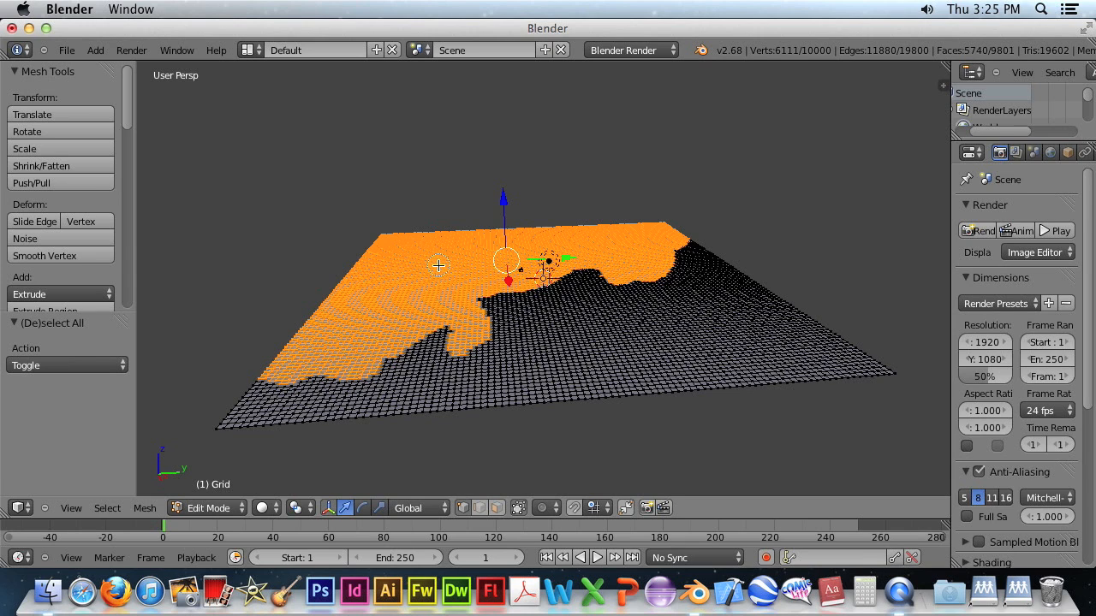
pyautogui.moveTo(486, 248)
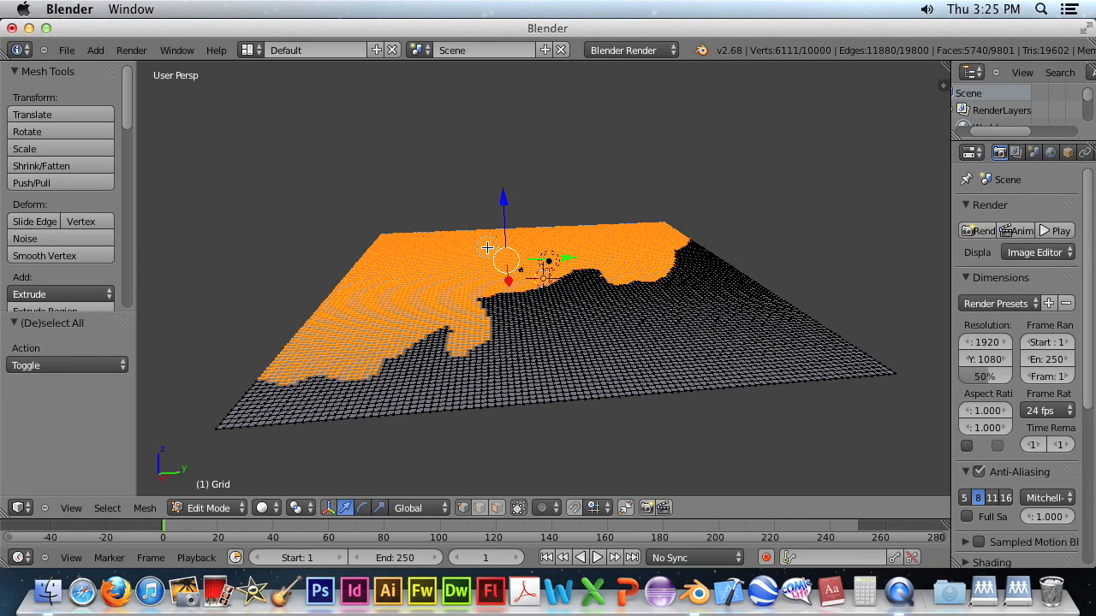
pyautogui.moveTo(515, 239)
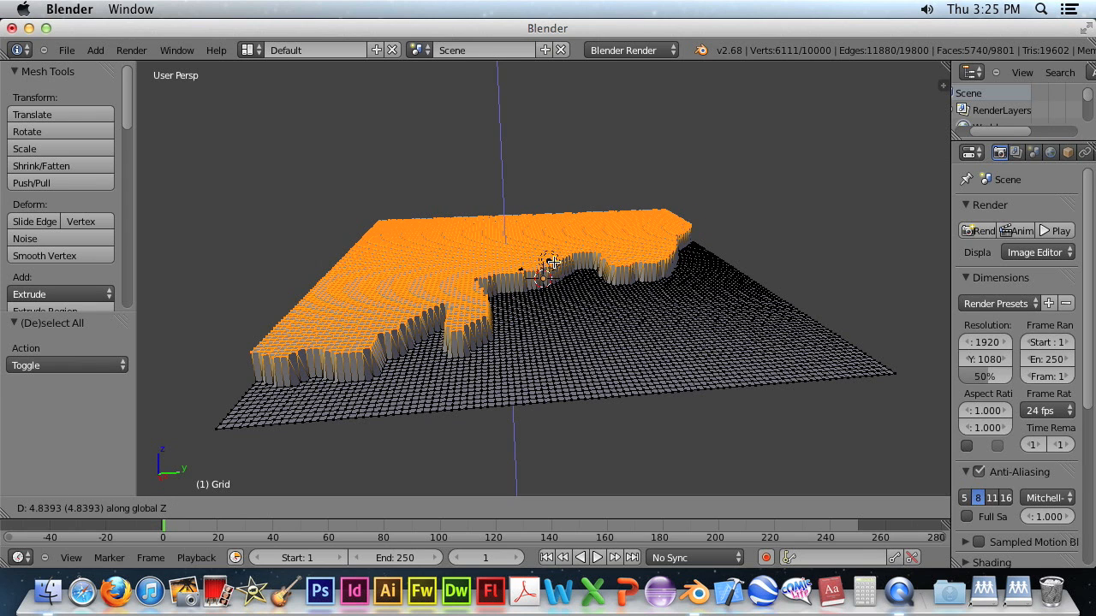
pyautogui.moveTo(529, 246)
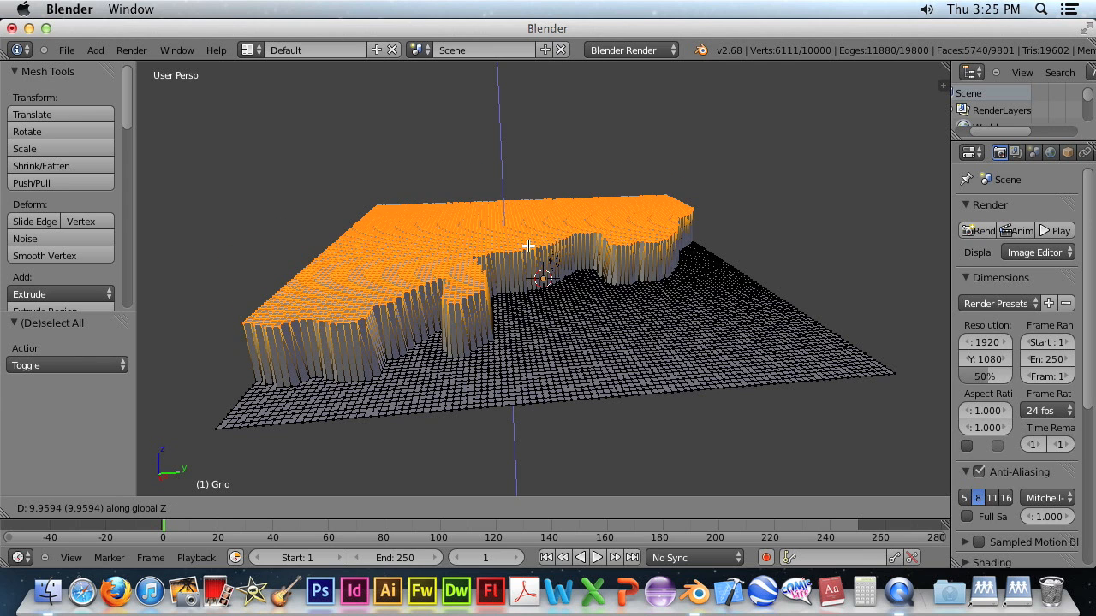
pyautogui.moveTo(525, 262)
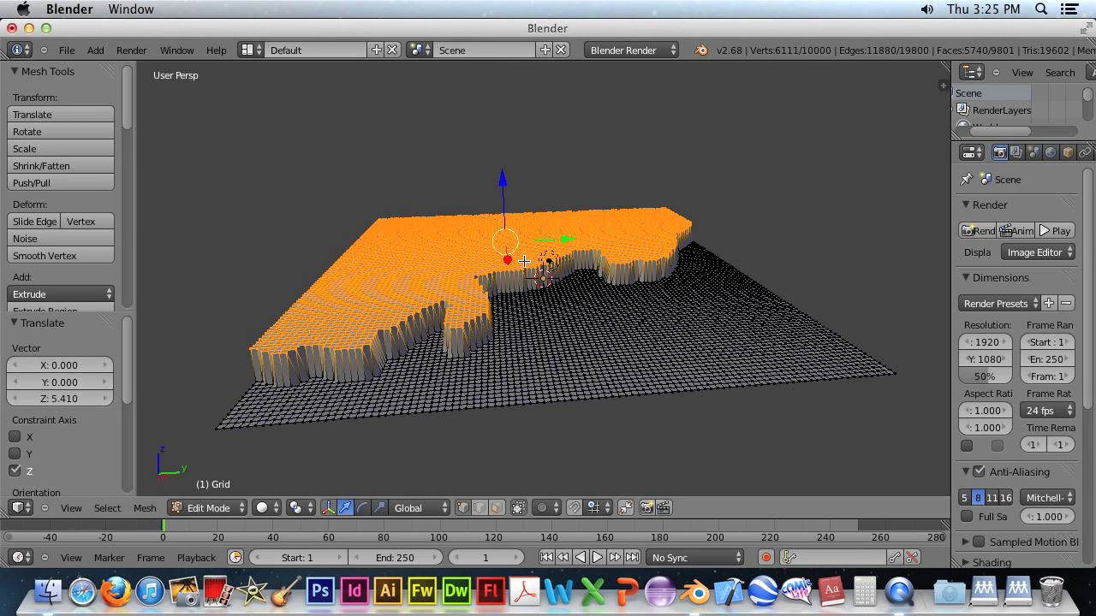
pyautogui.moveTo(564, 326)
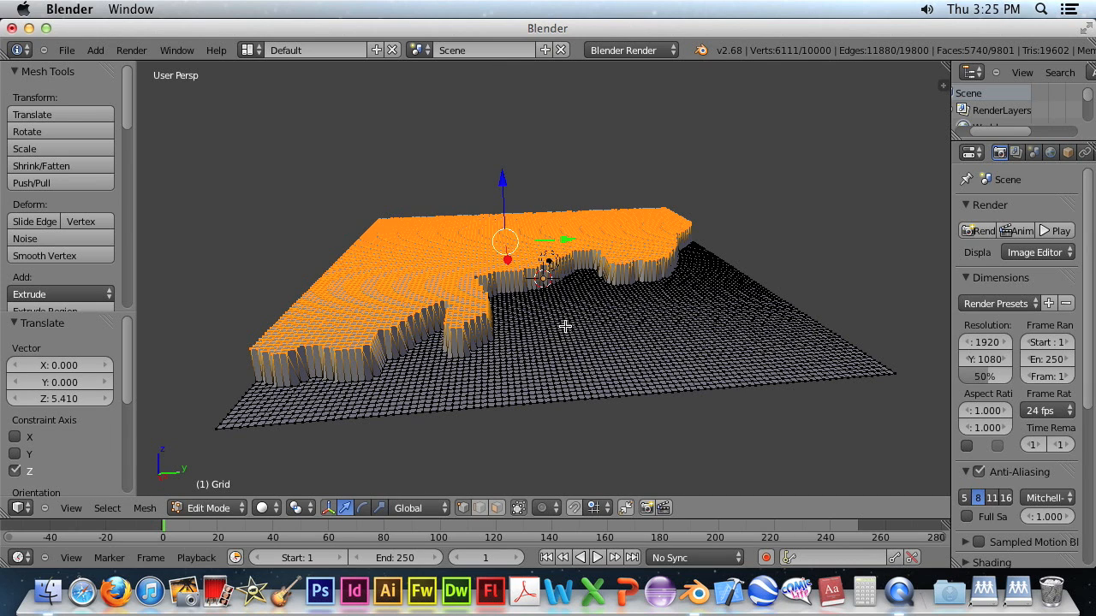
pyautogui.moveTo(558, 304)
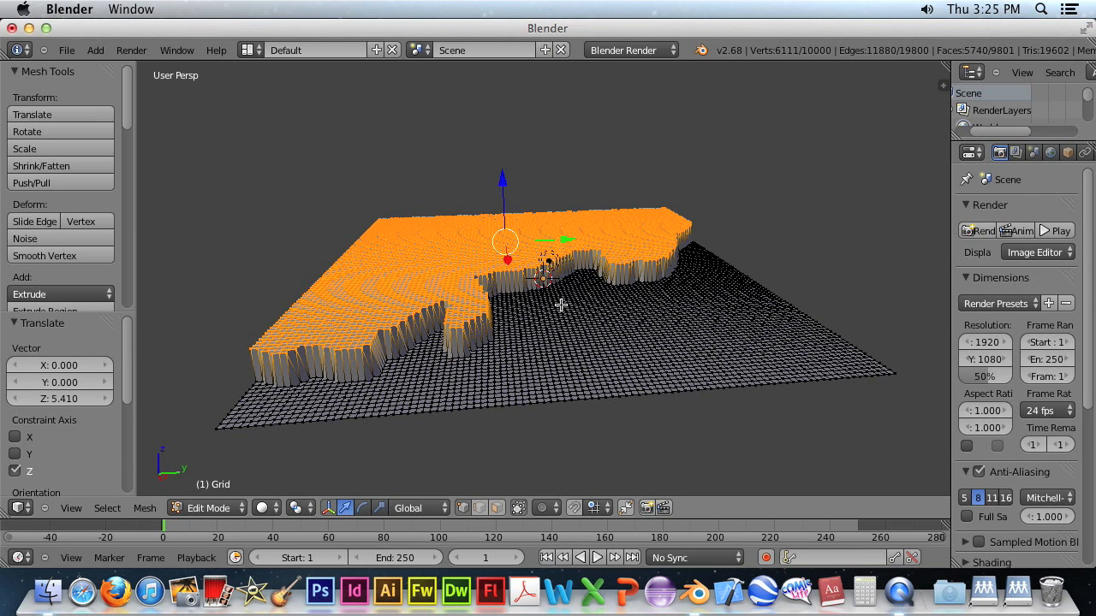
# Step: Deselect the plateau and enable proportional editing with a sharp falloff
pyautogui.press('a')
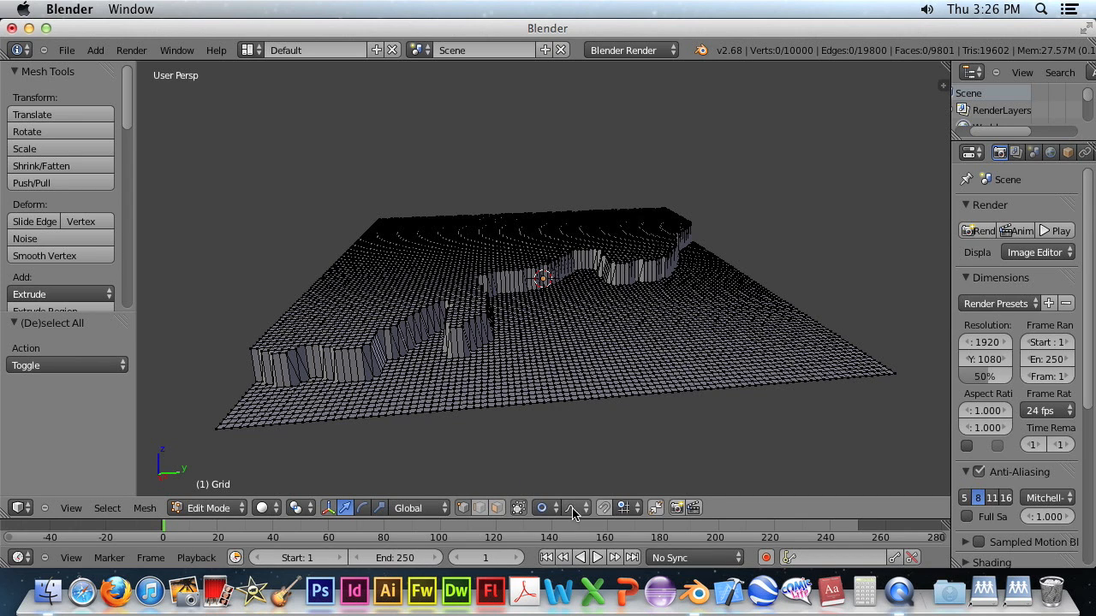
pyautogui.click(572, 508)
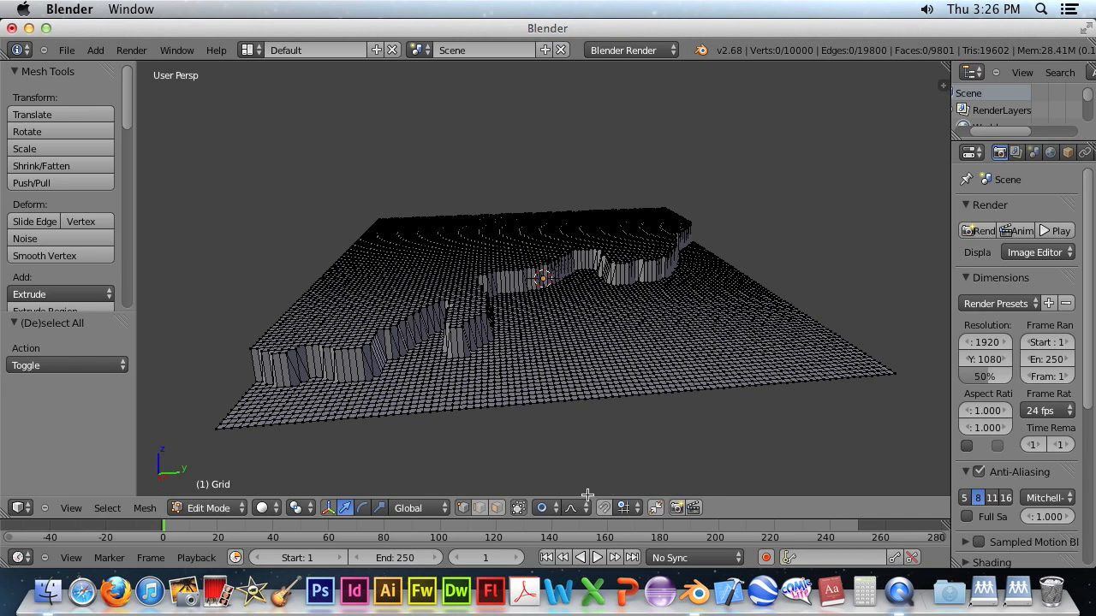
pyautogui.moveTo(484, 328)
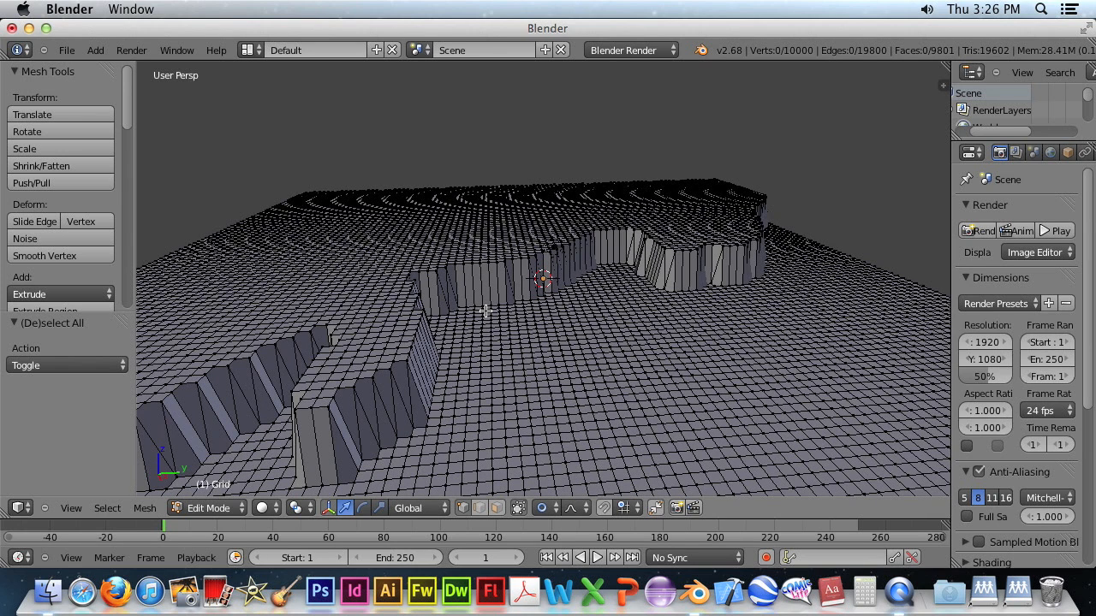
pyautogui.moveTo(439, 355)
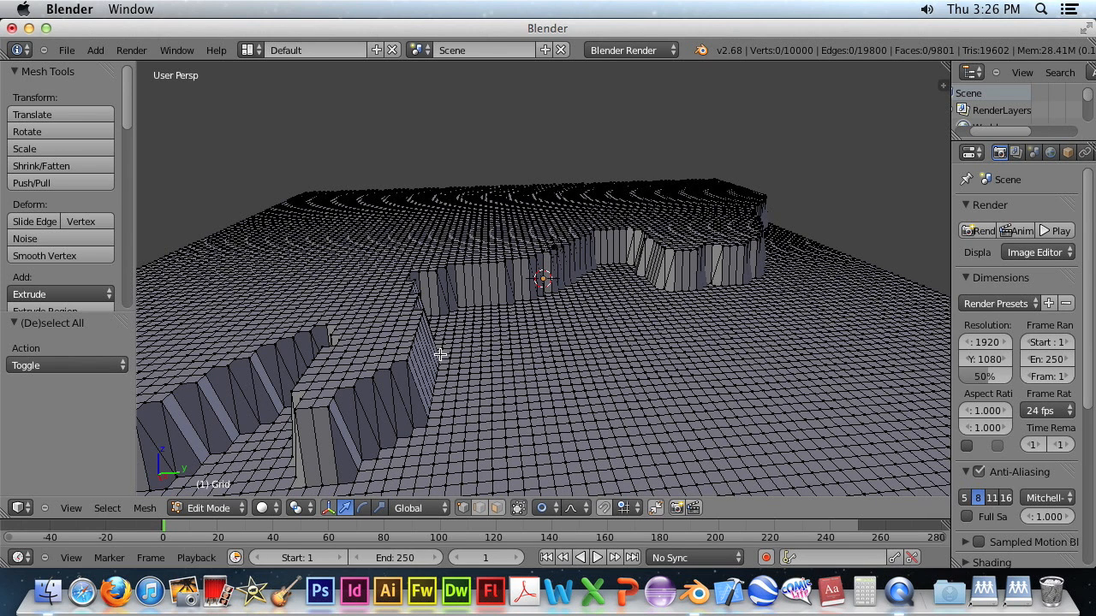
pyautogui.moveTo(385, 391)
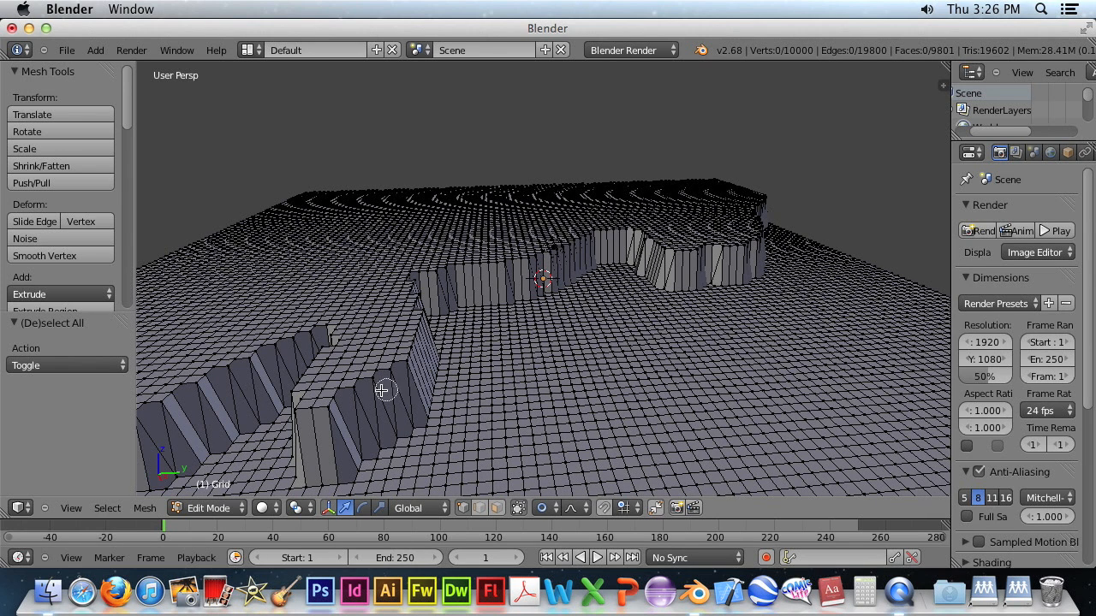
pyautogui.moveTo(327, 412)
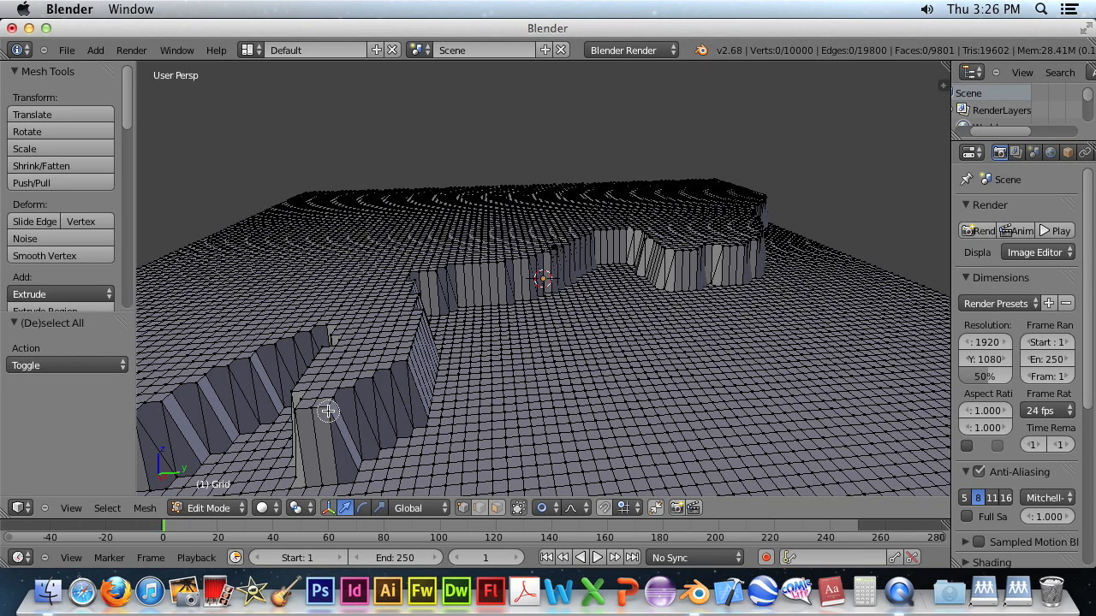
# Step: Select the front cliff rim loop and move it down about 2 units with enlarged proportional falloff
pyautogui.click(348, 395)
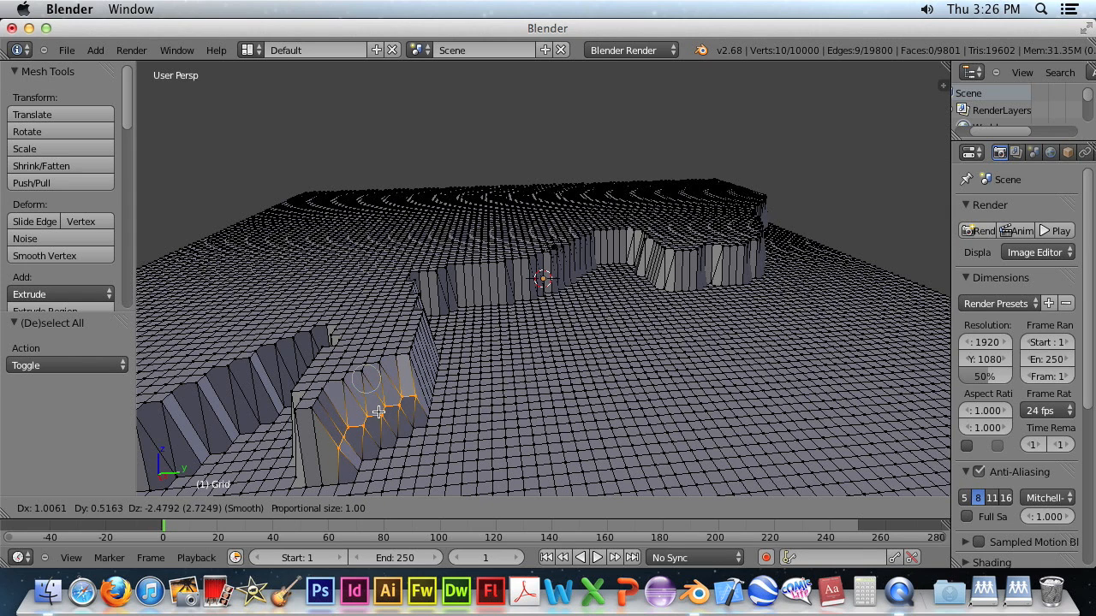
pyautogui.press('z')
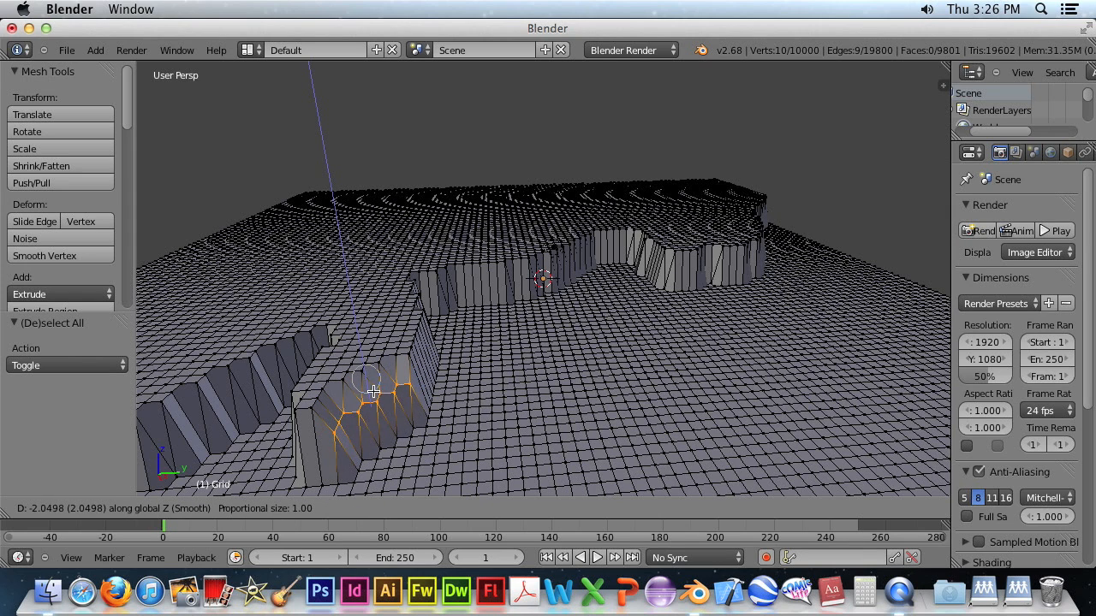
pyautogui.moveTo(368, 377)
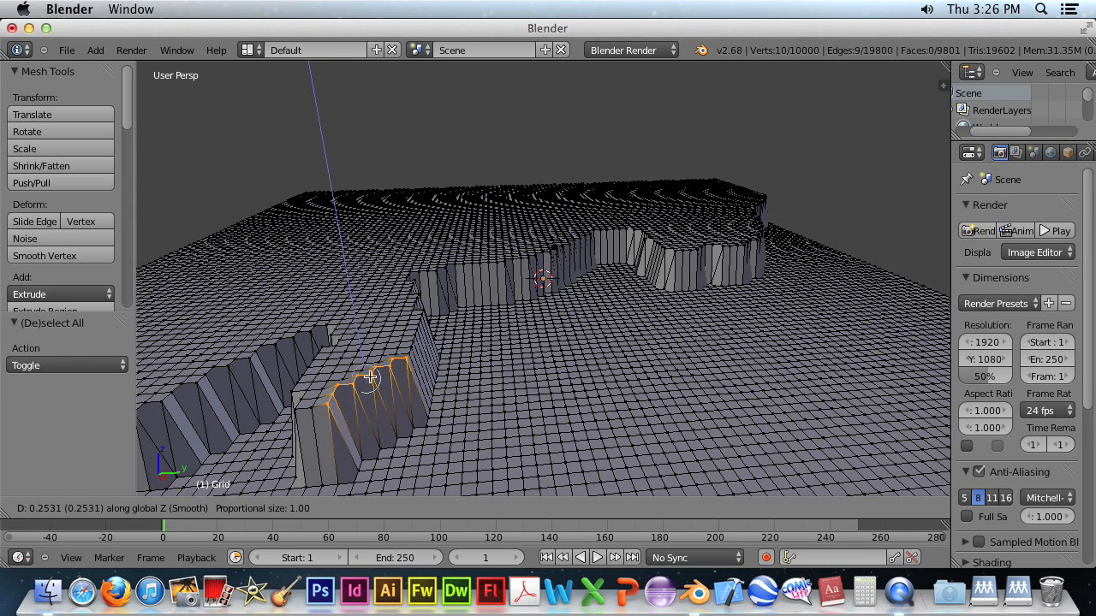
pyautogui.moveTo(370, 398)
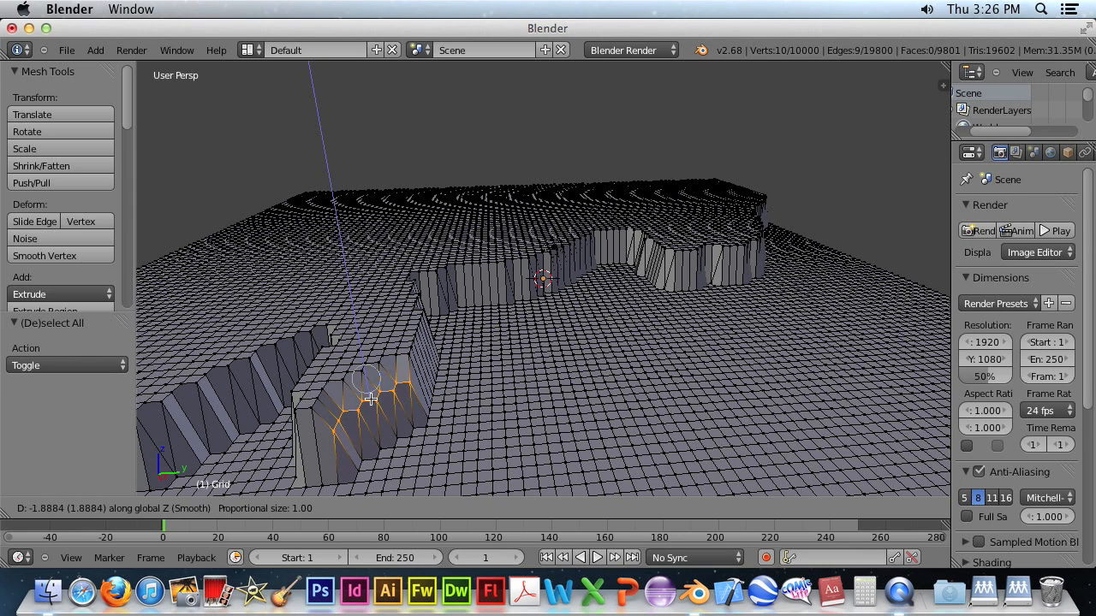
pyautogui.moveTo(368, 359)
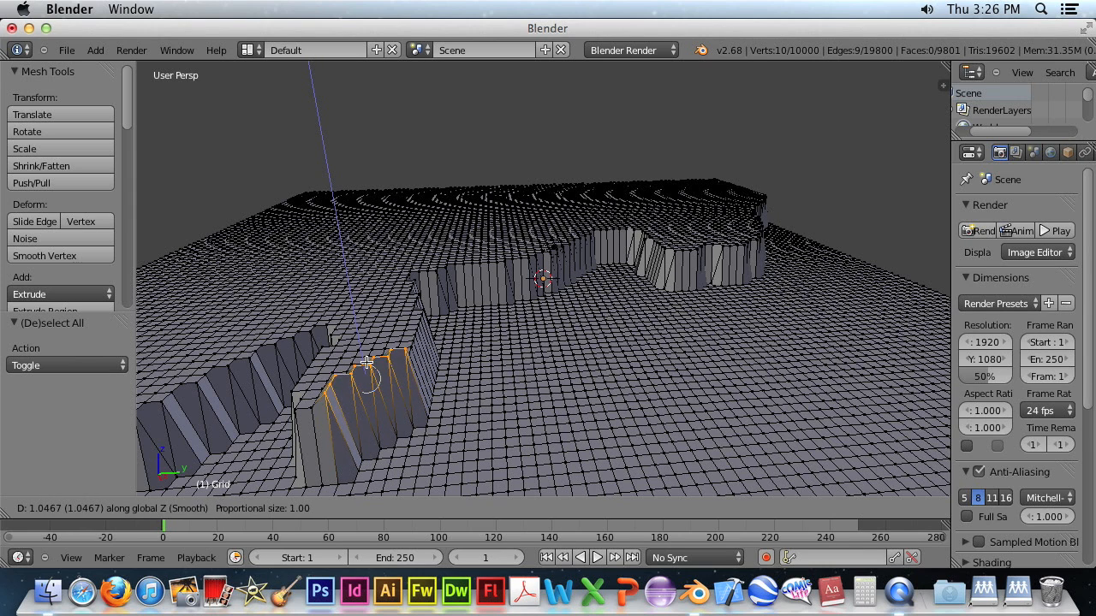
pyautogui.moveTo(368, 387)
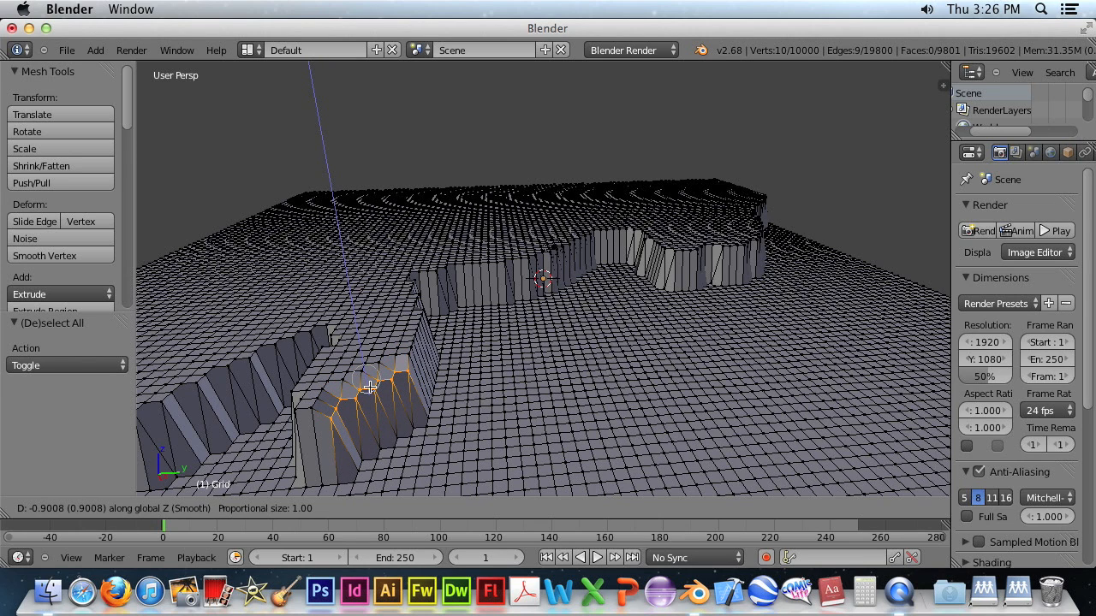
pyautogui.scroll(3)
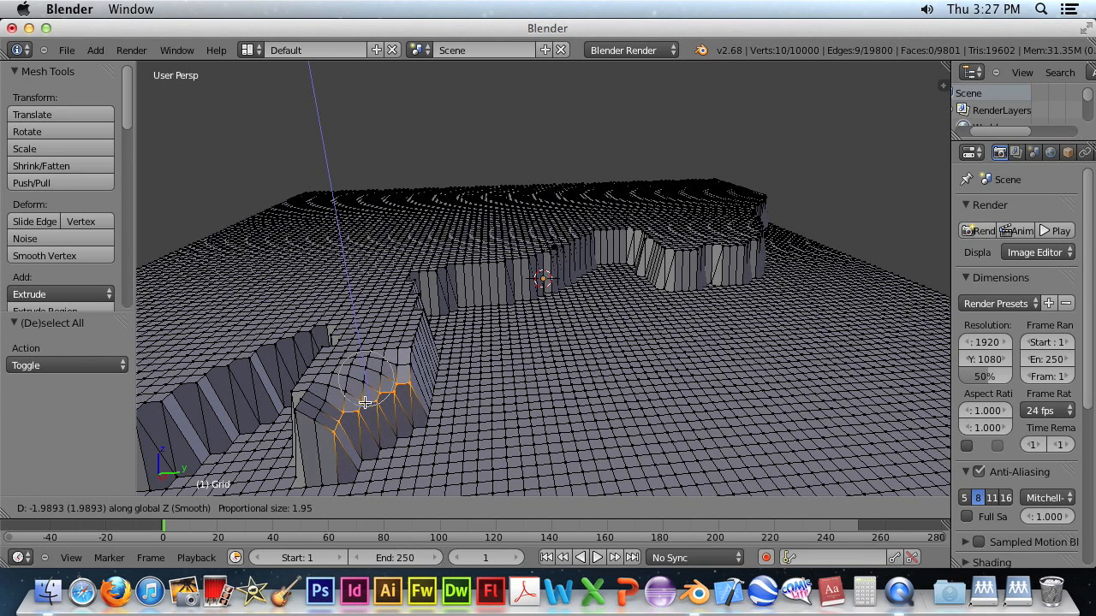
pyautogui.moveTo(363, 400)
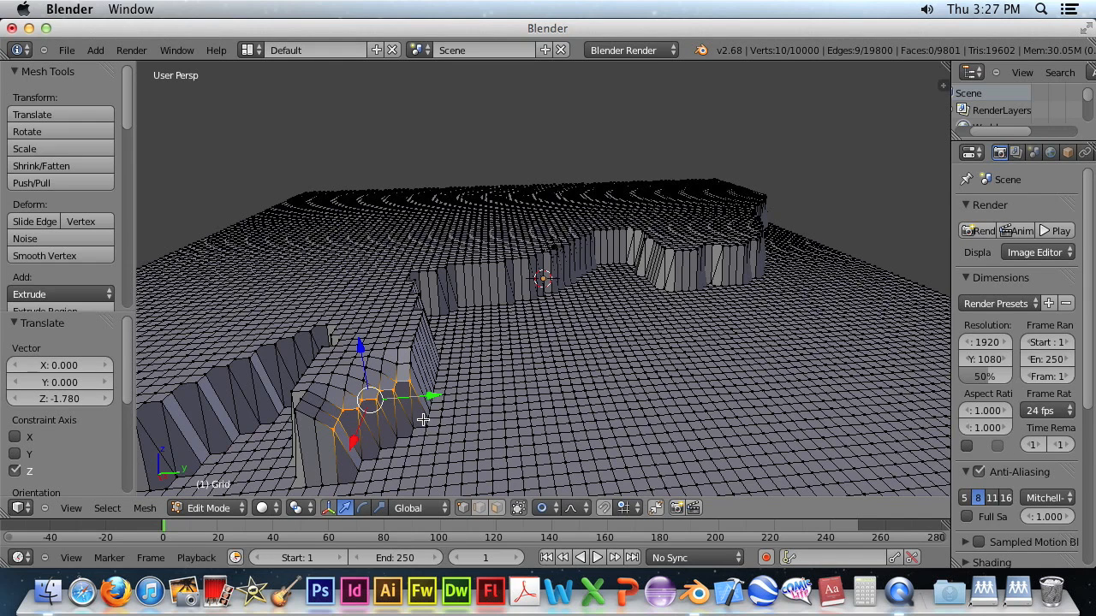
# Step: Clear the rim selection and select the vertices at the front cliff's corner
pyautogui.press('a')
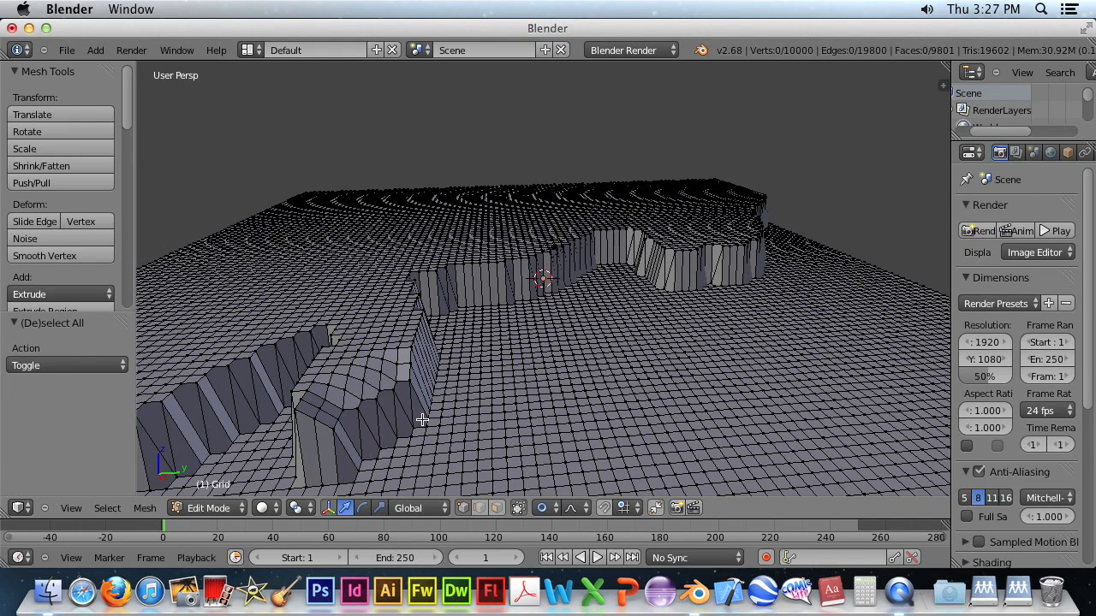
pyautogui.moveTo(359, 424)
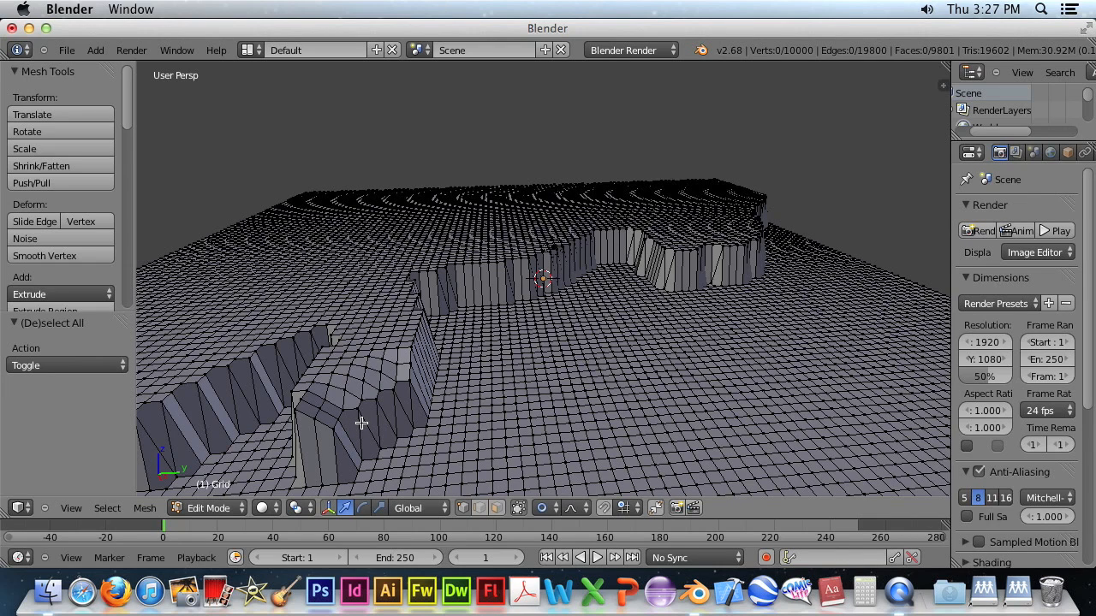
pyautogui.moveTo(358, 410)
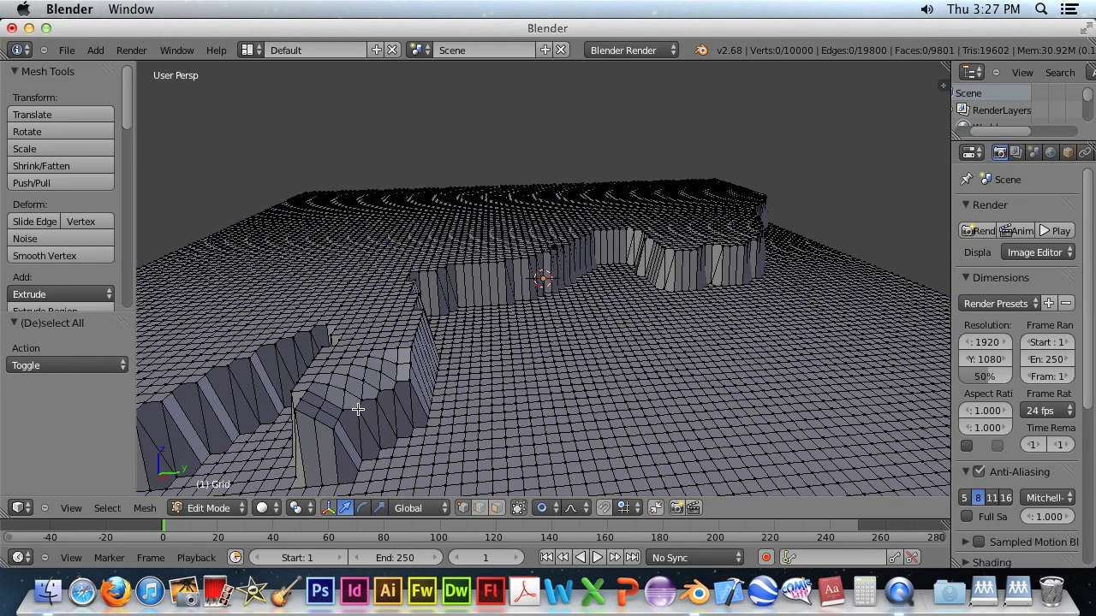
pyautogui.click(358, 409)
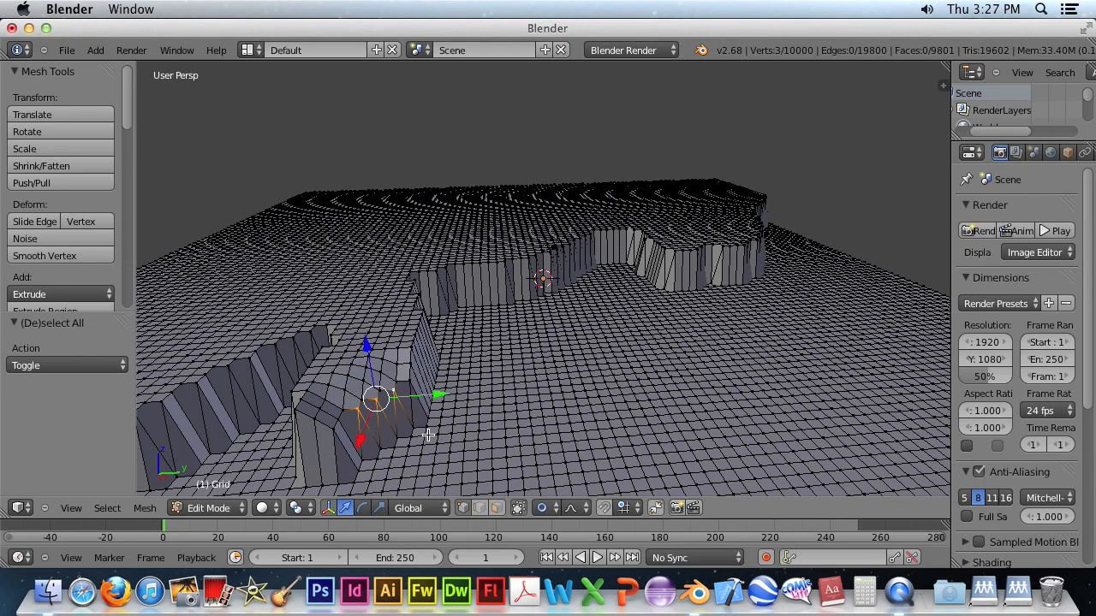
pyautogui.moveTo(388, 418)
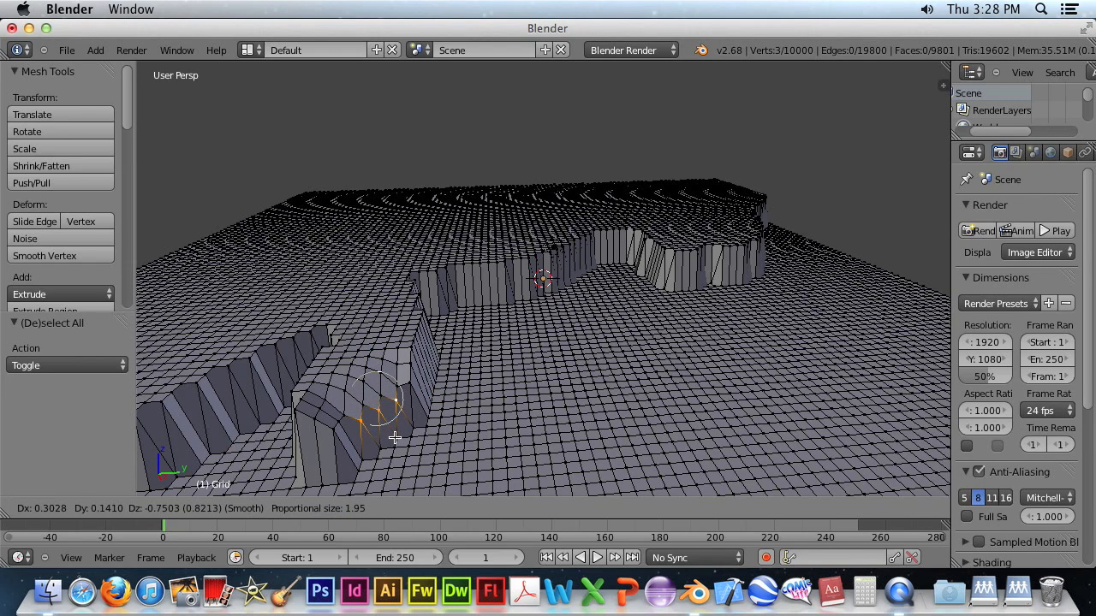
pyautogui.moveTo(395, 436)
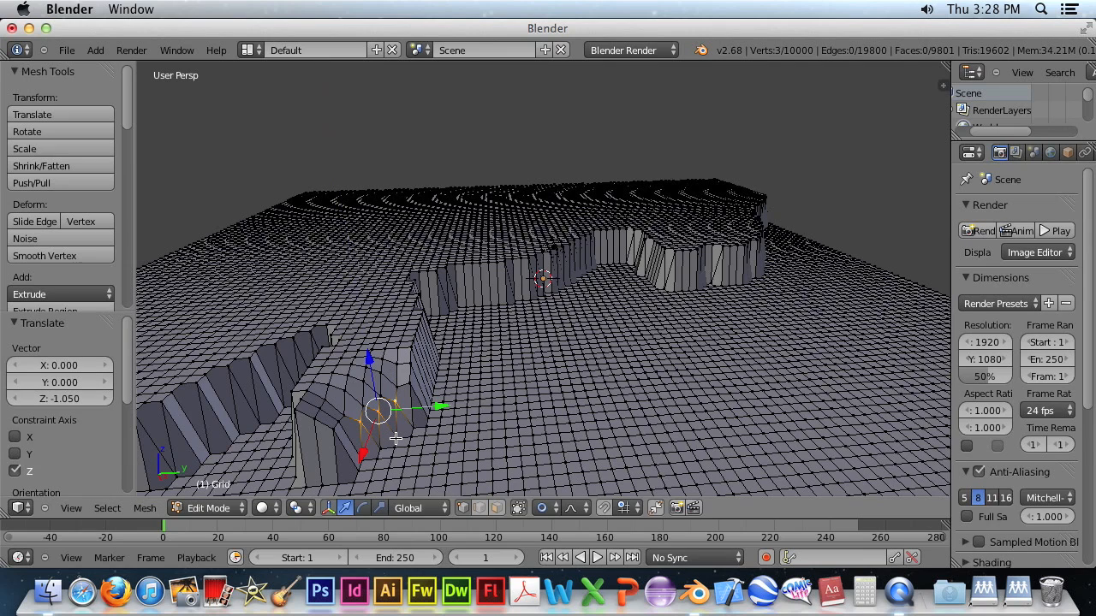
pyautogui.moveTo(422, 422)
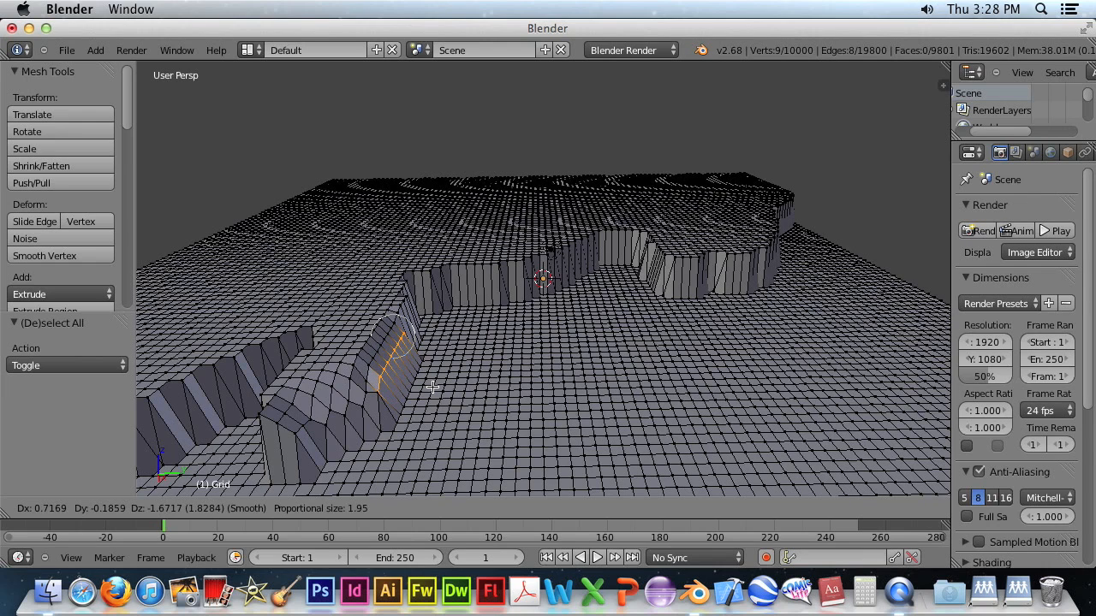
pyautogui.moveTo(434, 392)
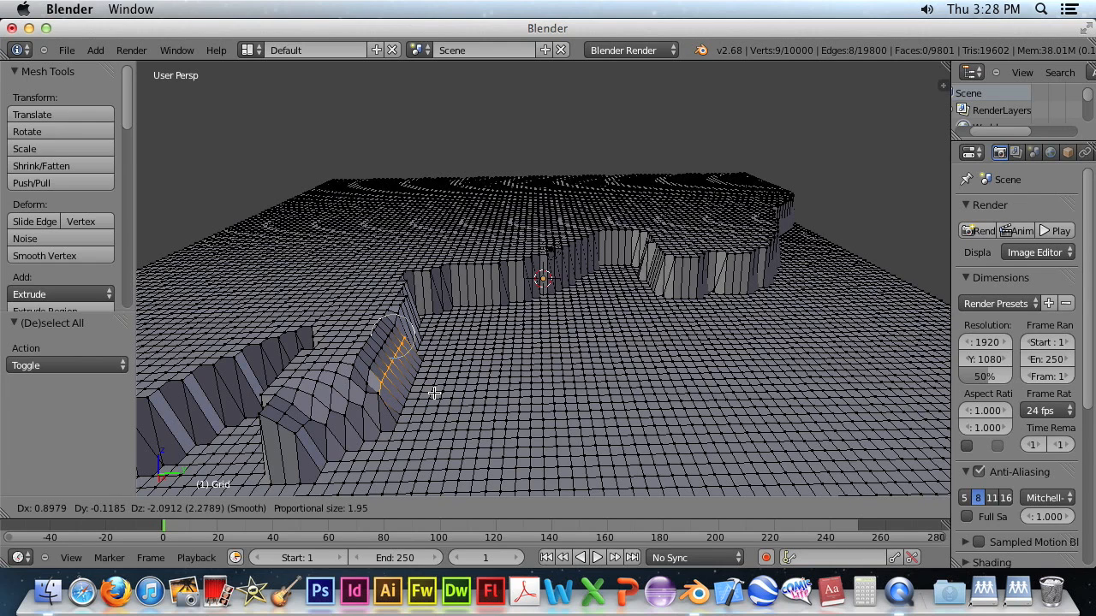
pyautogui.moveTo(435, 378)
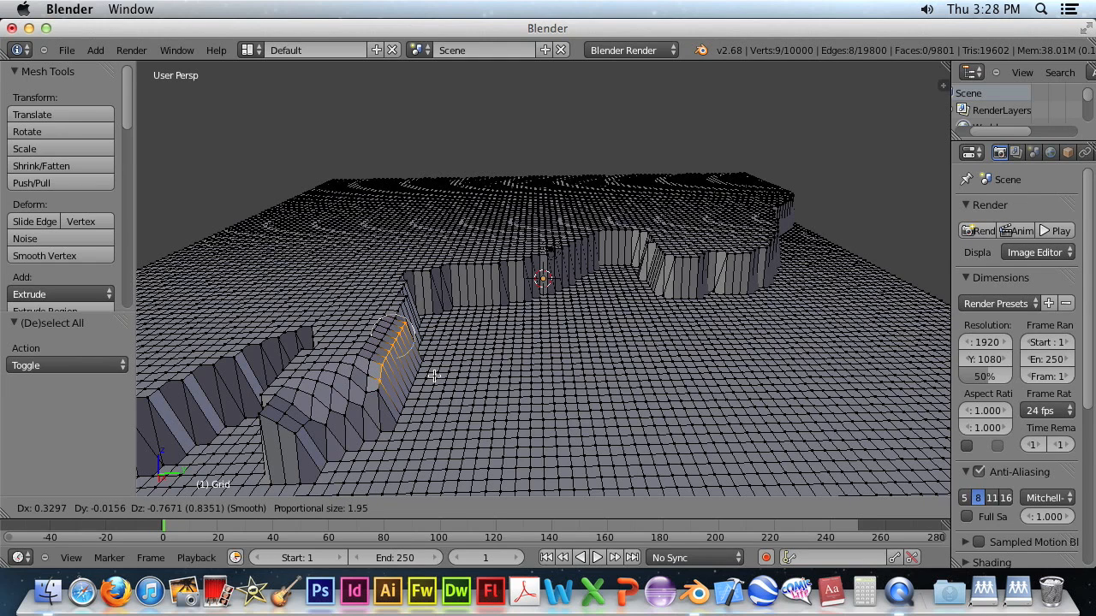
pyautogui.moveTo(432, 370)
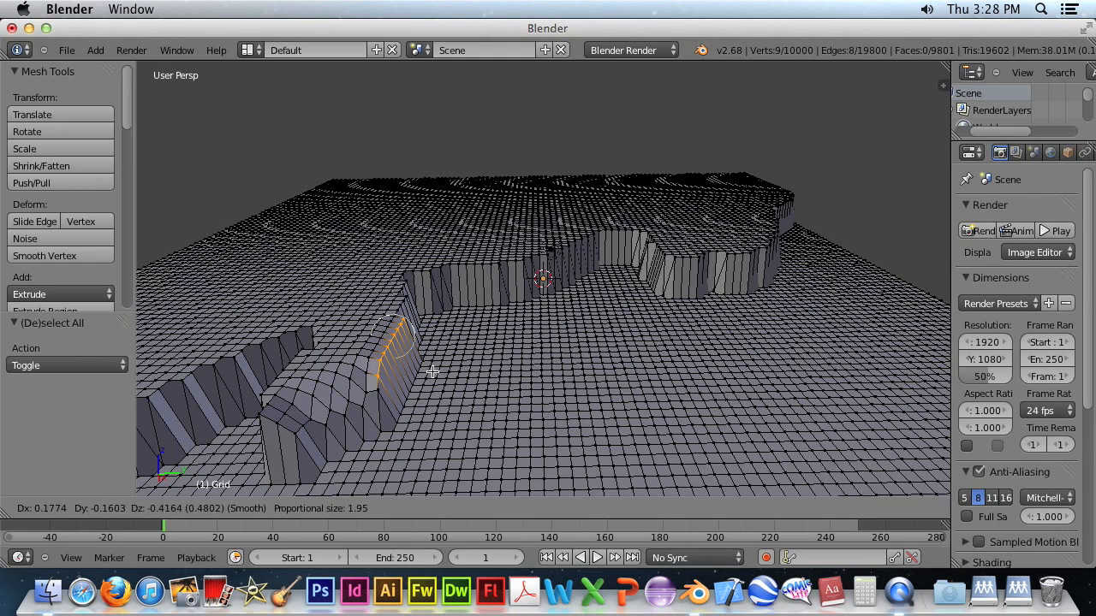
# Step: Bring up the proportional falloff shape choices for the nearer cliff's top edge
pyautogui.click(432, 370)
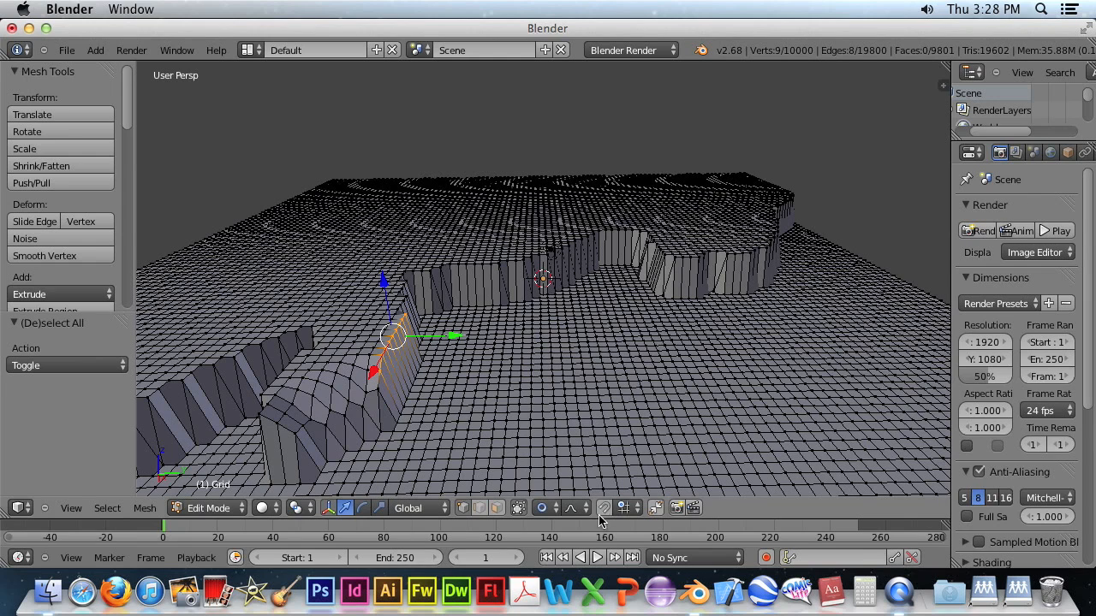
# Step: Switch falloff to Sharp and lower the nine side-edge vertices about 1.85 units along Z
pyautogui.click(568, 507)
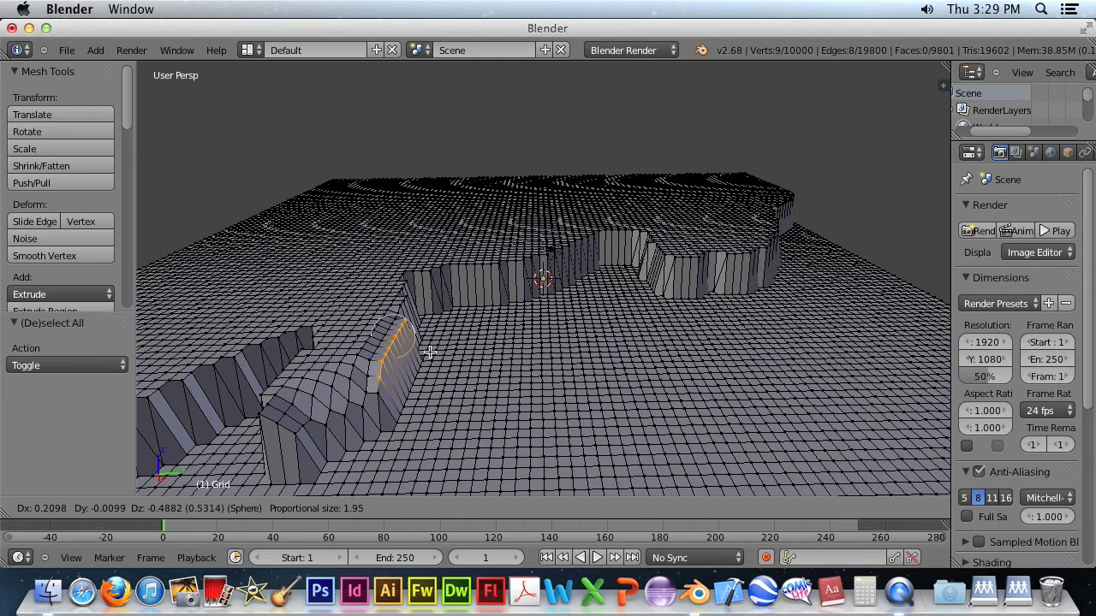
pyautogui.moveTo(430, 358)
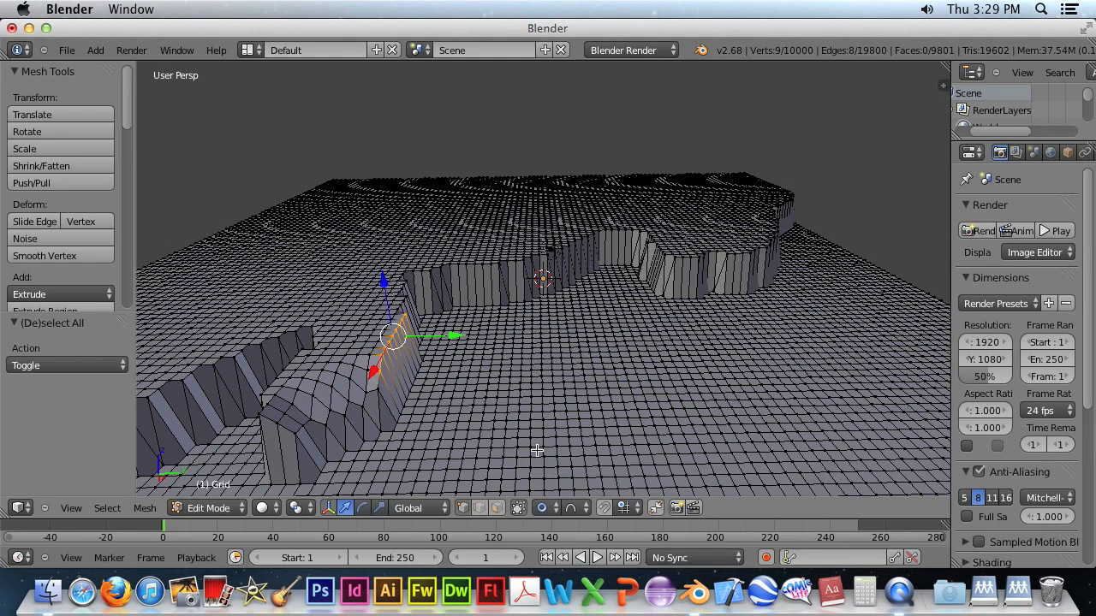
pyautogui.moveTo(570, 428)
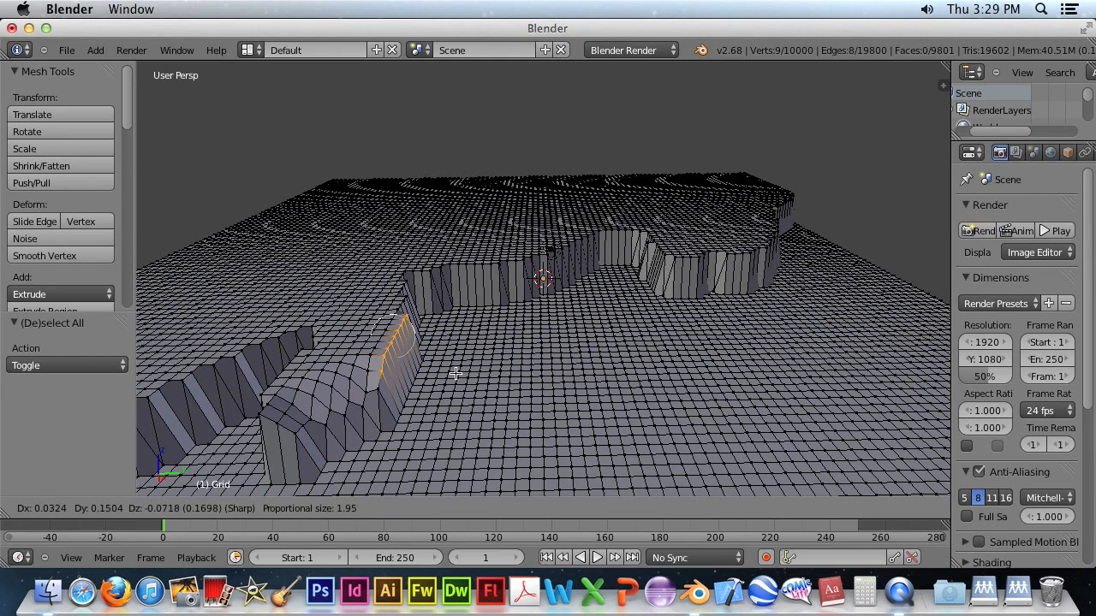
pyautogui.moveTo(455, 381)
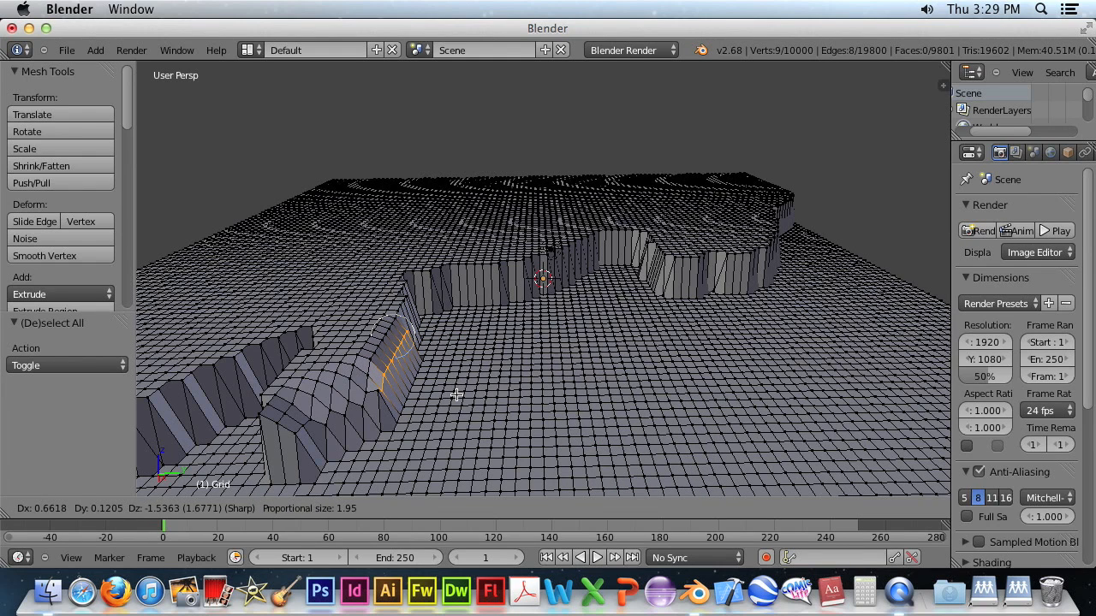
pyautogui.moveTo(456, 392)
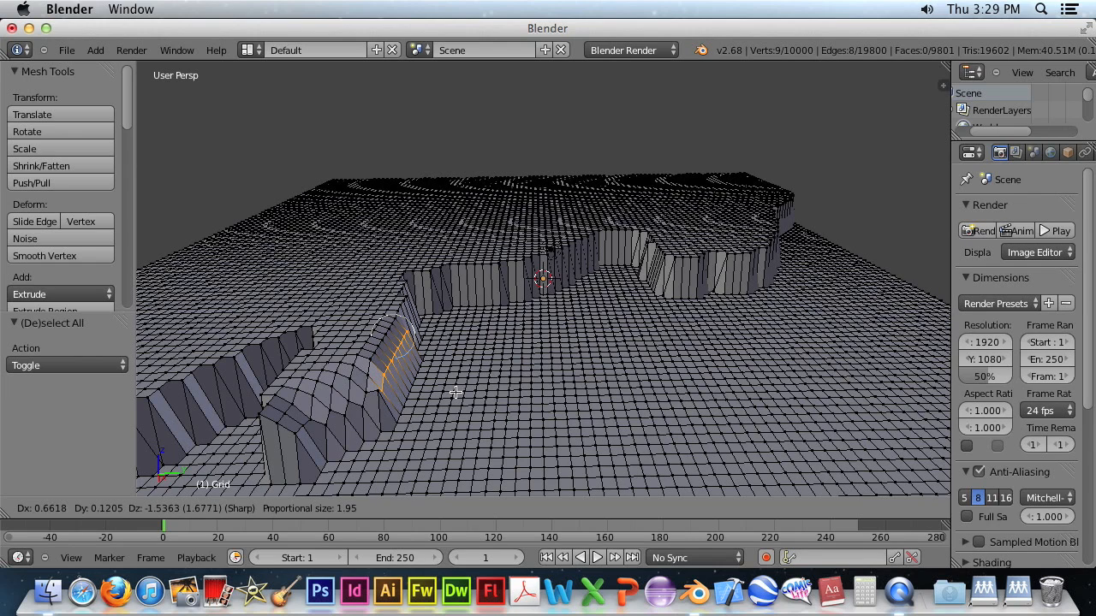
pyautogui.moveTo(454, 391)
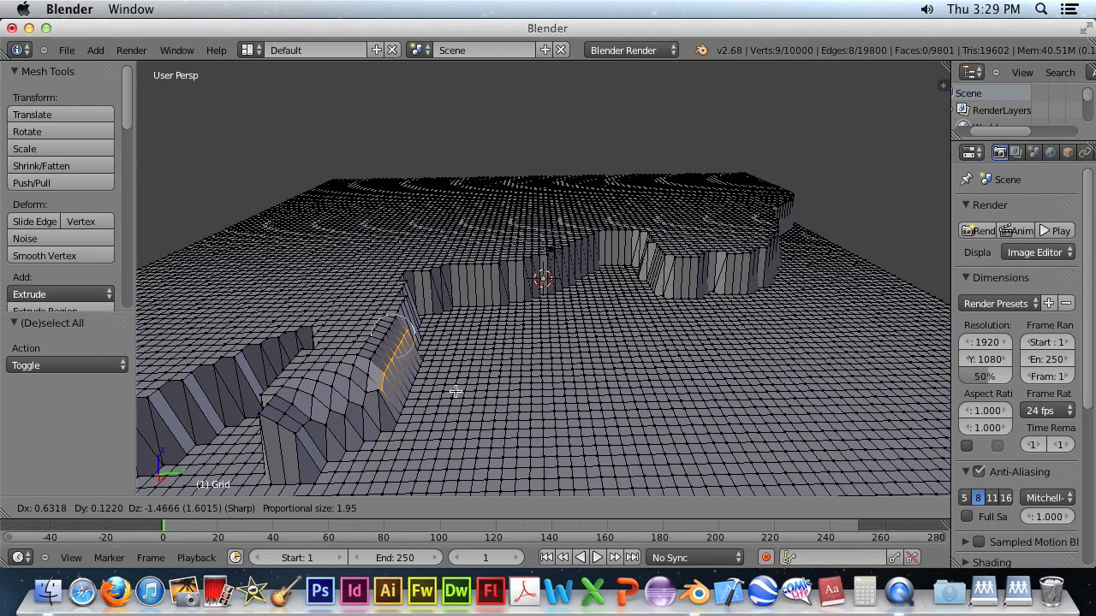
pyautogui.press('z')
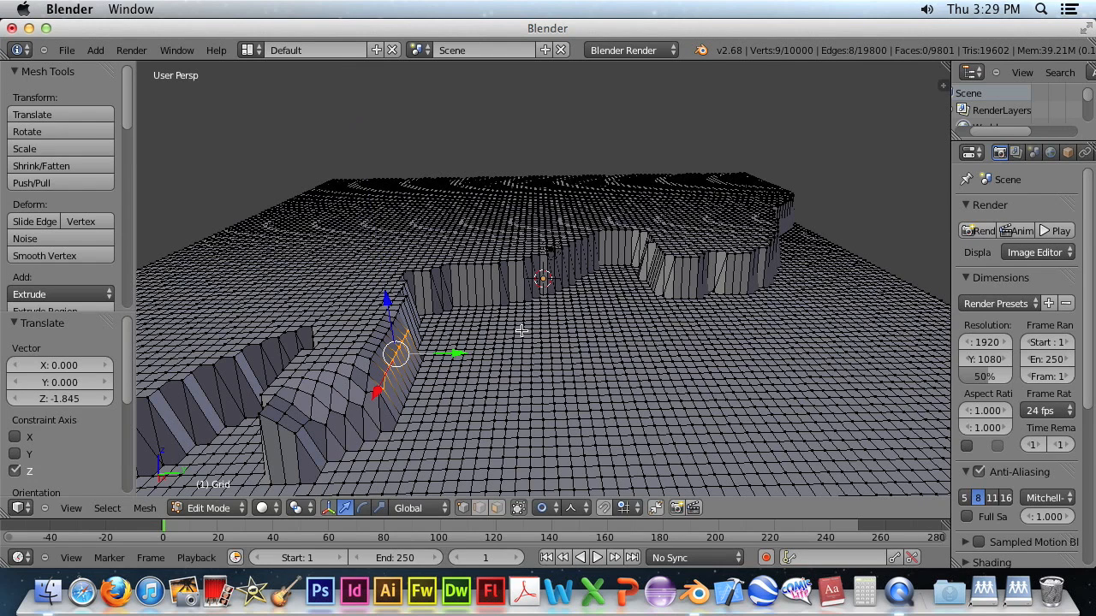
pyautogui.moveTo(454, 275)
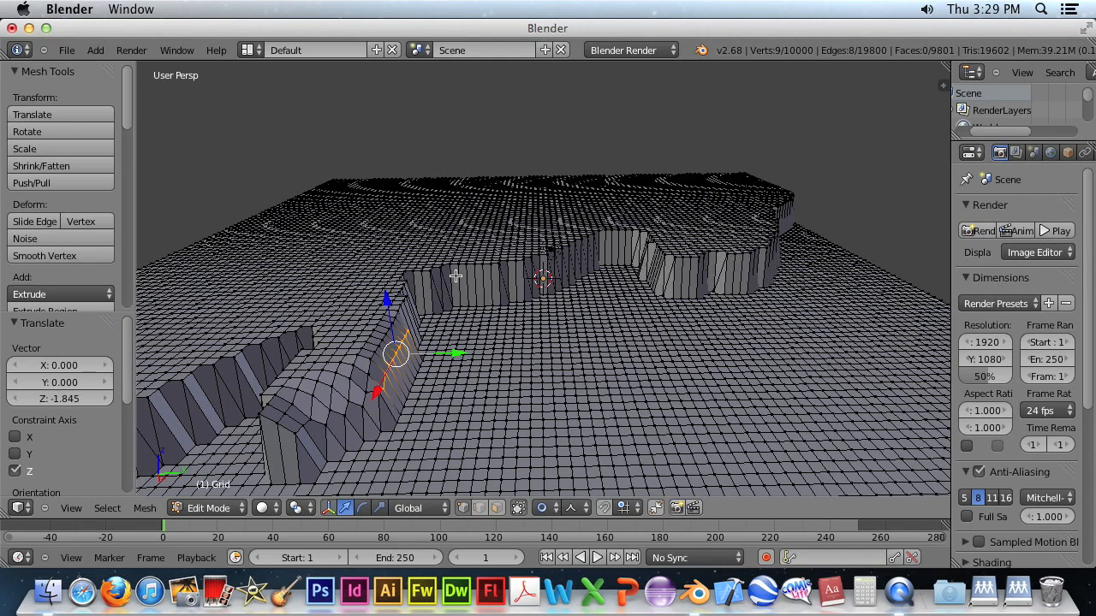
pyautogui.moveTo(269, 386)
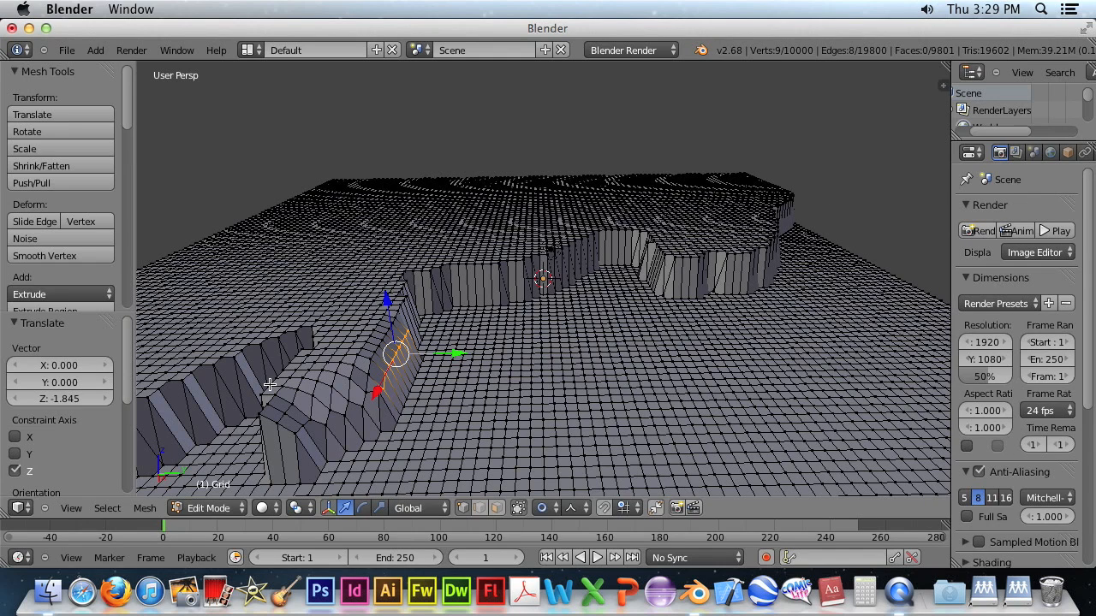
pyautogui.moveTo(344, 345)
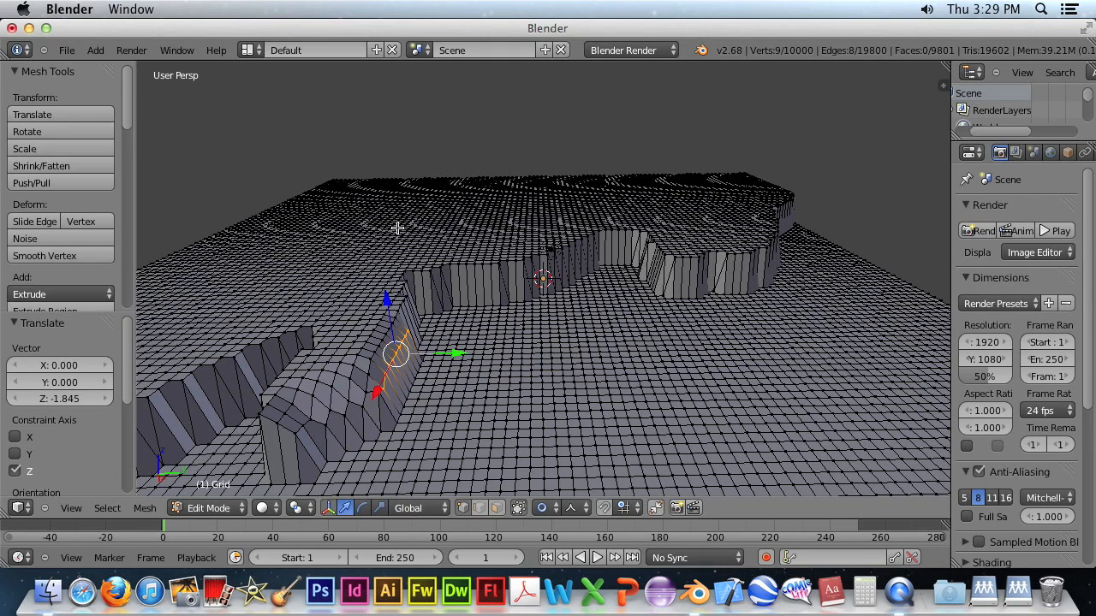
pyautogui.moveTo(386, 269)
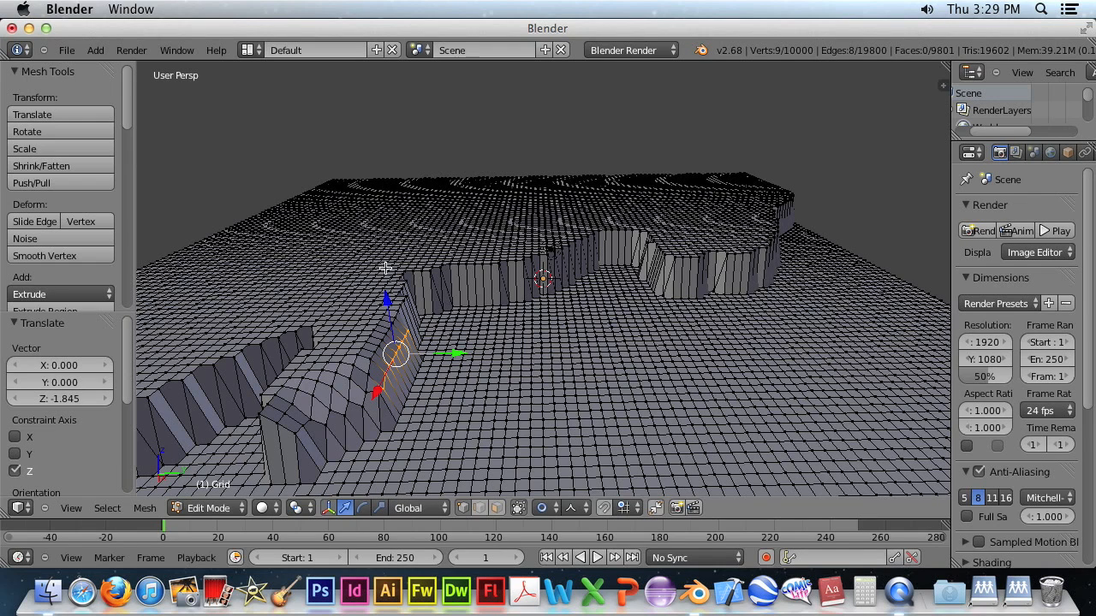
pyautogui.moveTo(299, 273)
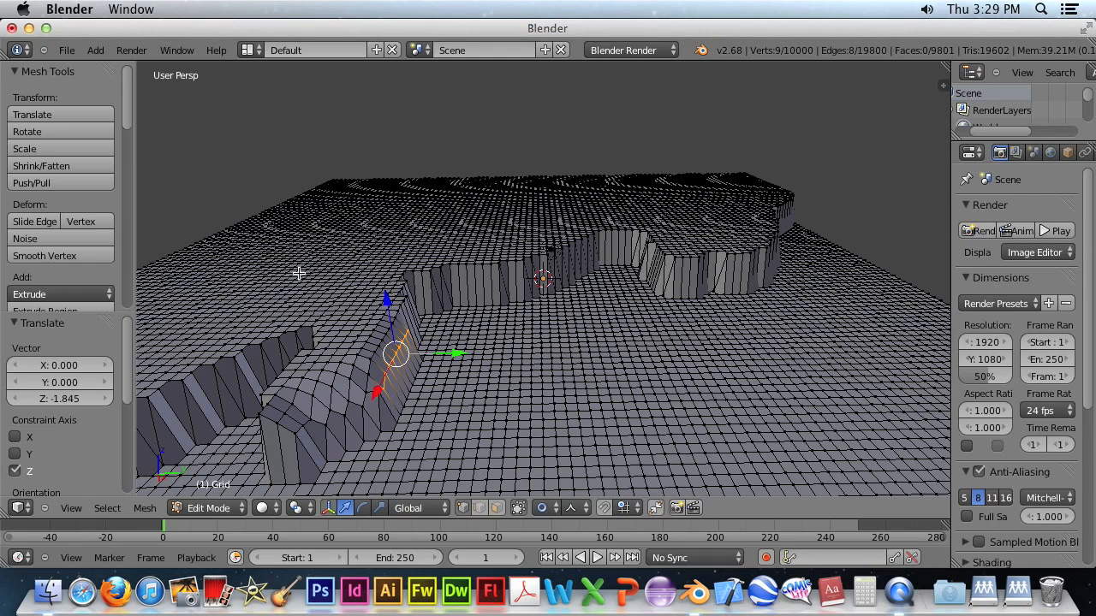
pyautogui.moveTo(341, 268)
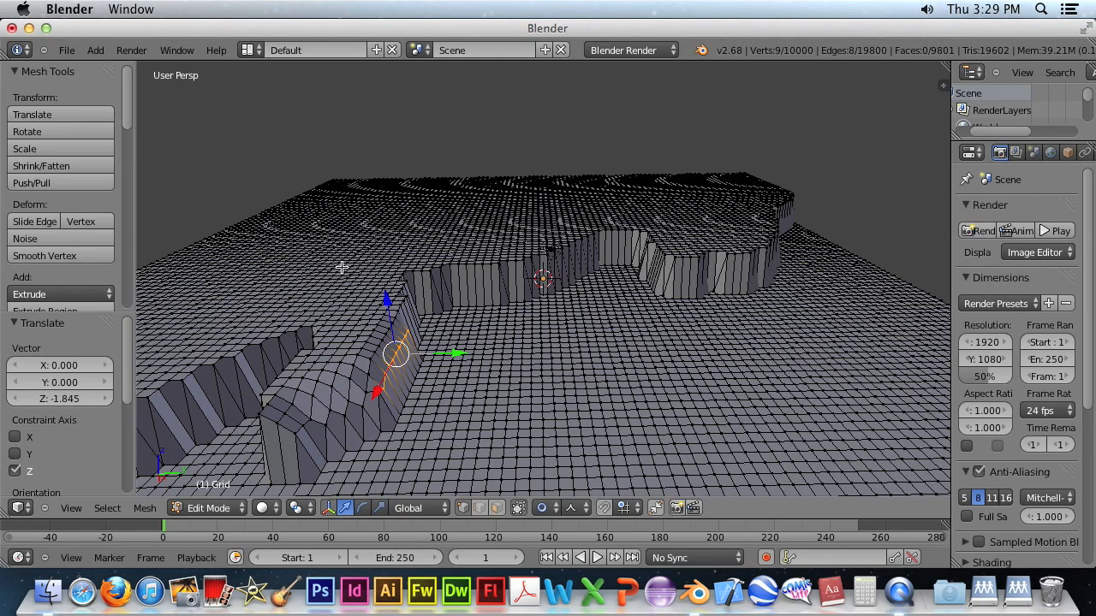
pyautogui.moveTo(323, 256)
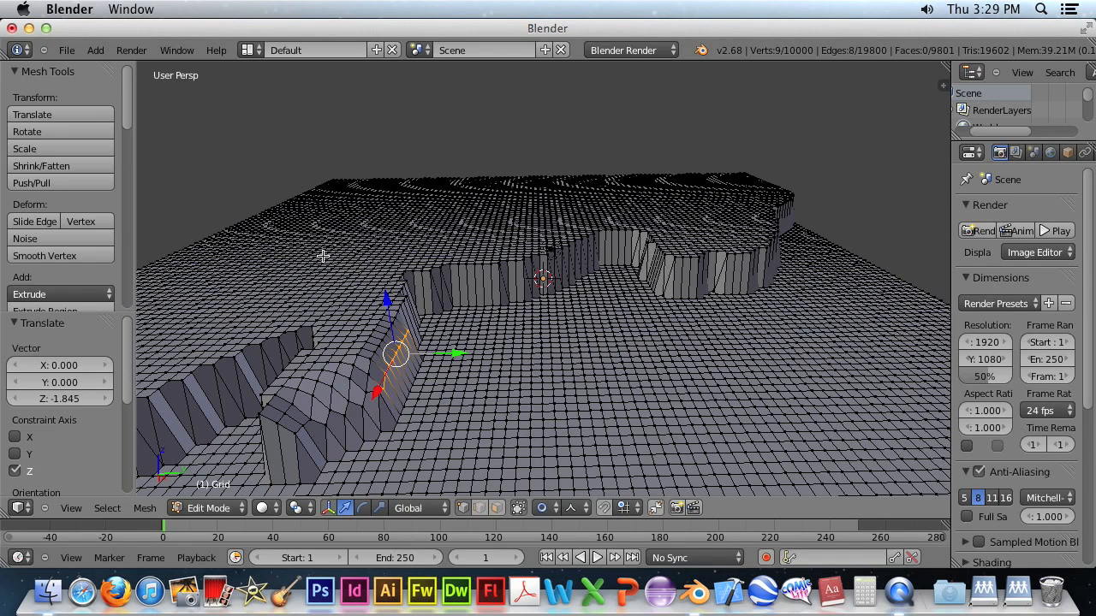
pyautogui.moveTo(312, 239)
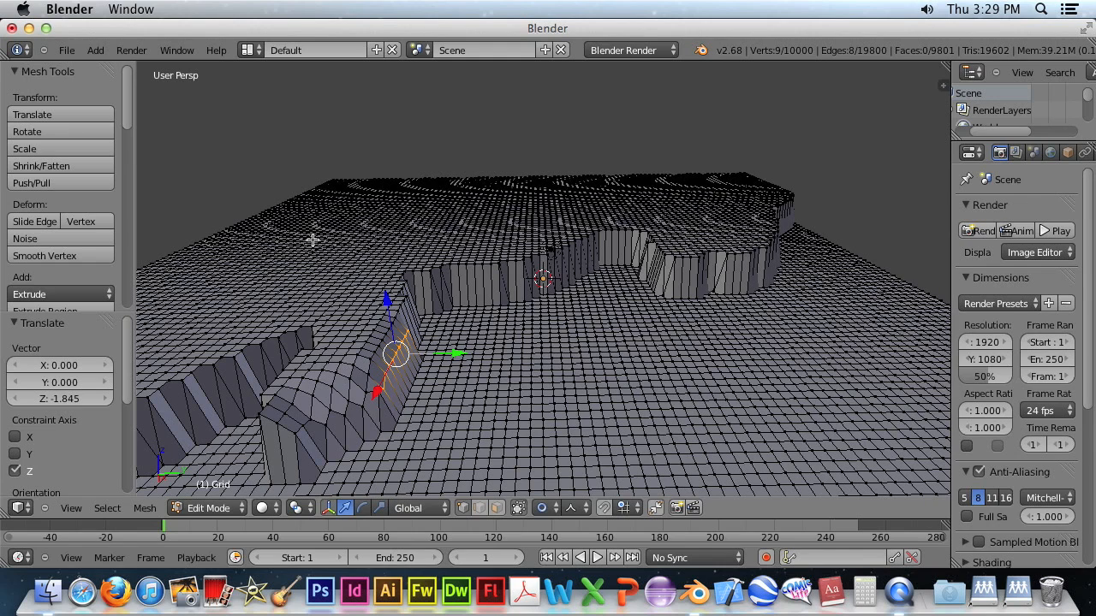
pyautogui.moveTo(322, 249)
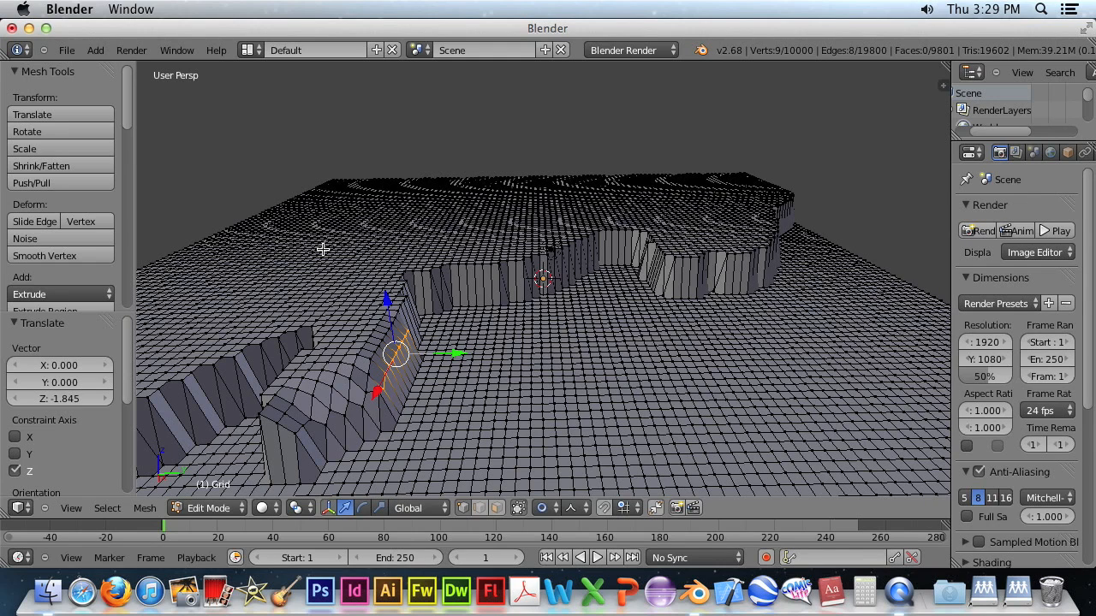
# Step: Deselect all, then circle-select scattered vertex patches across the upper plateau, 388 vertices total
pyautogui.press('a')
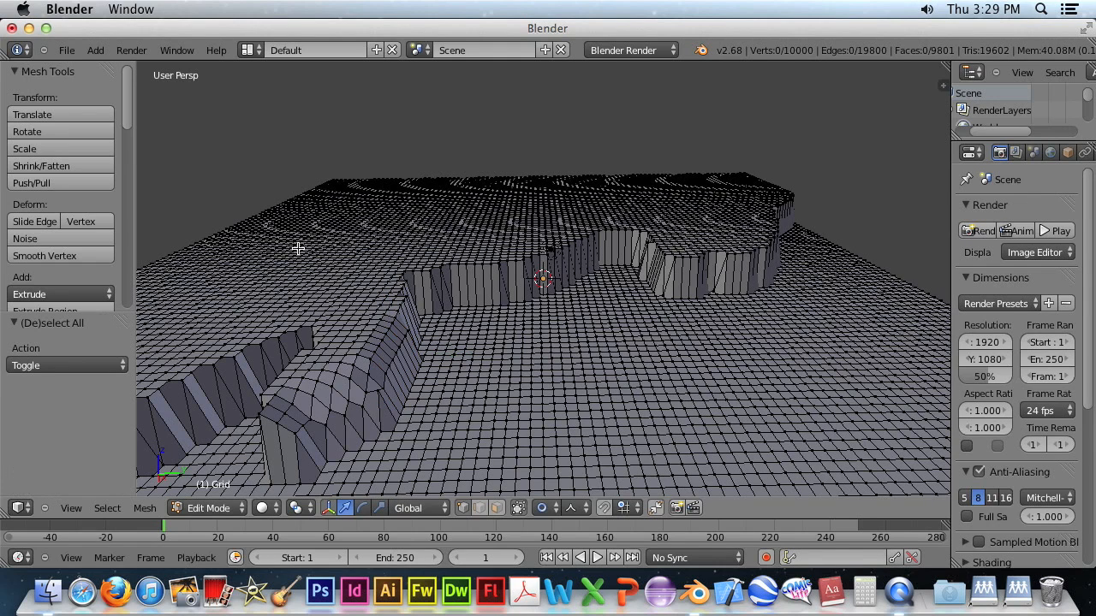
pyautogui.moveTo(319, 245)
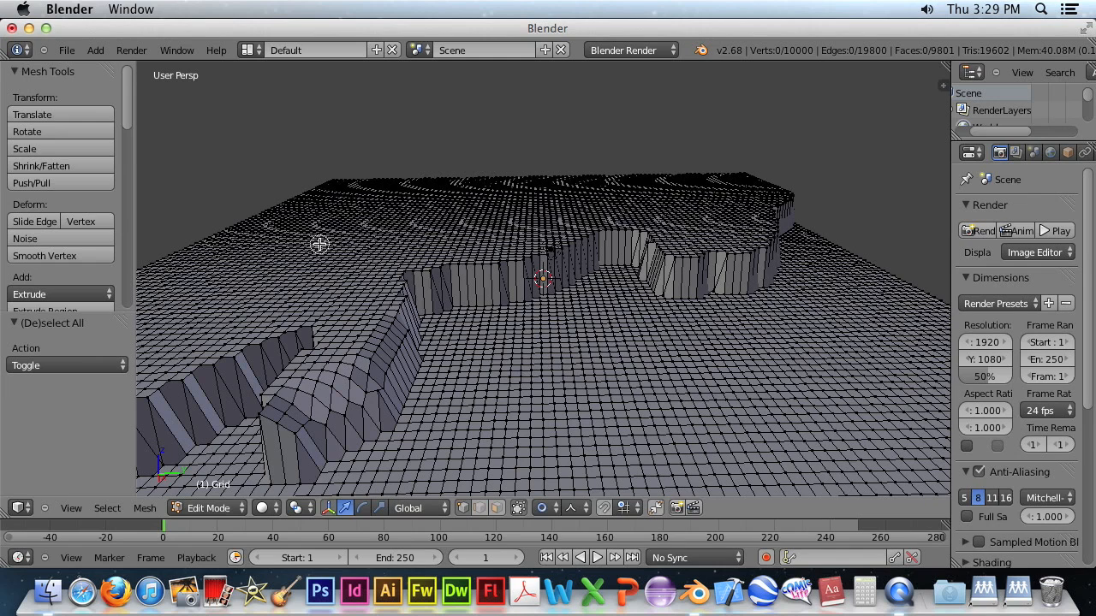
pyautogui.click(318, 245)
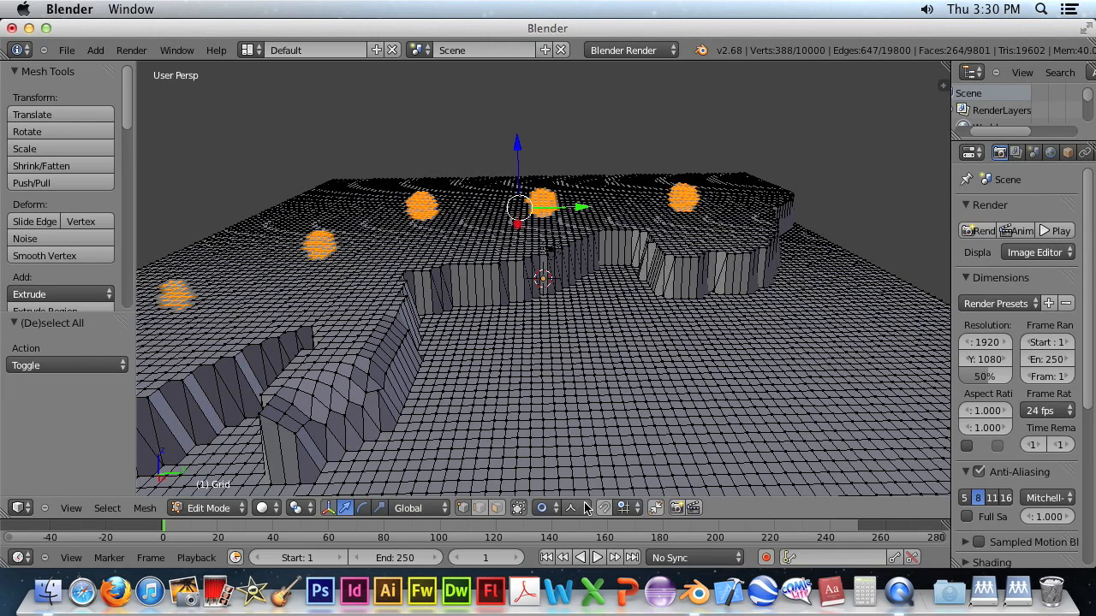
# Step: With Sphere falloff, raise the selected plateau patches about 1.28 units into rounded hills
pyautogui.click(541, 508)
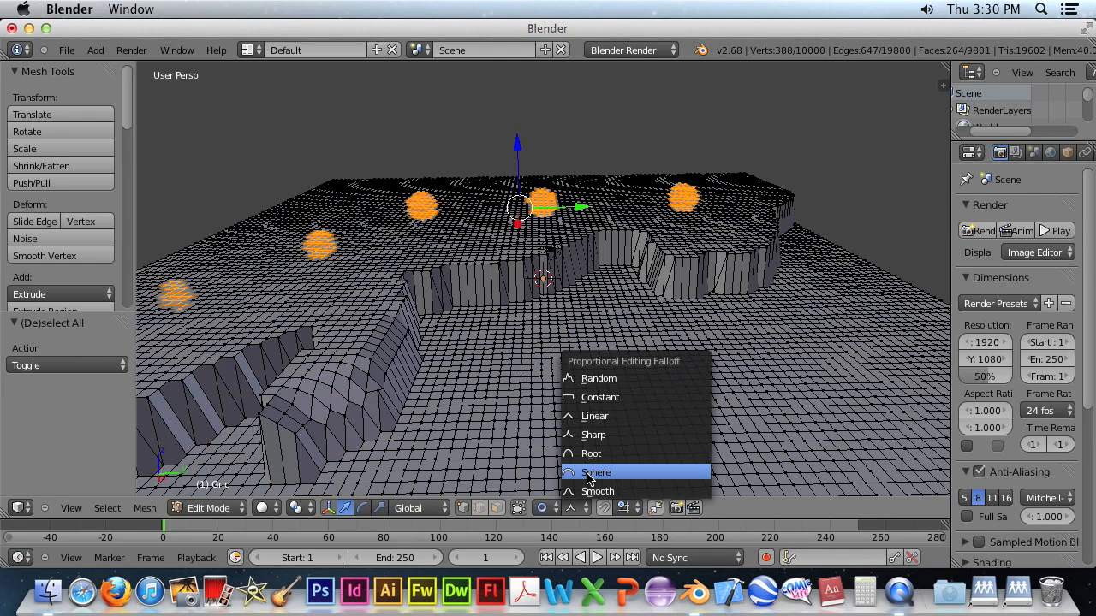
pyautogui.click(595, 471)
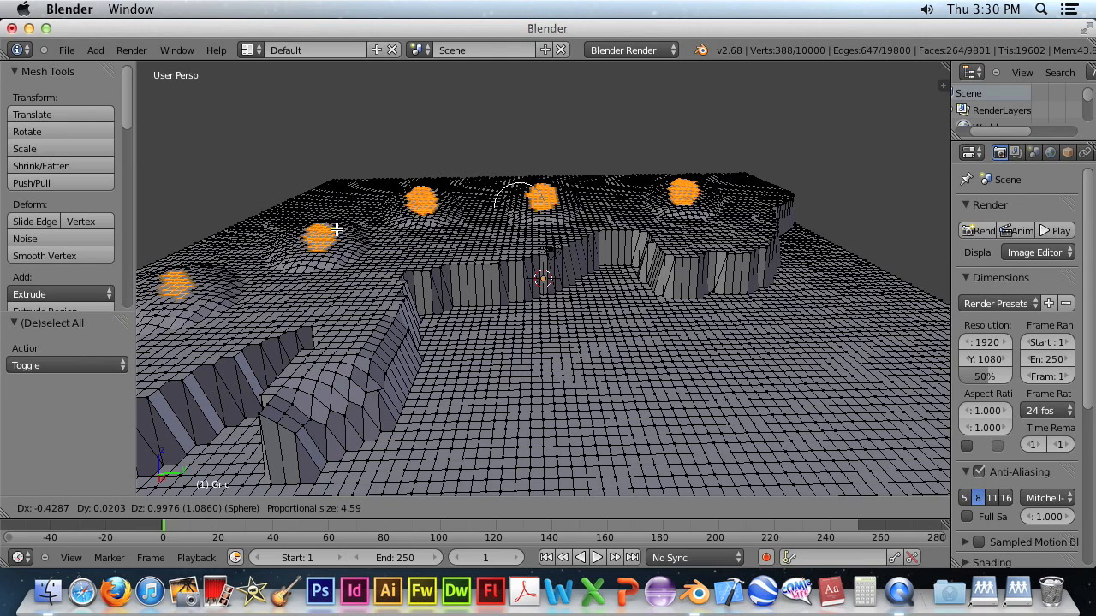
pyautogui.moveTo(336, 228)
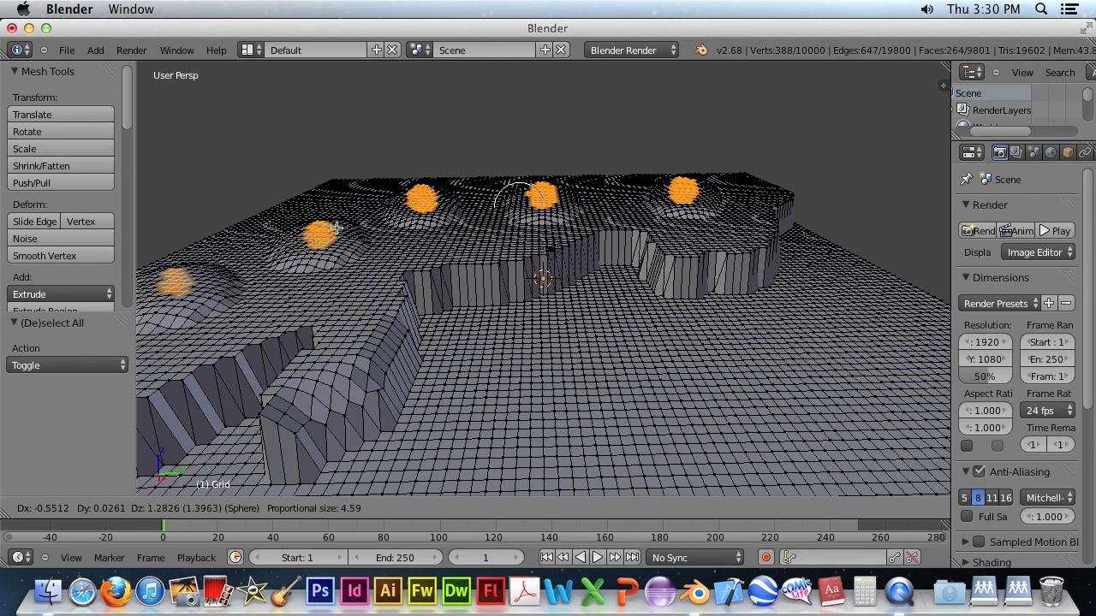
pyautogui.scroll(-3)
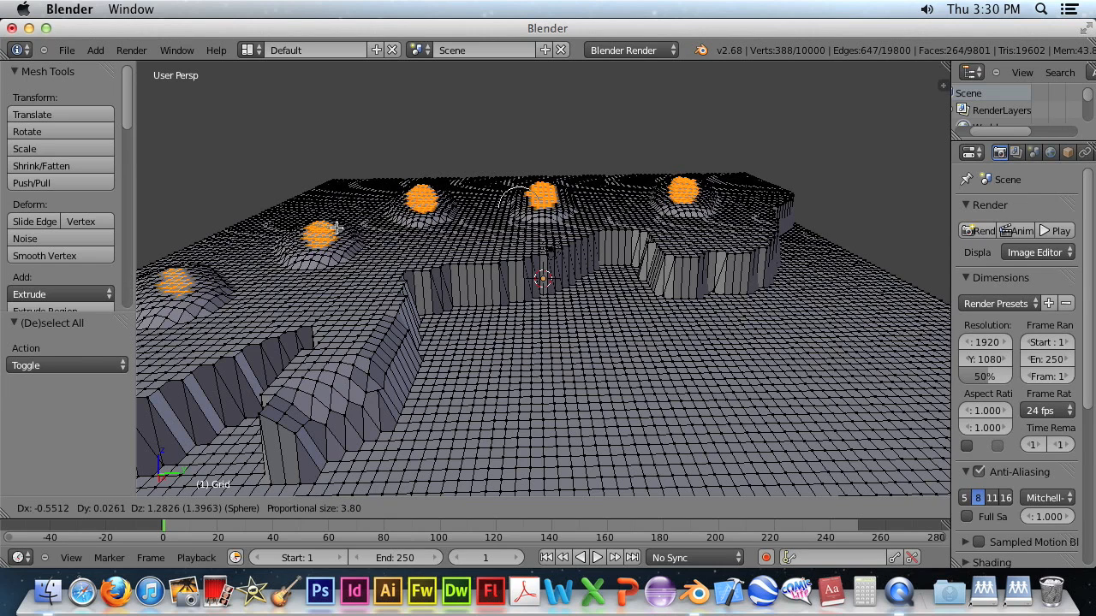
pyautogui.click(517, 201)
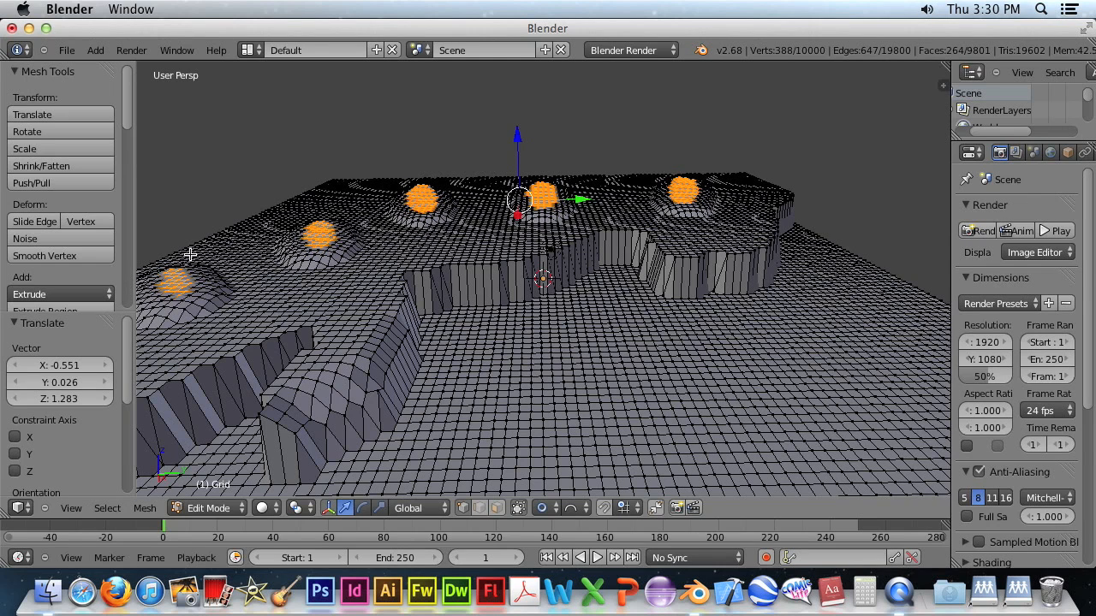
pyautogui.moveTo(381, 269)
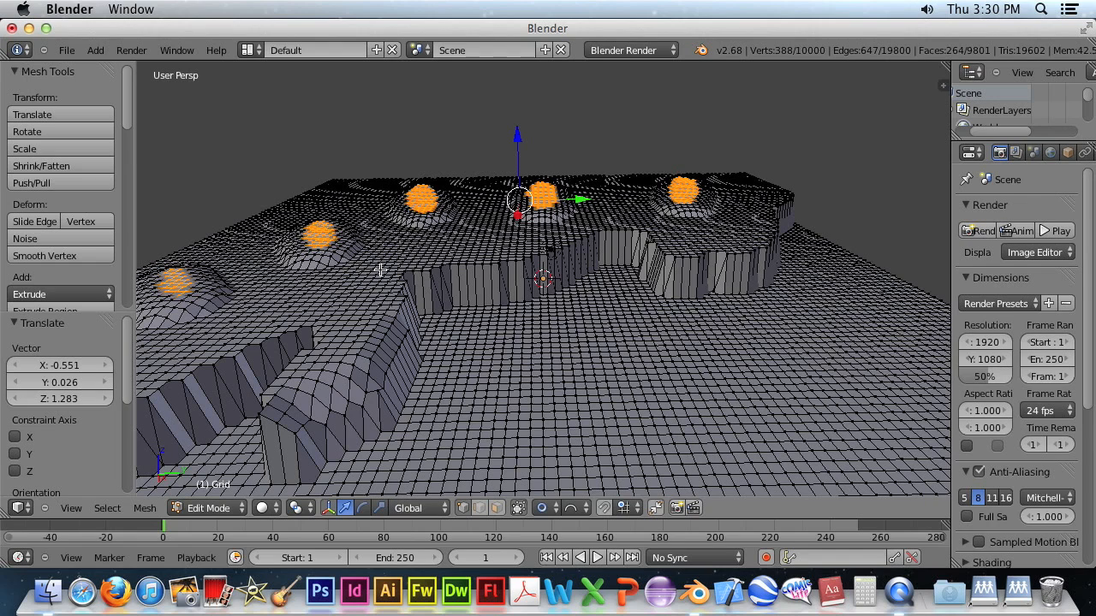
# Step: Pick fresh plateau vertices and raise them about 1.26 units along Z into a second set of hills
pyautogui.press('a')
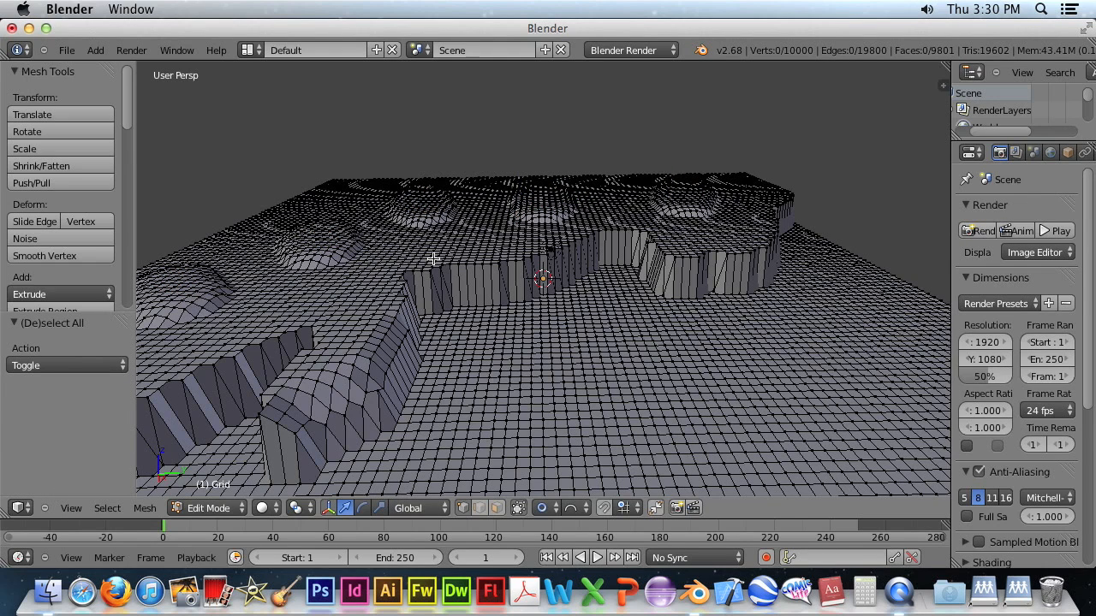
pyautogui.moveTo(268, 285)
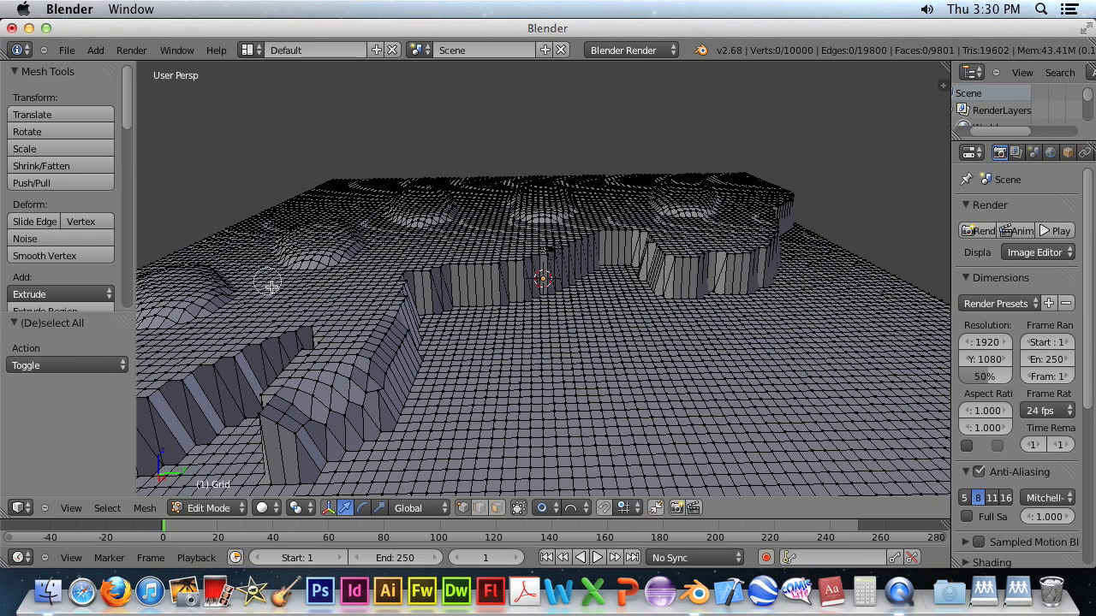
pyautogui.click(308, 274)
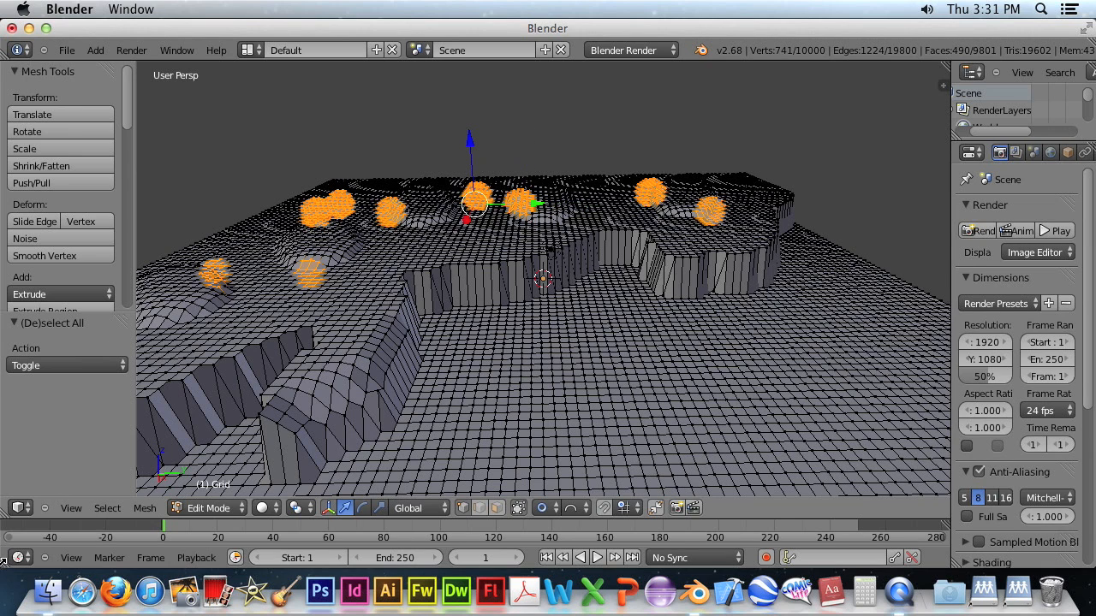
pyautogui.moveTo(362, 284)
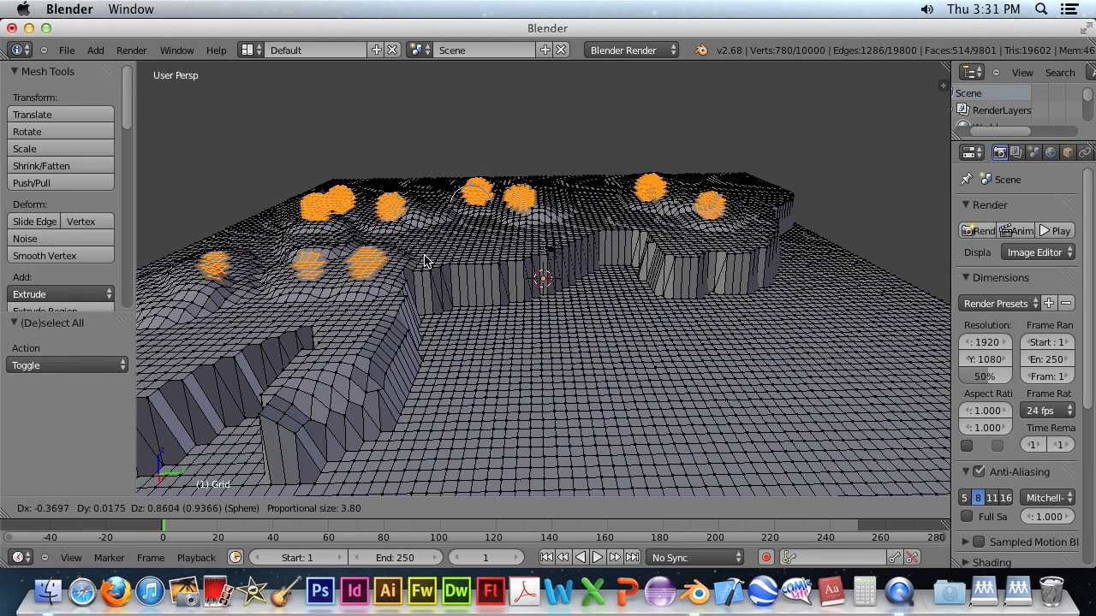
pyautogui.moveTo(424, 258)
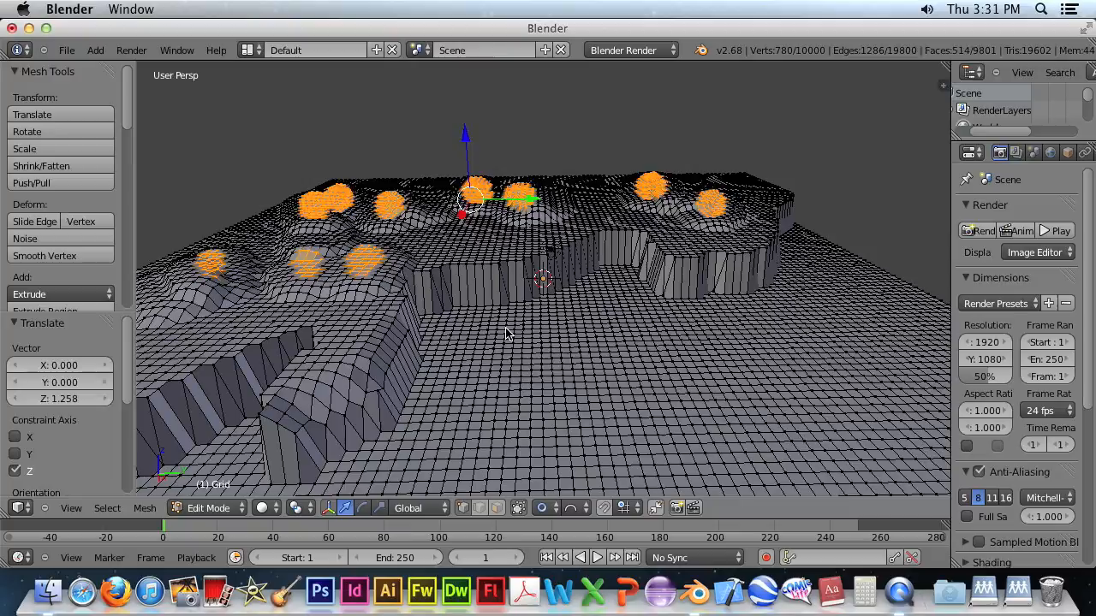
pyautogui.press('a')
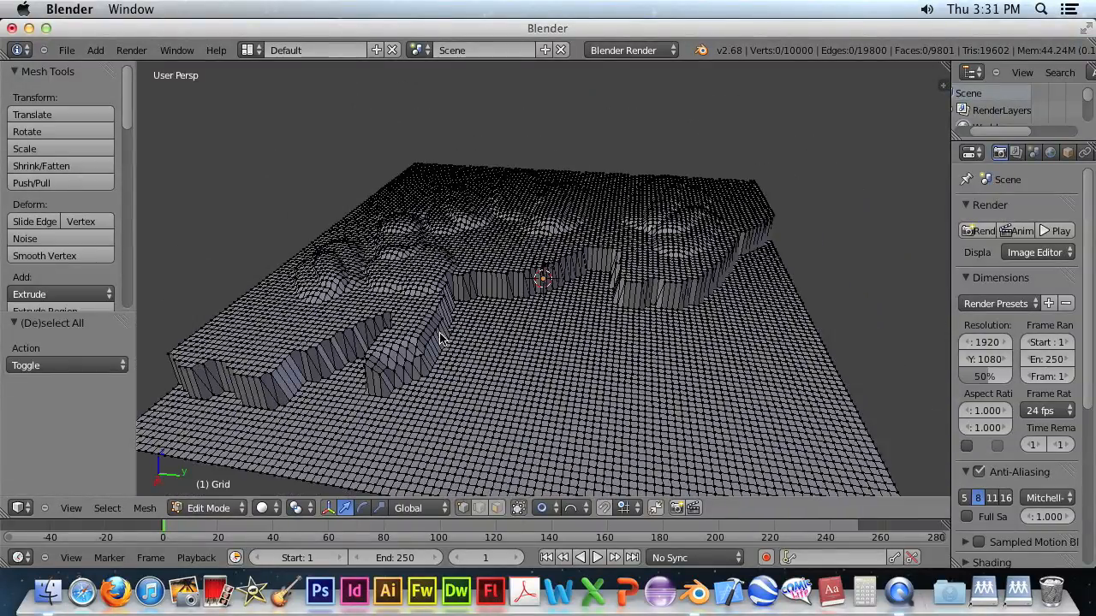
# Step: Start Save As from the File menu, bringing up the file browser at the home folder
pyautogui.click(66, 50)
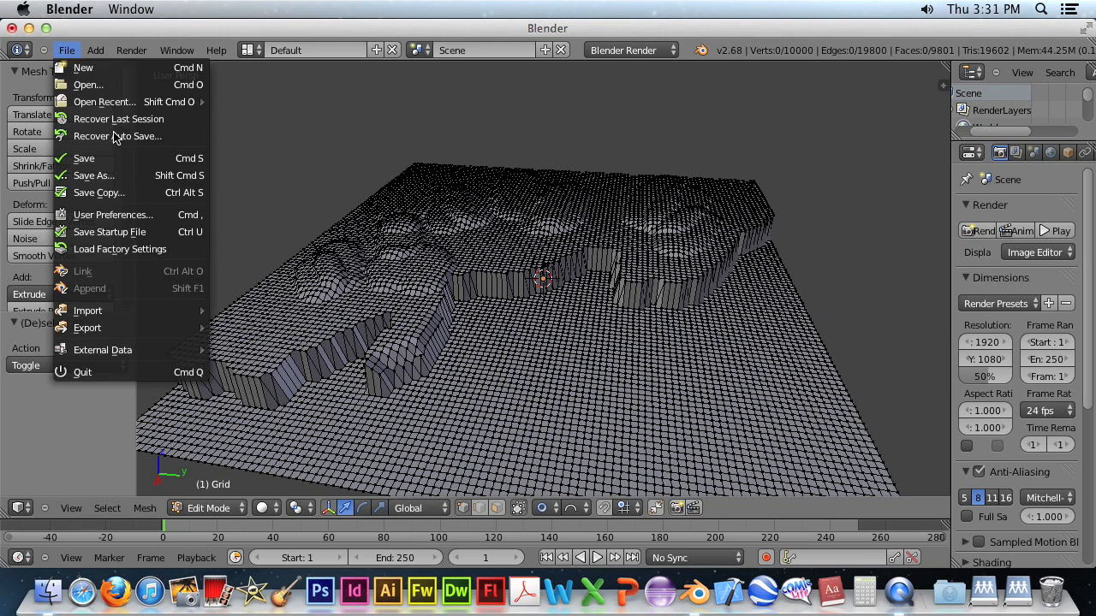
pyautogui.click(93, 175)
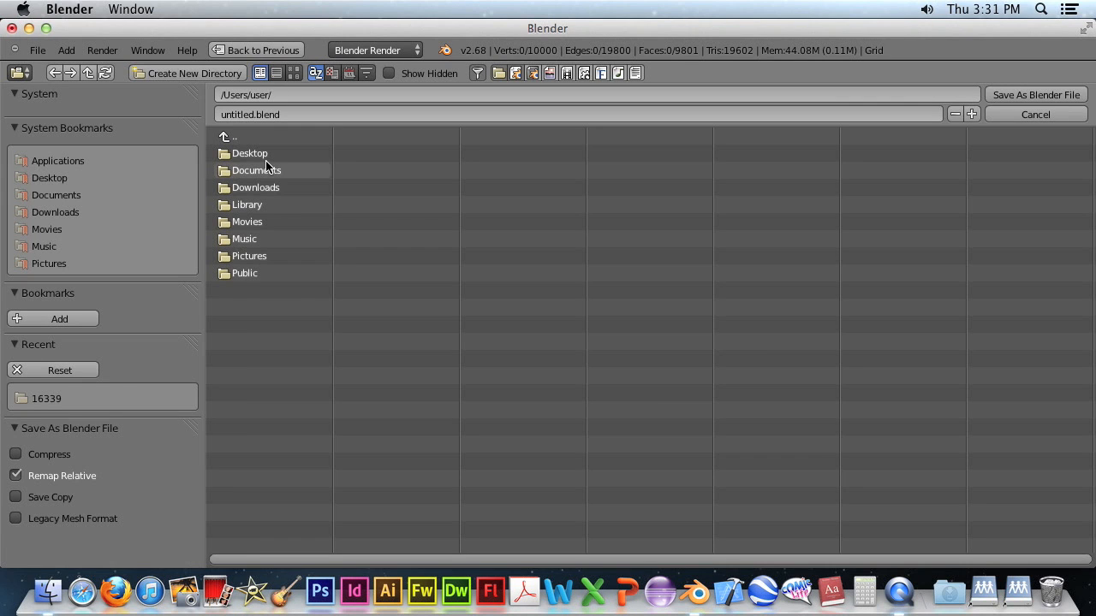
pyautogui.moveTo(986, 591)
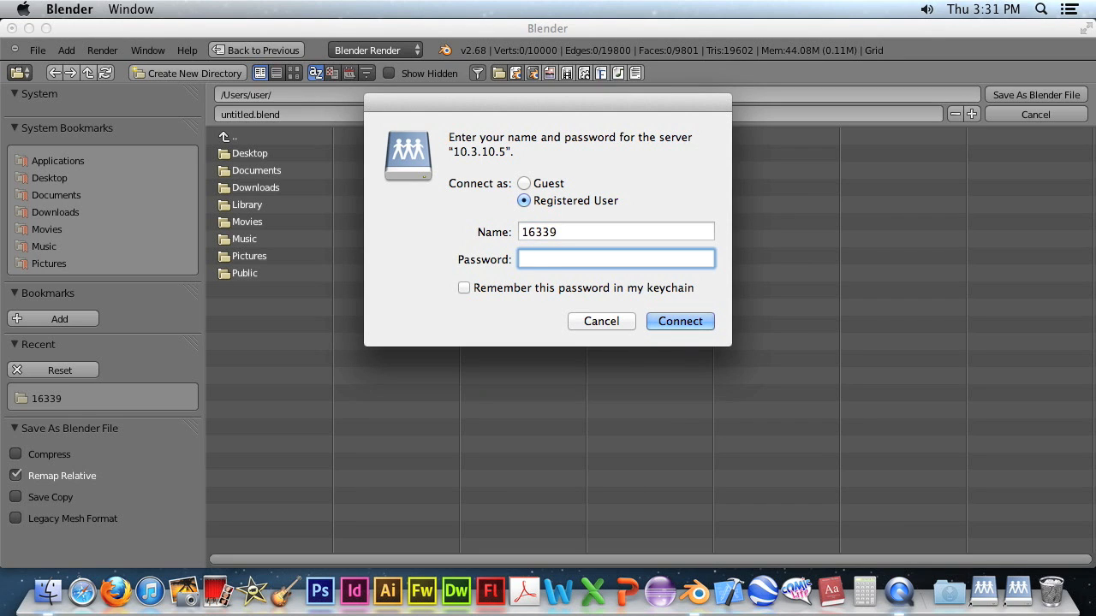
# Step: Connect to the 10.3.10.5 server with the password, browse Staff to the personal folder, then close Finder
pyautogui.write('password')
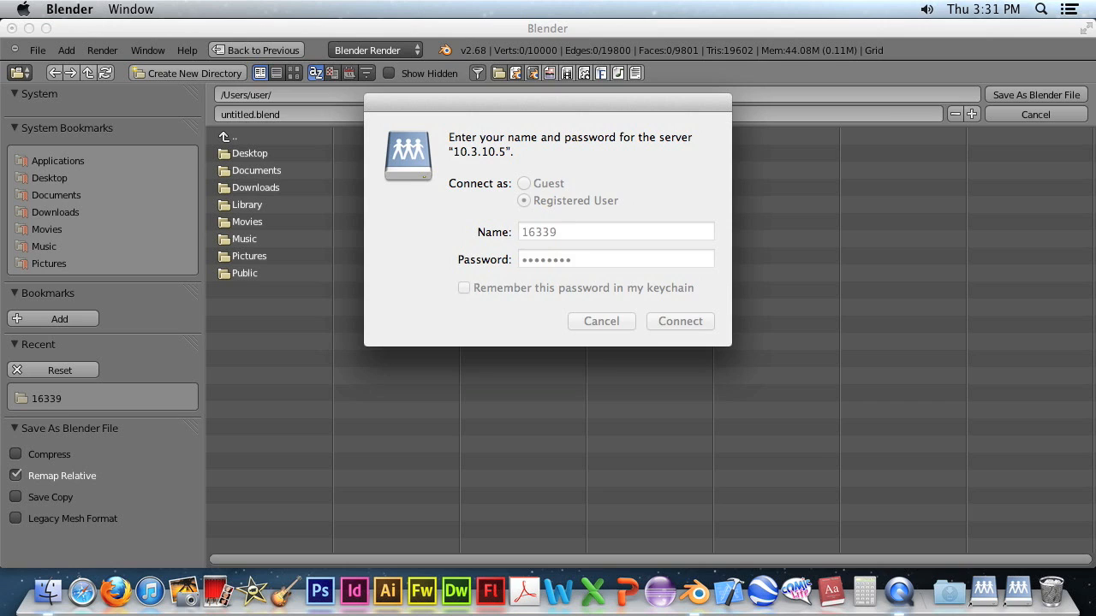
pyautogui.click(680, 321)
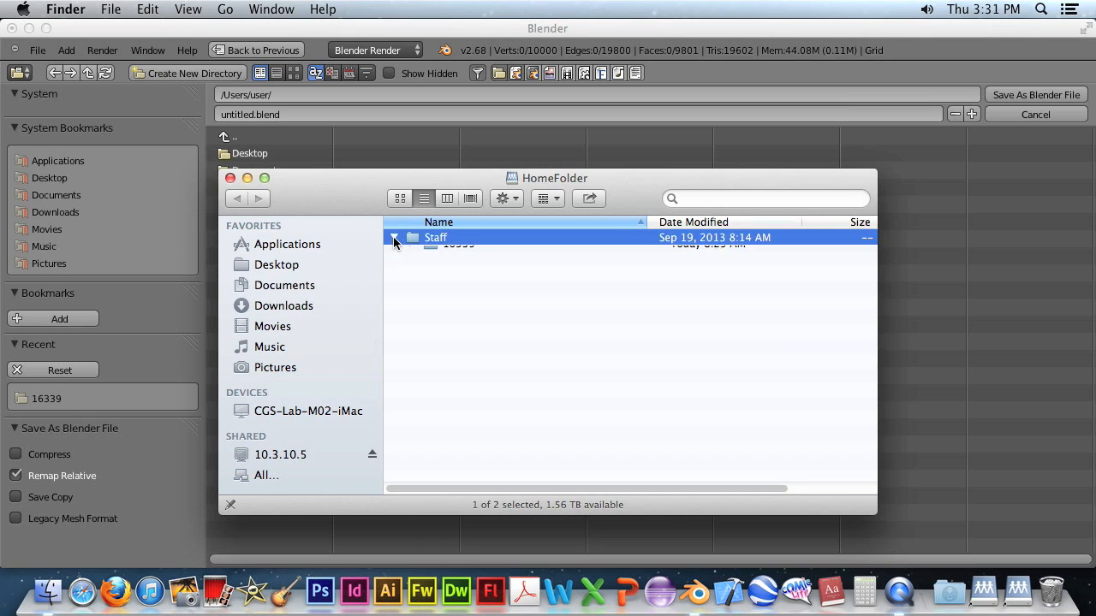
pyautogui.click(395, 237)
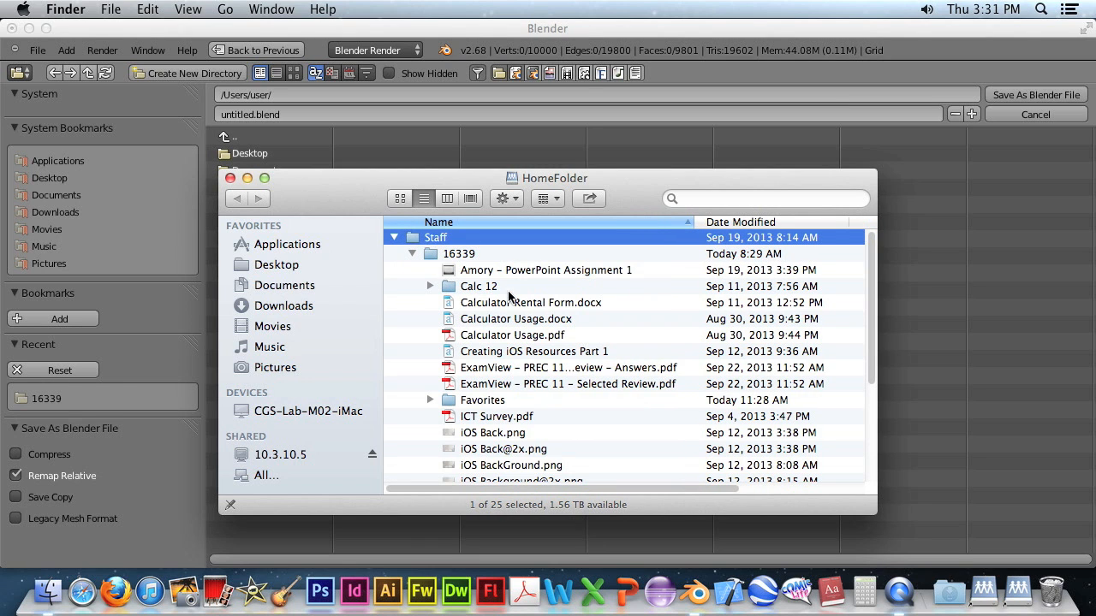
pyautogui.click(458, 253)
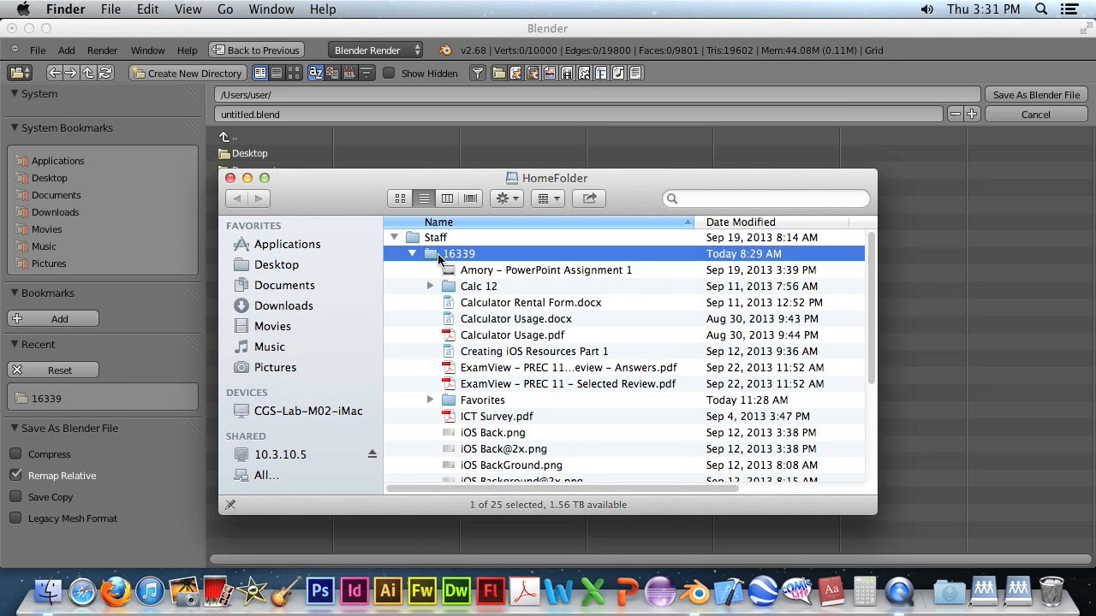
pyautogui.click(224, 137)
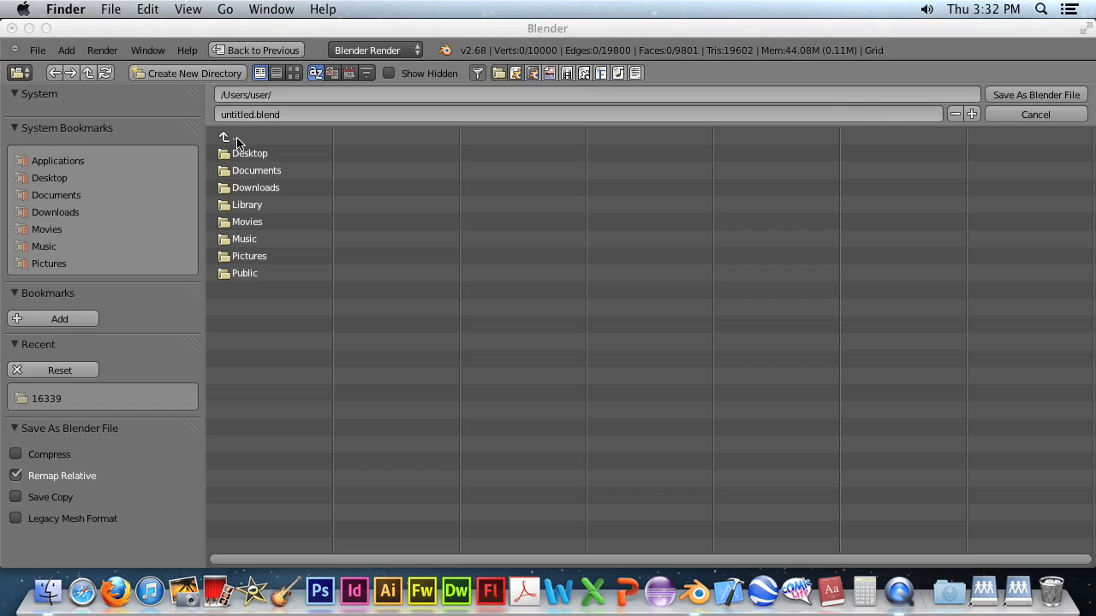
# Step: Navigate via / and Volumes to the network HomeFolder and save over Landscape.blend
pyautogui.click(225, 137)
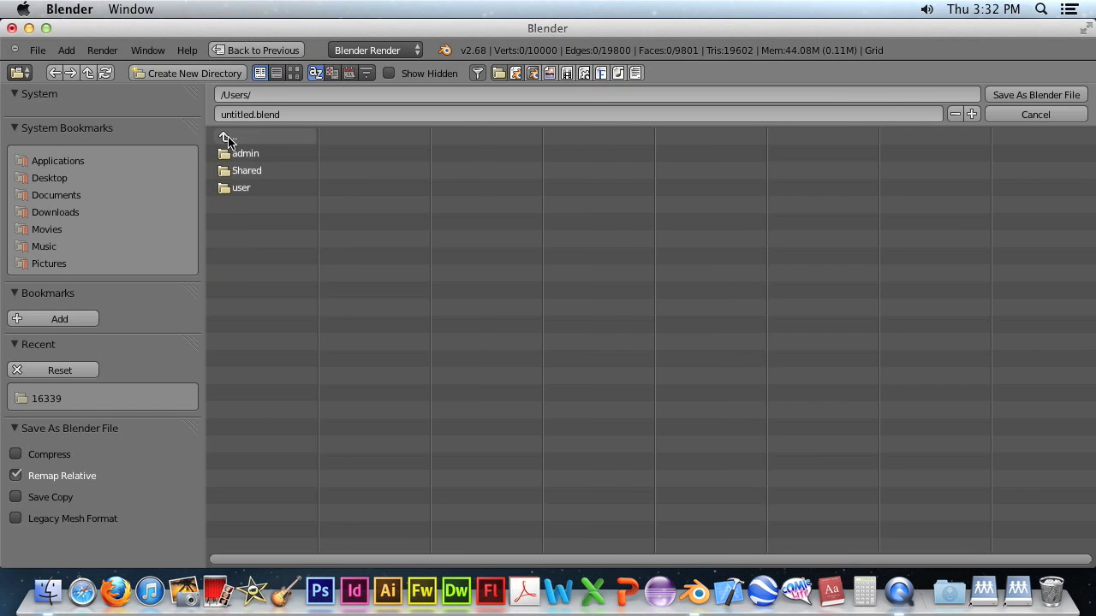
pyautogui.click(234, 138)
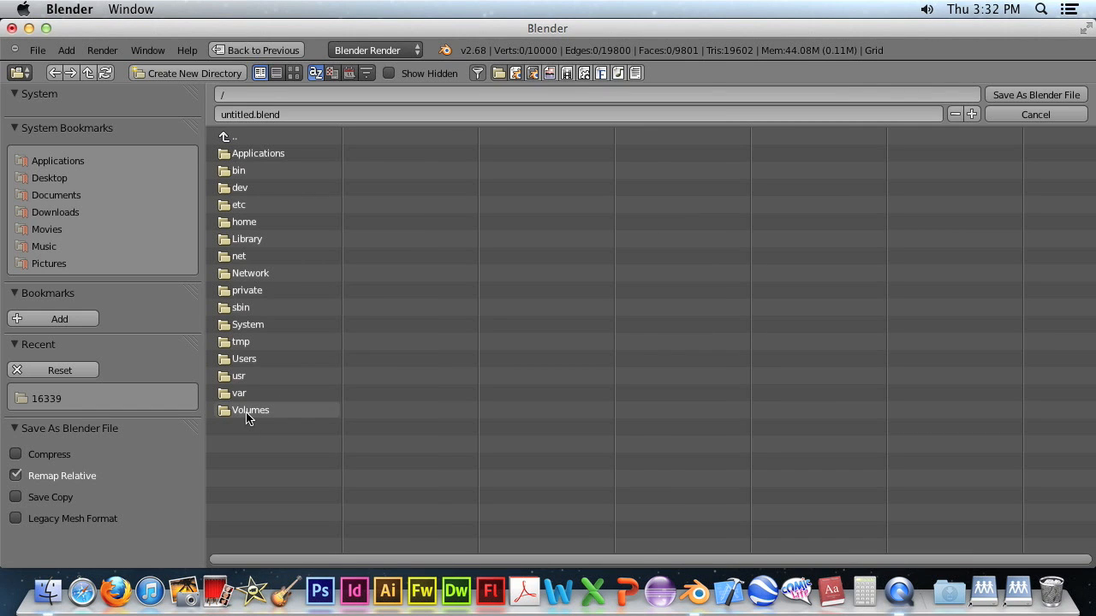
pyautogui.doubleClick(249, 409)
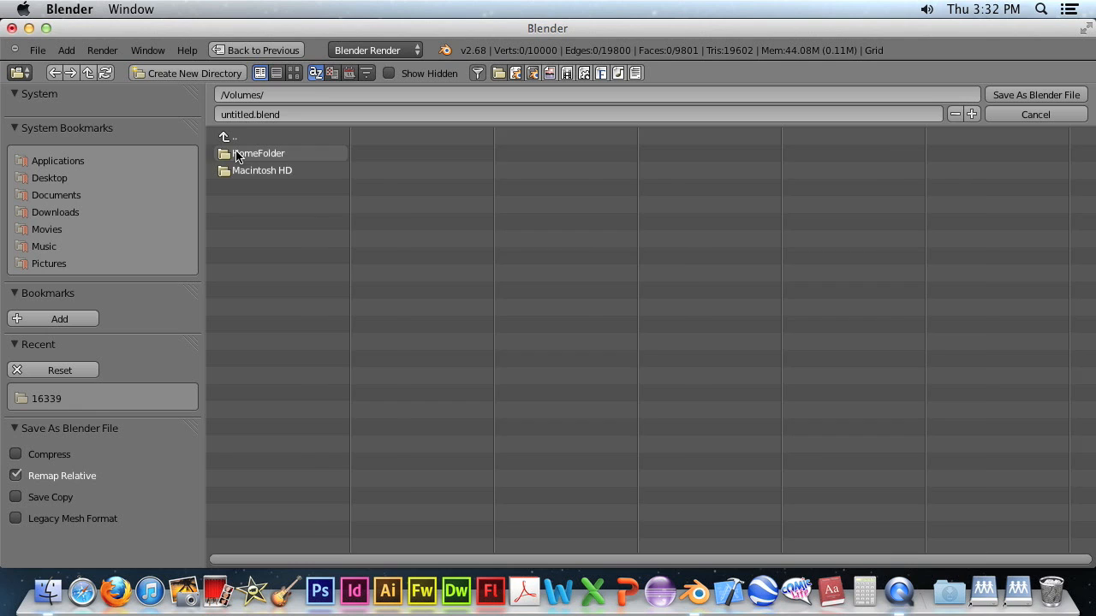
pyautogui.doubleClick(46, 398)
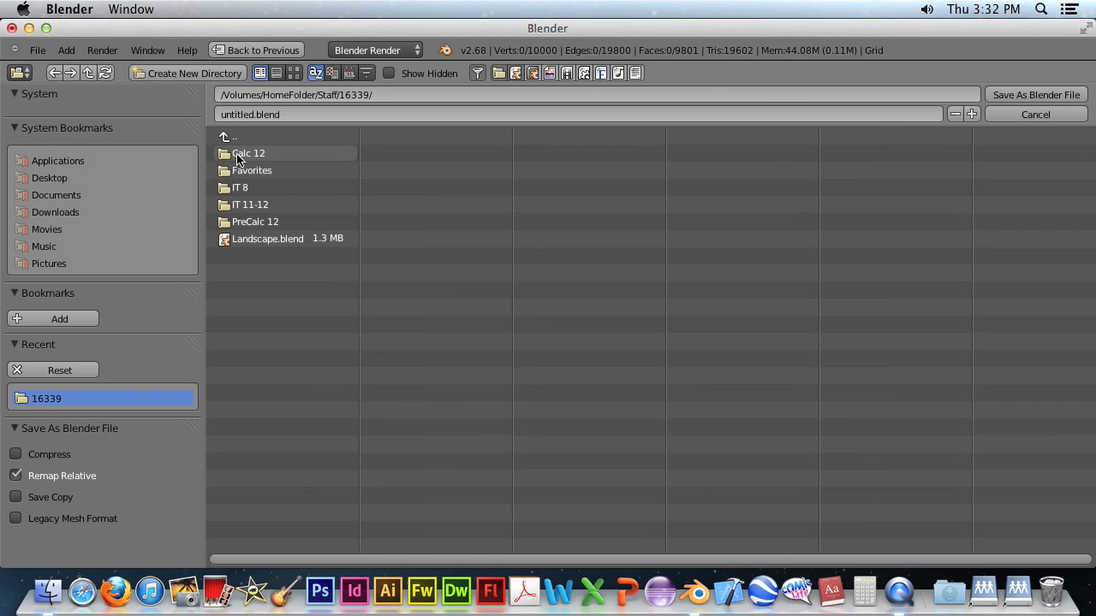
pyautogui.click(267, 238)
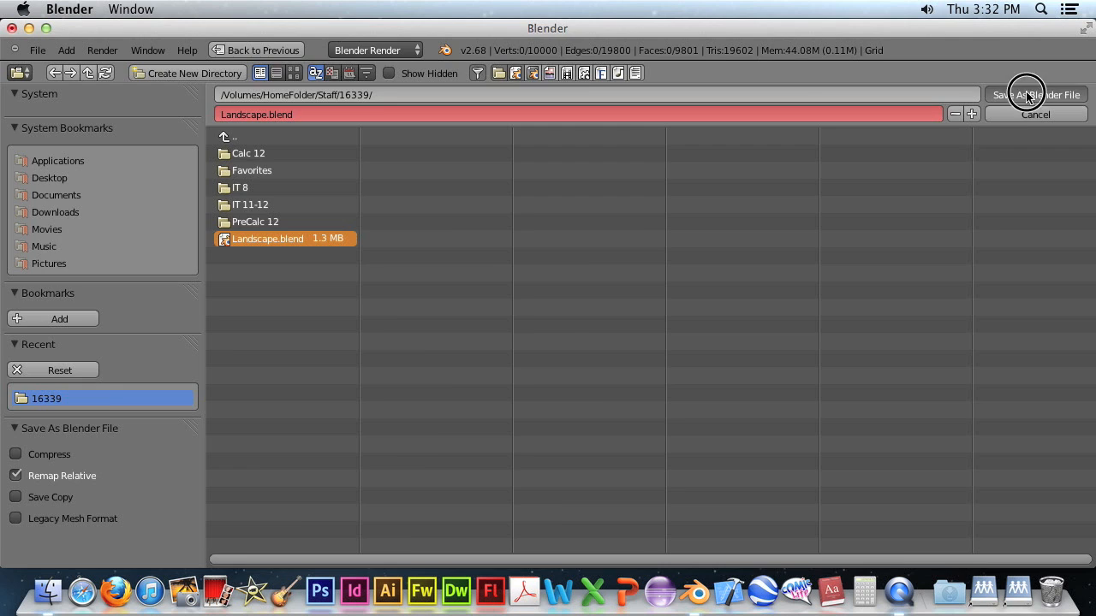
pyautogui.click(1032, 94)
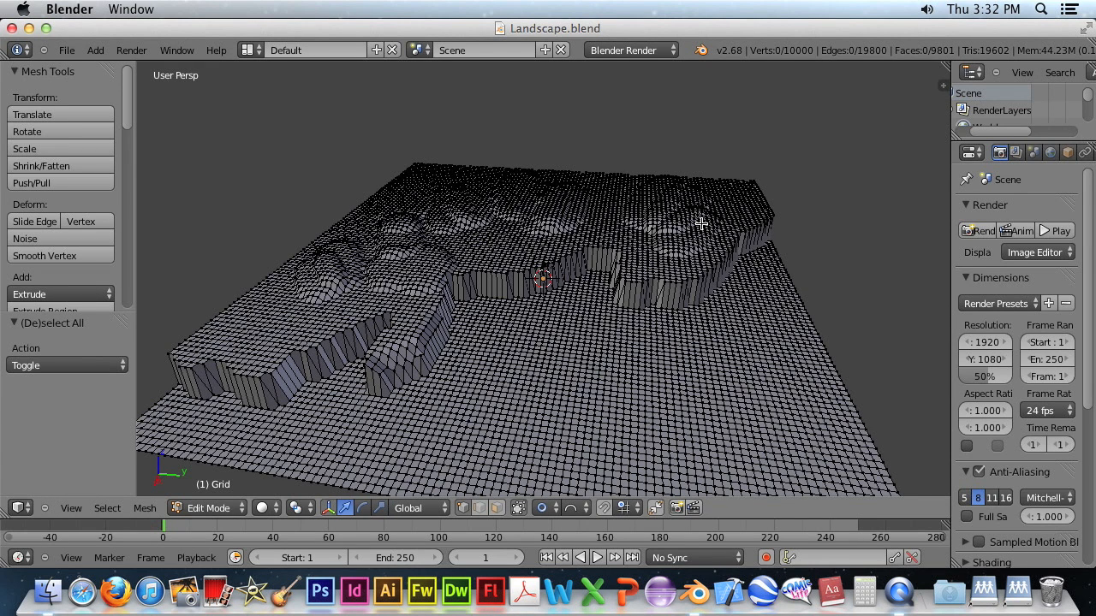
pyautogui.moveTo(698, 211)
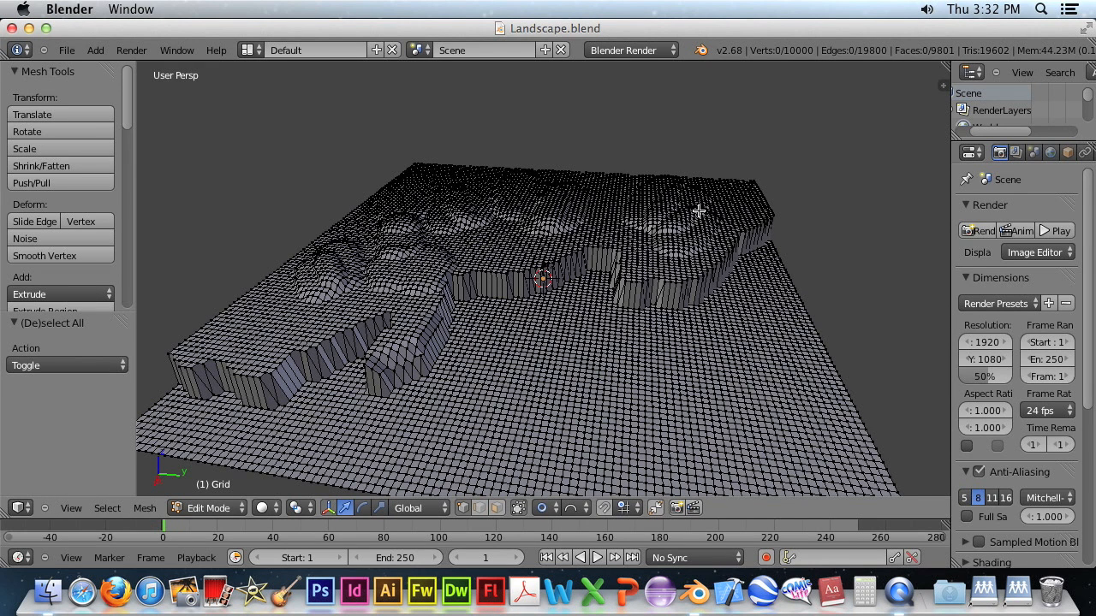